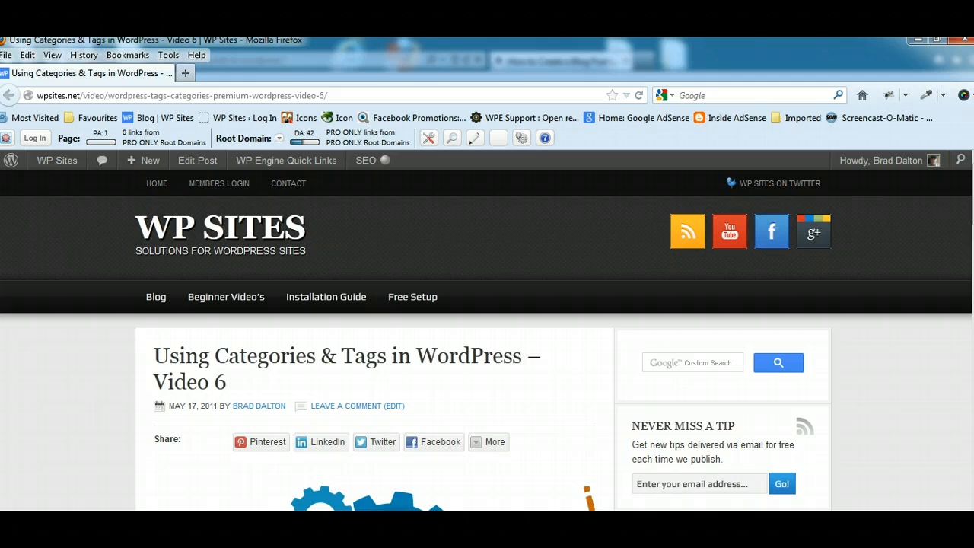
Step: Look through the existing category list on the Categories screen before adding a new one
scroll("down", 3)
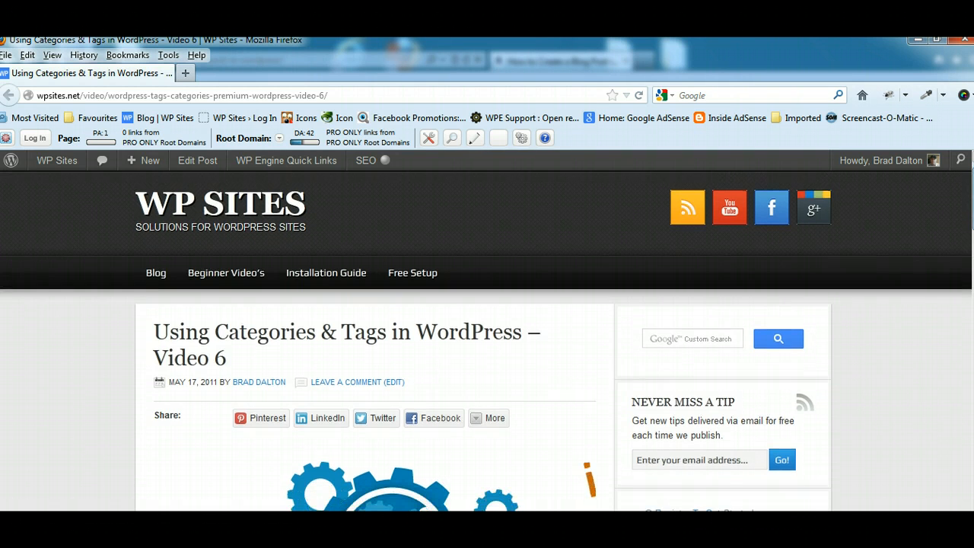
scroll("down", 3)
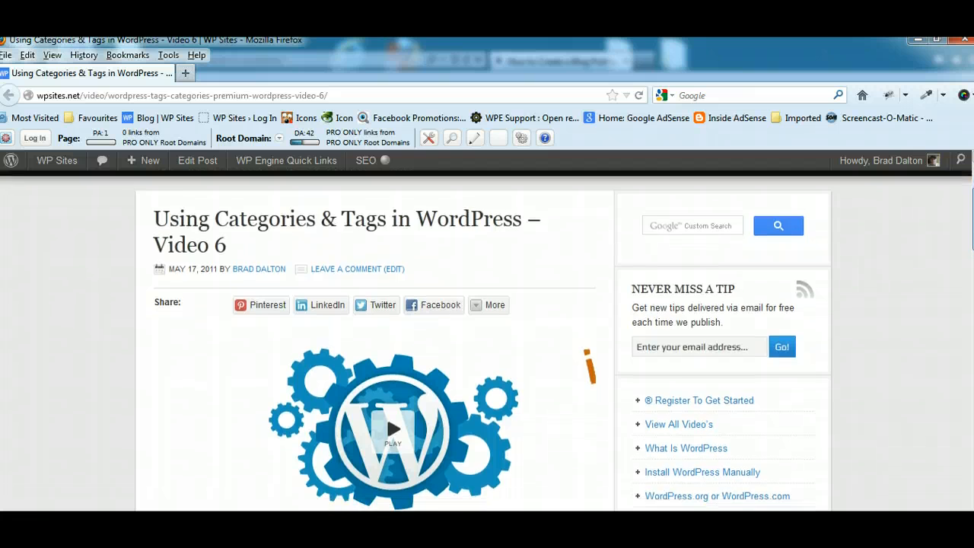
scroll("down", 3)
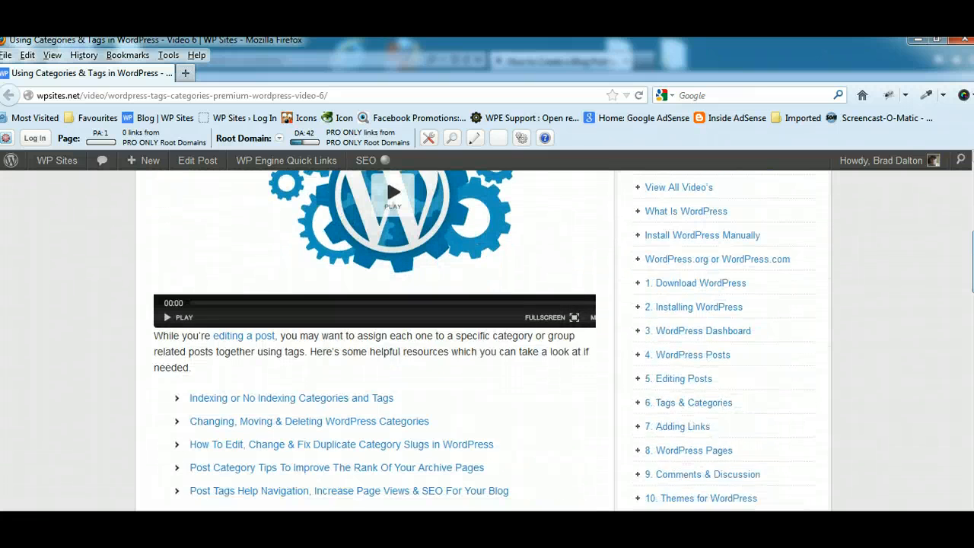
scroll("down", 3)
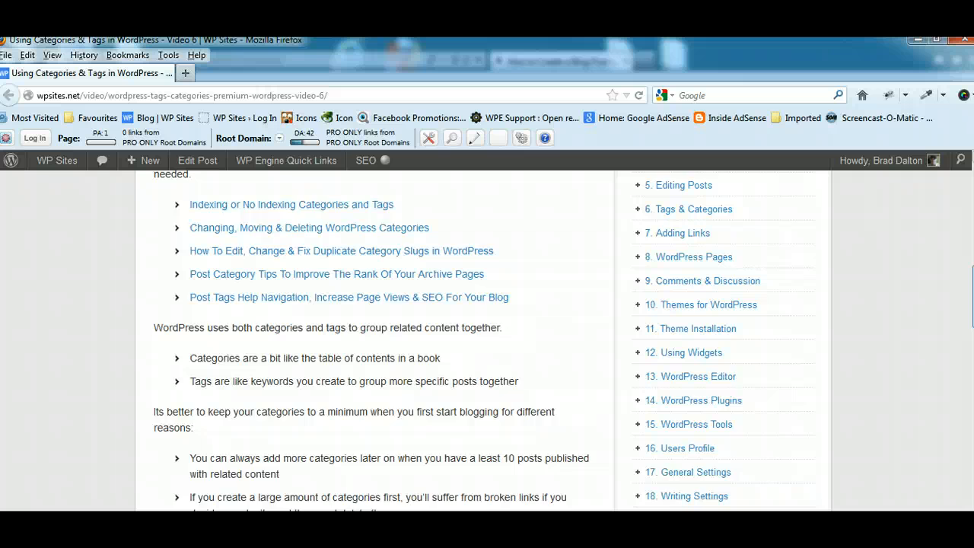
scroll("down", 3)
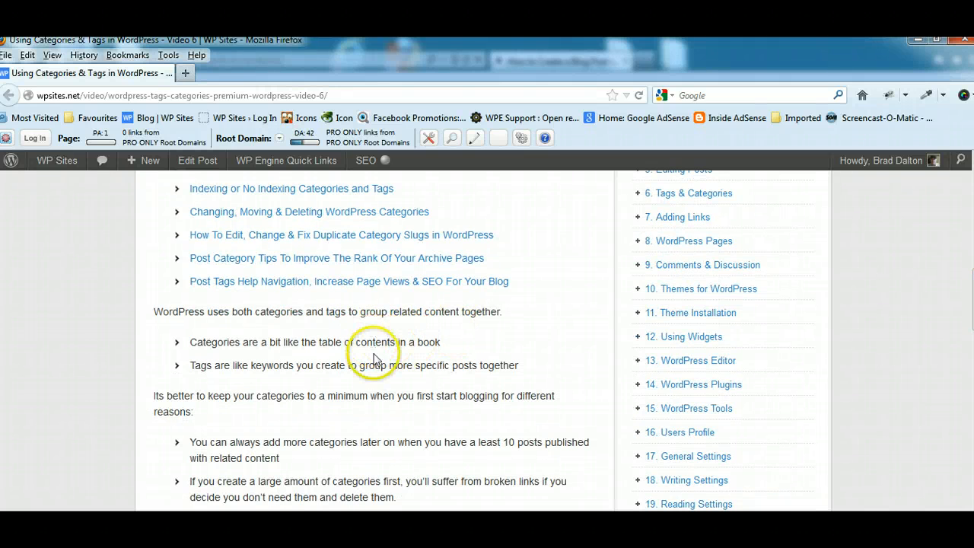
mouse_move(373, 357)
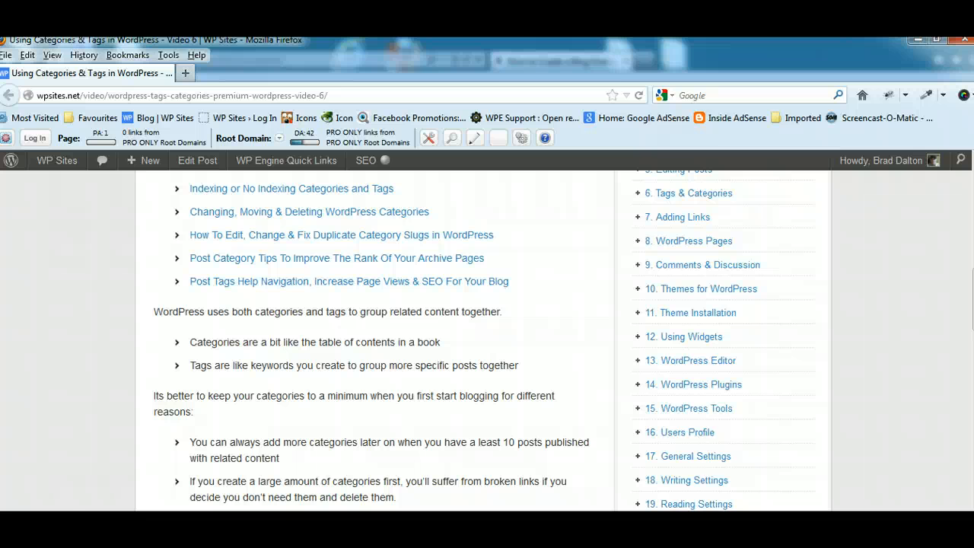
scroll("up", 3)
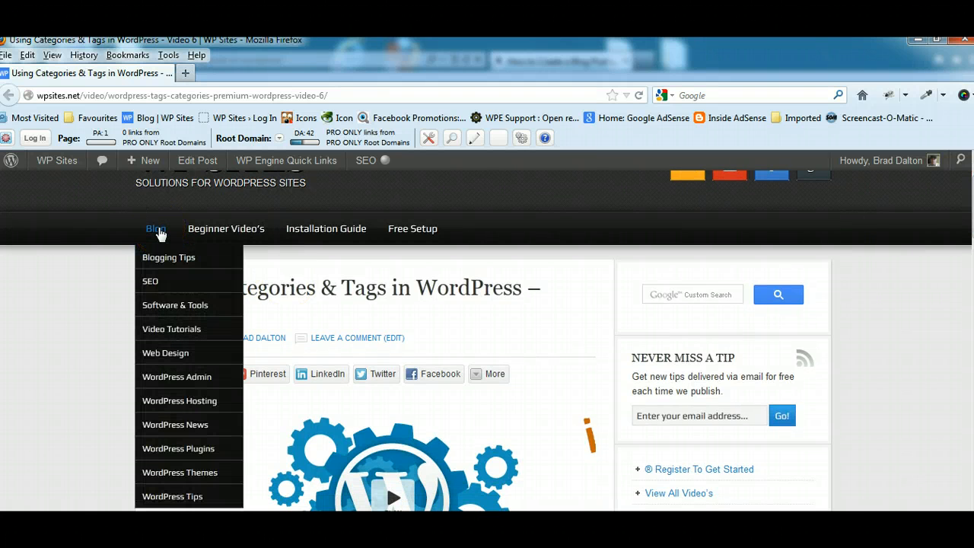
mouse_move(176, 388)
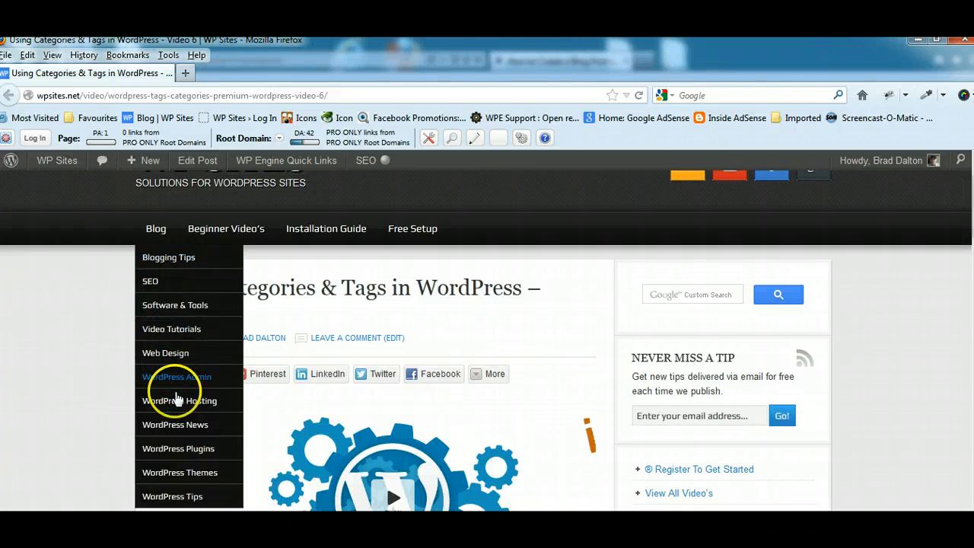
mouse_move(189, 448)
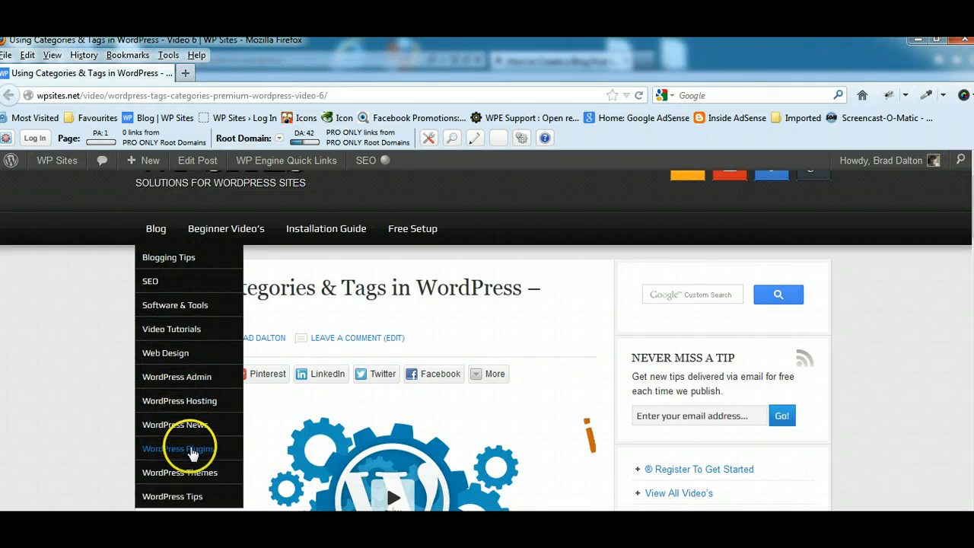
mouse_move(187, 496)
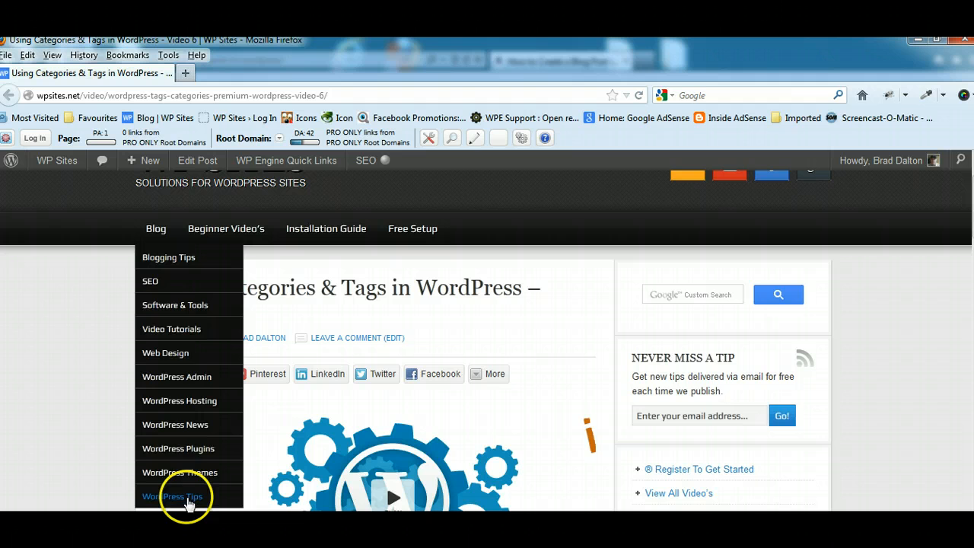
mouse_move(170, 307)
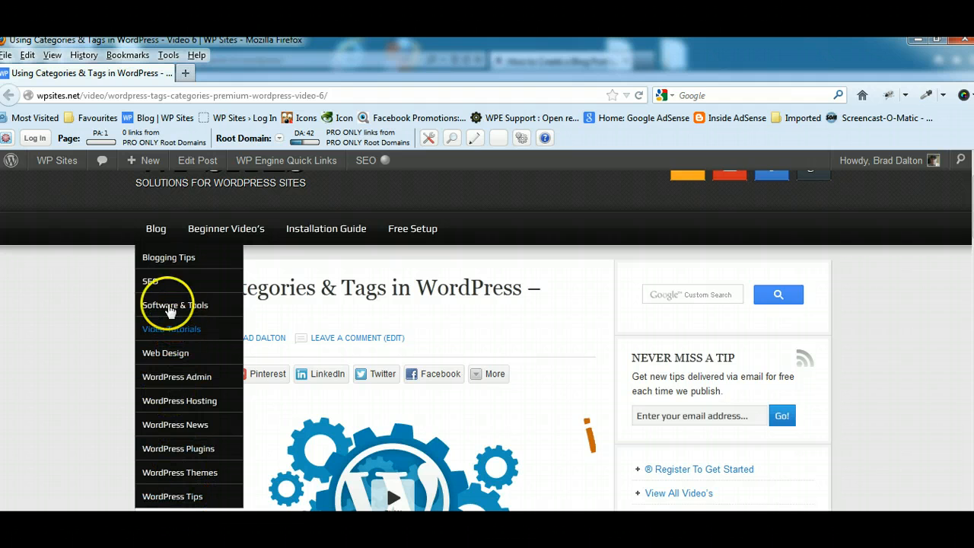
mouse_move(179, 400)
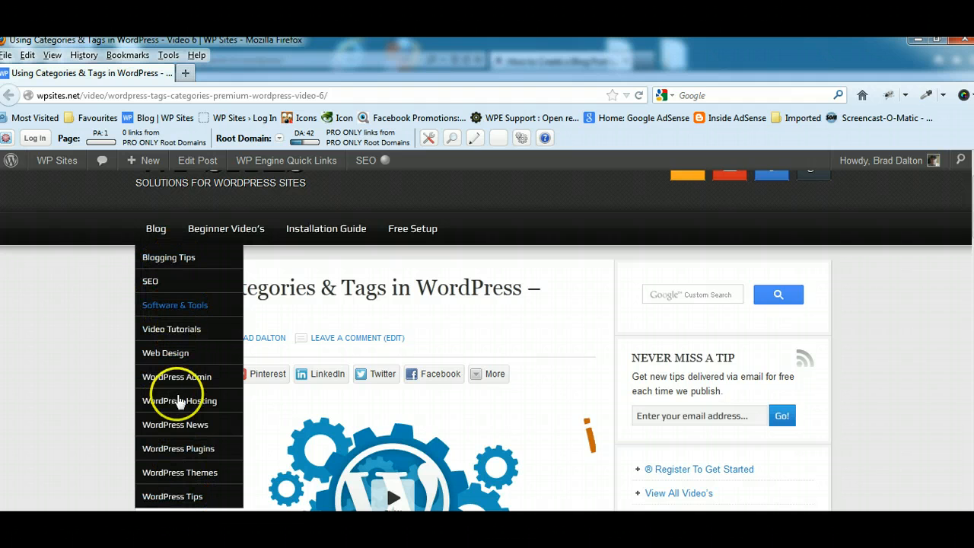
mouse_move(178, 447)
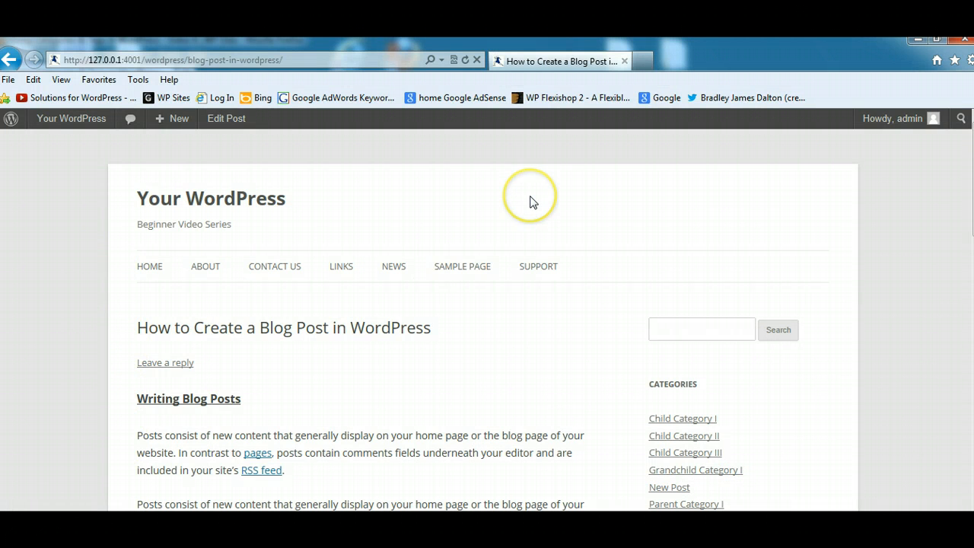
mouse_move(532, 201)
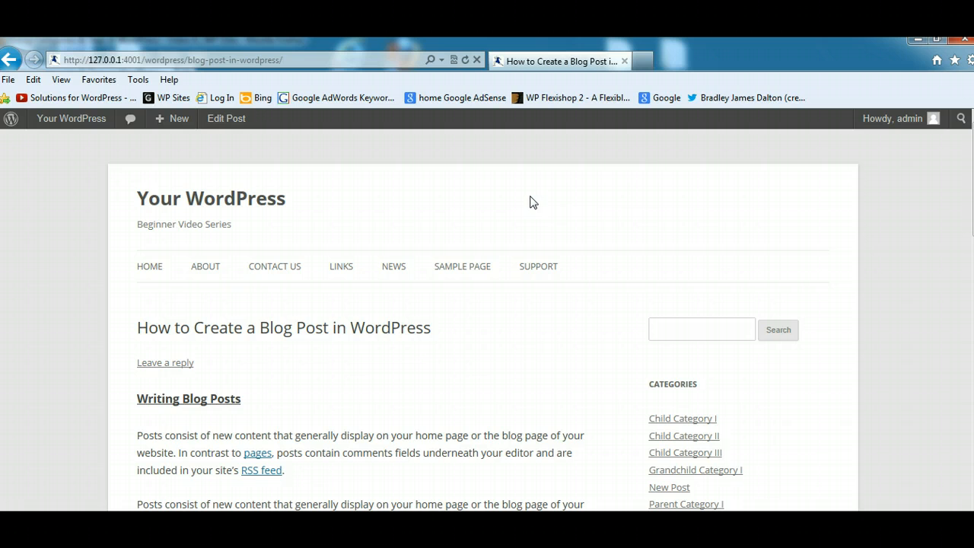
scroll("down", 3)
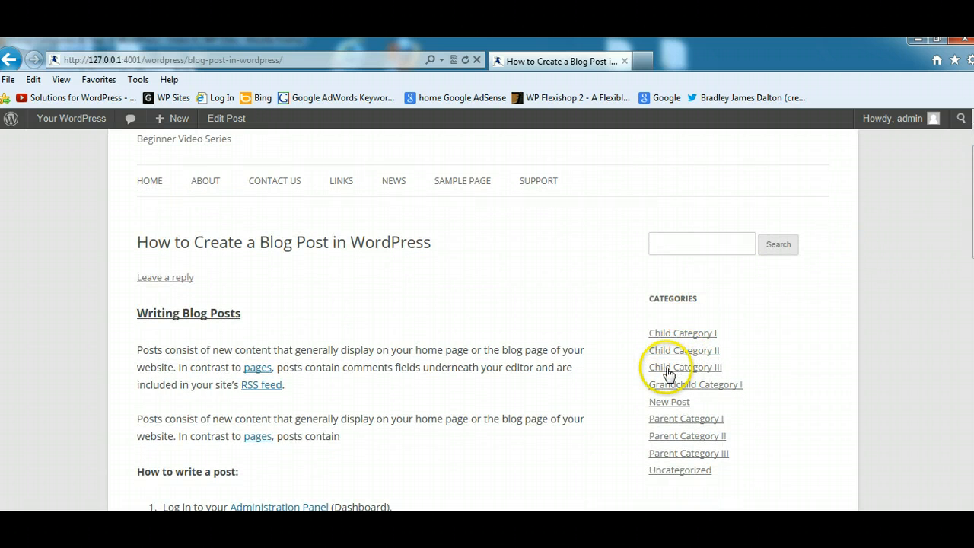
mouse_move(678, 358)
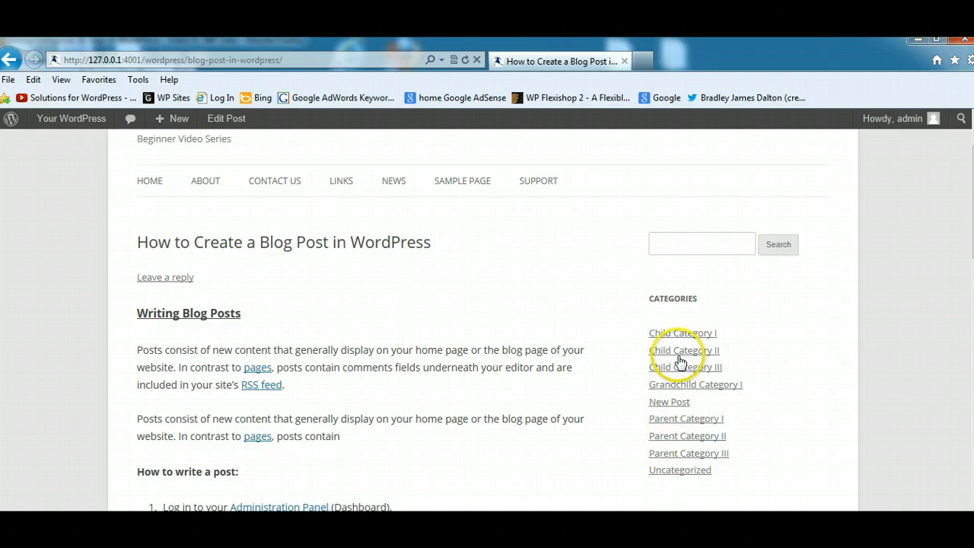
scroll("up", 3)
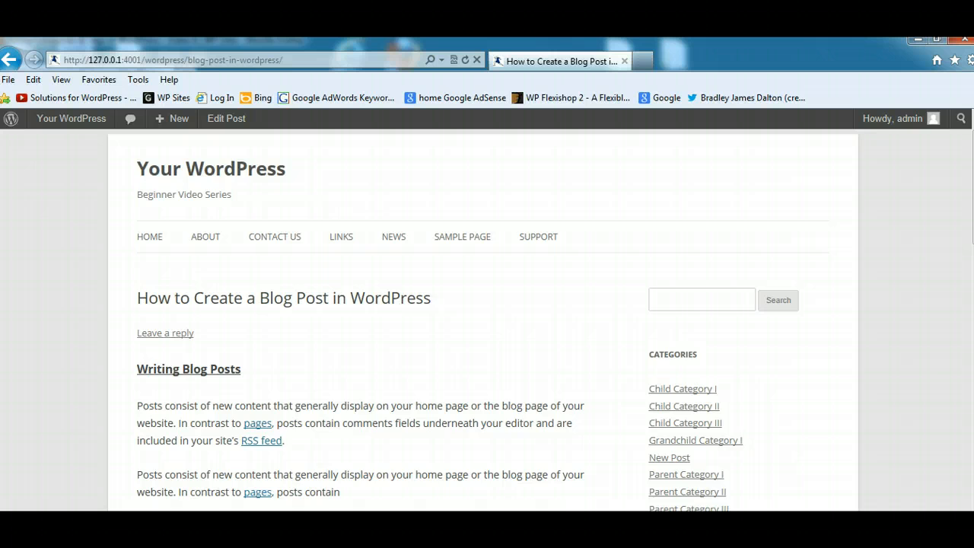
scroll("down", 3)
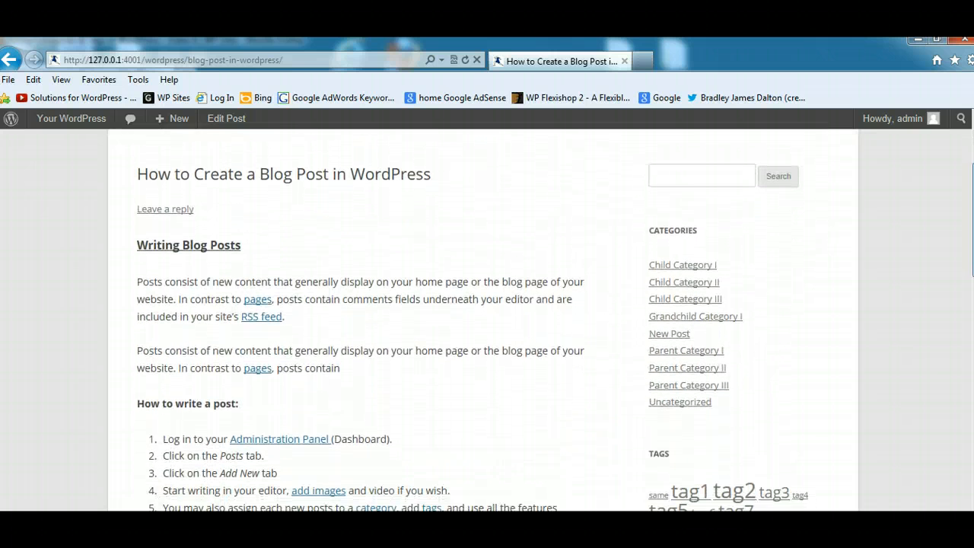
scroll("up", 3)
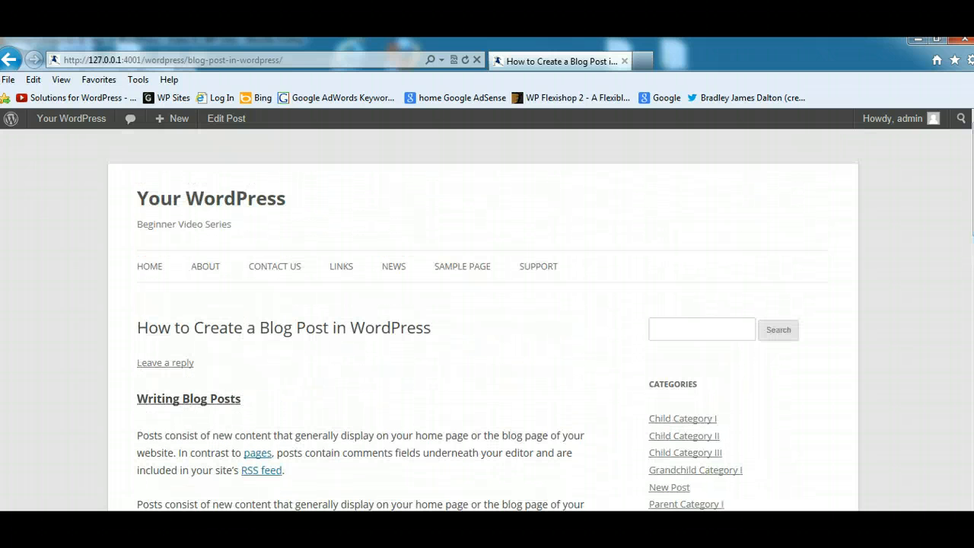
mouse_move(219, 189)
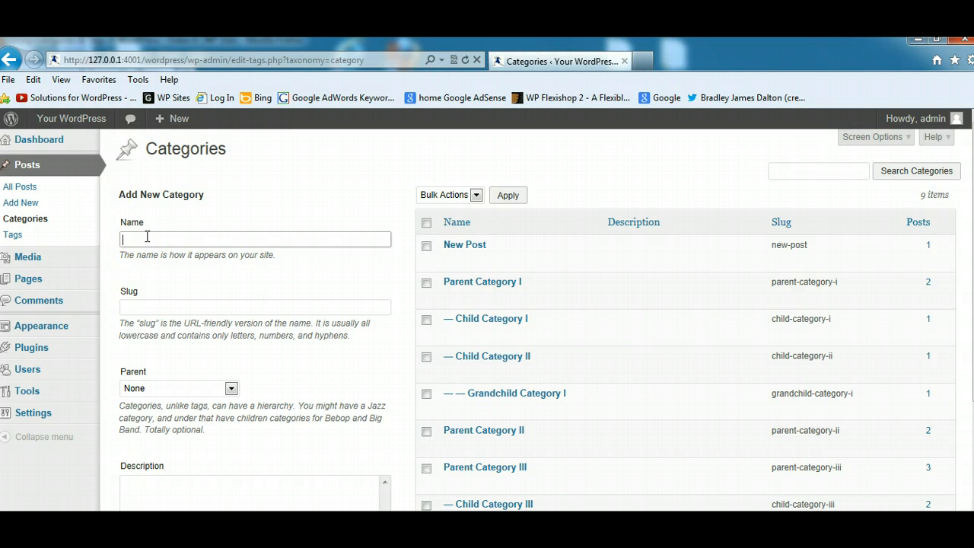
Step: Name the new category 'WordPress Themes' and clear its slug field
type("W")
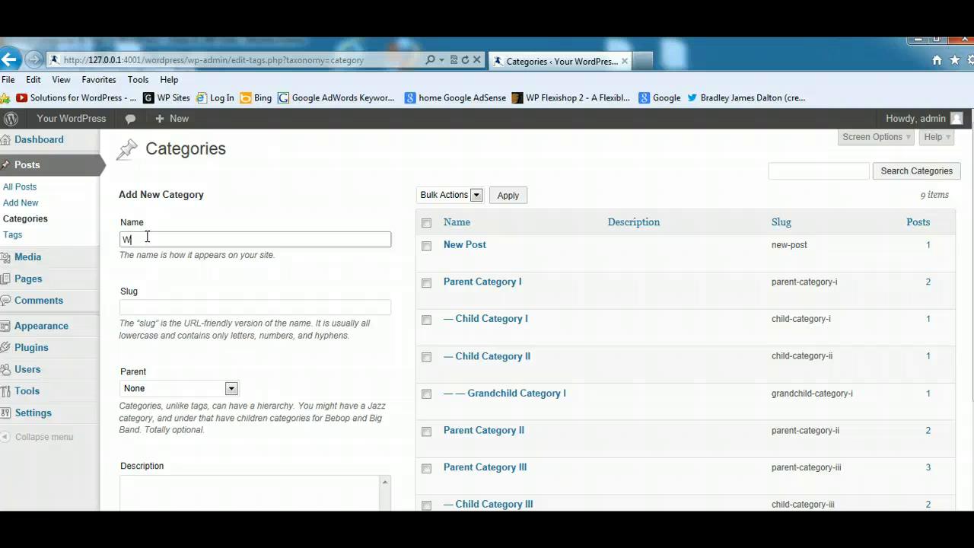
type("ordPress")
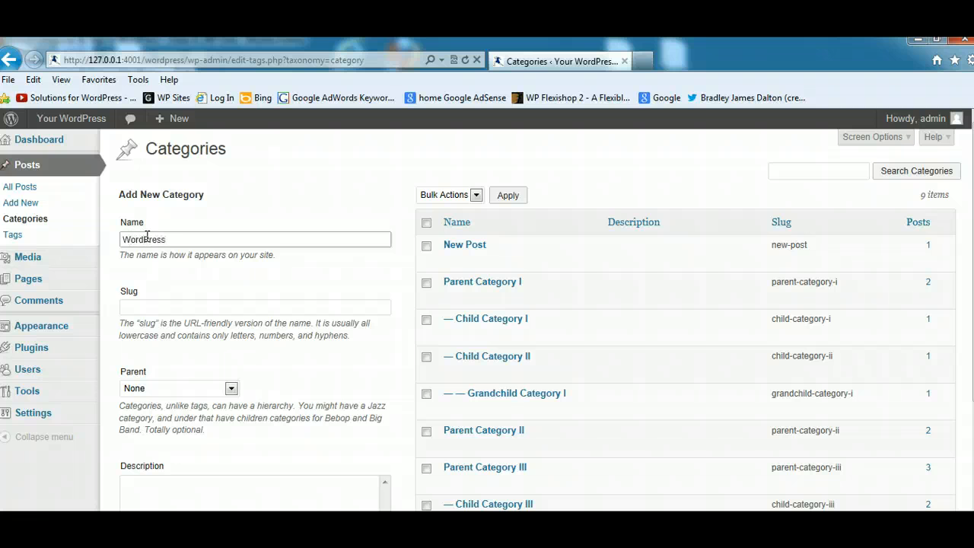
type("Themwes")
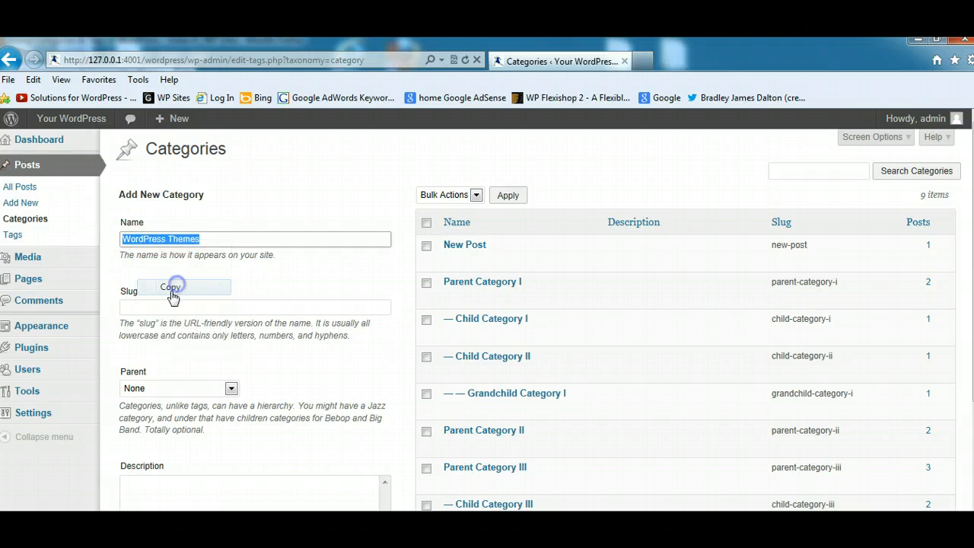
left_click(170, 288)
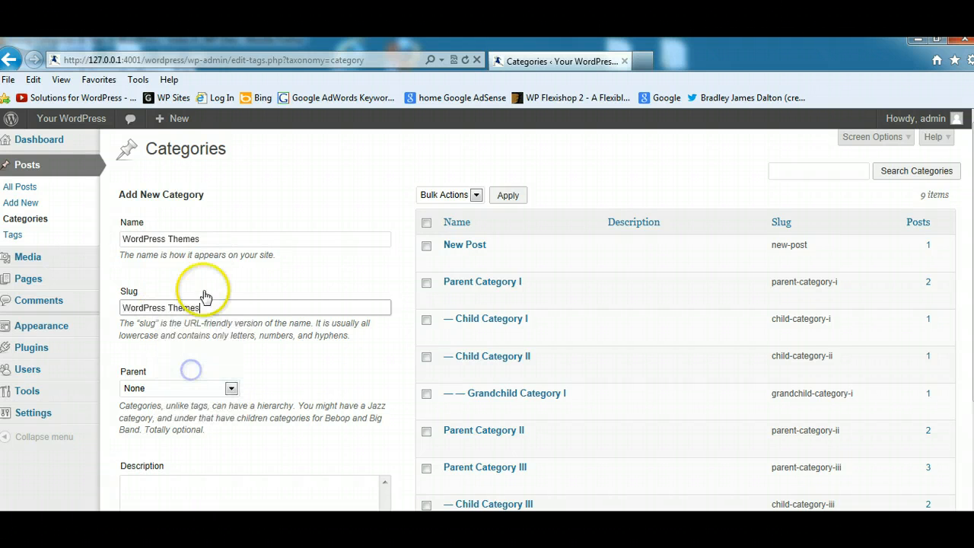
triple_click(256, 307)
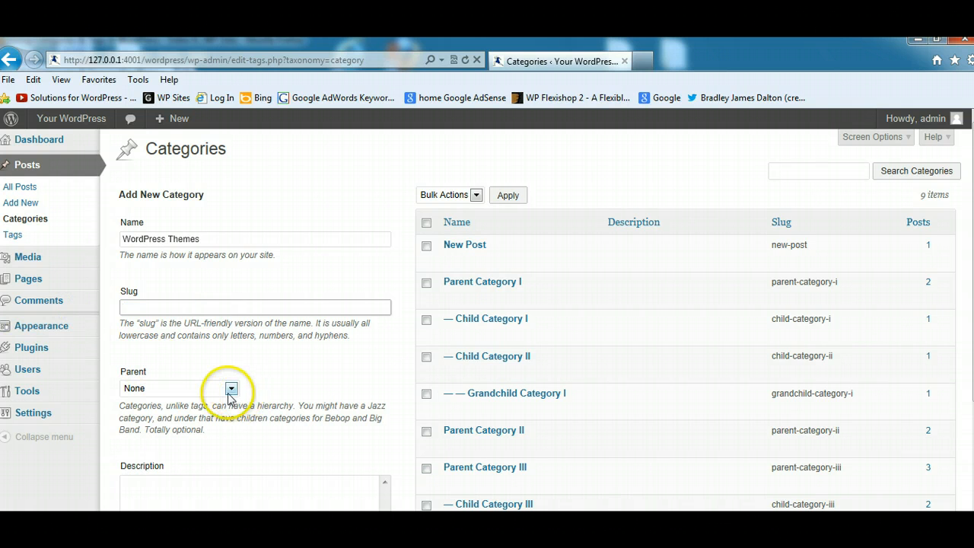
Step: Describe the category as posts about WordPress themes, leaving Parent as None
scroll("down", 3)
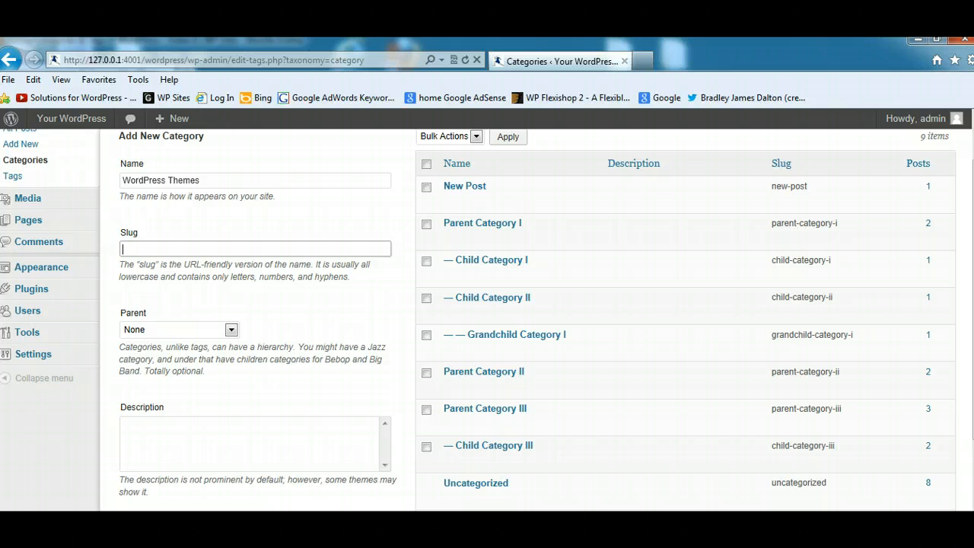
scroll("down", 3)
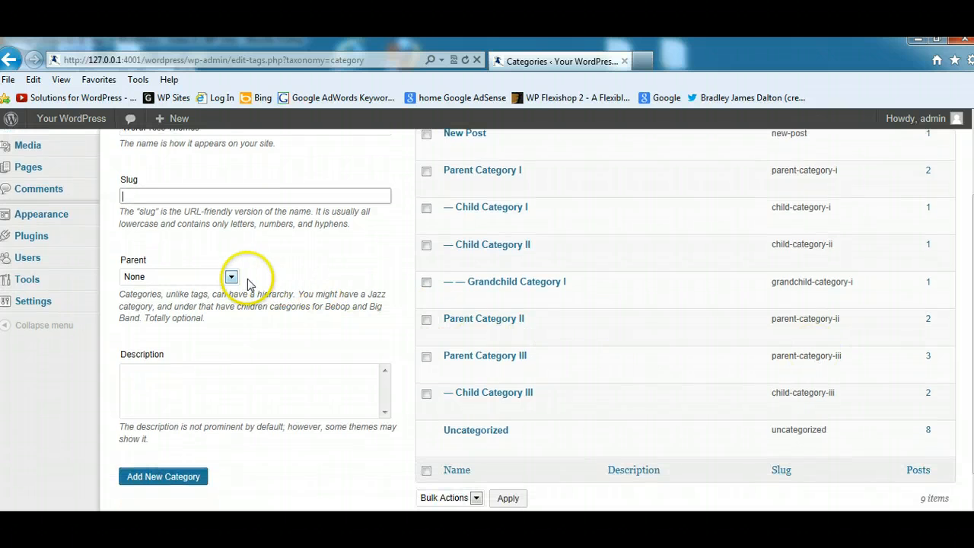
mouse_move(232, 371)
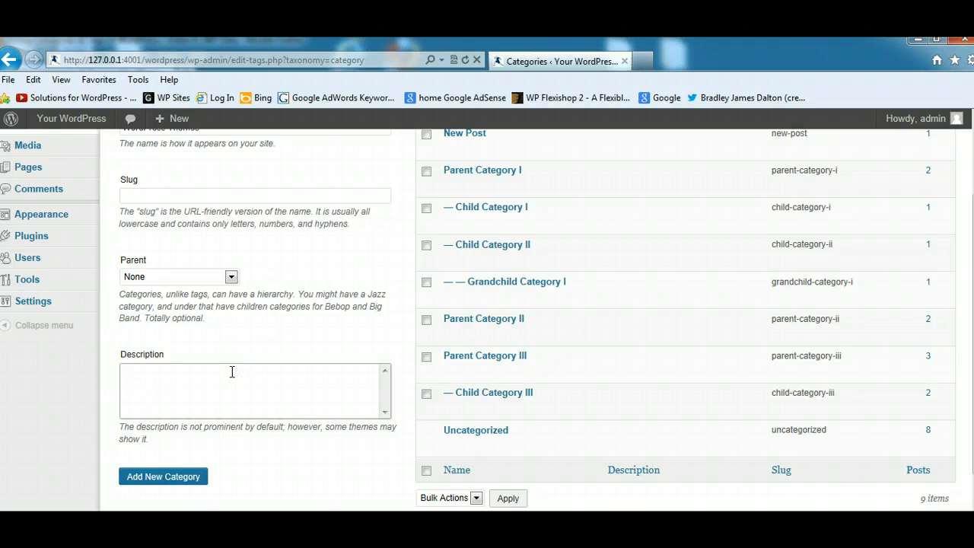
type("Postas abo")
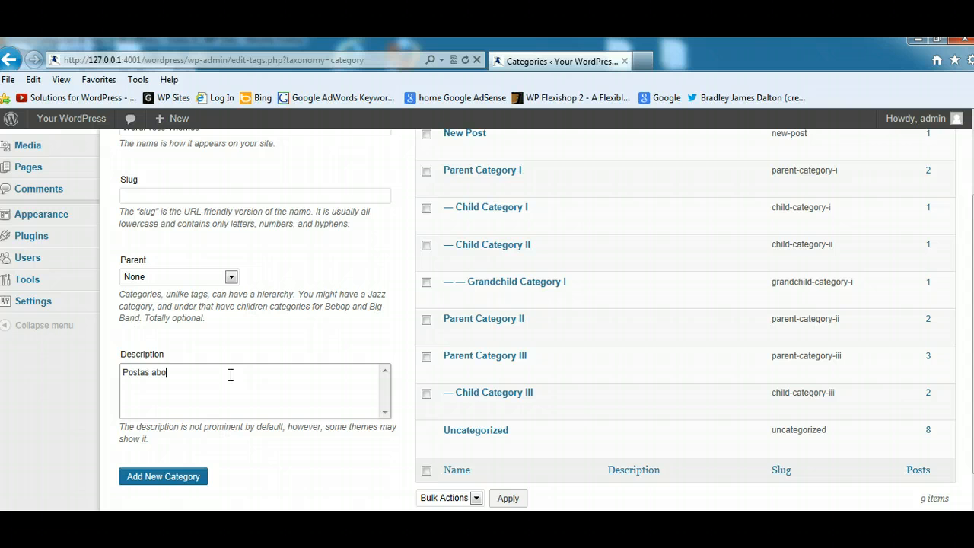
type("ut wordpre")
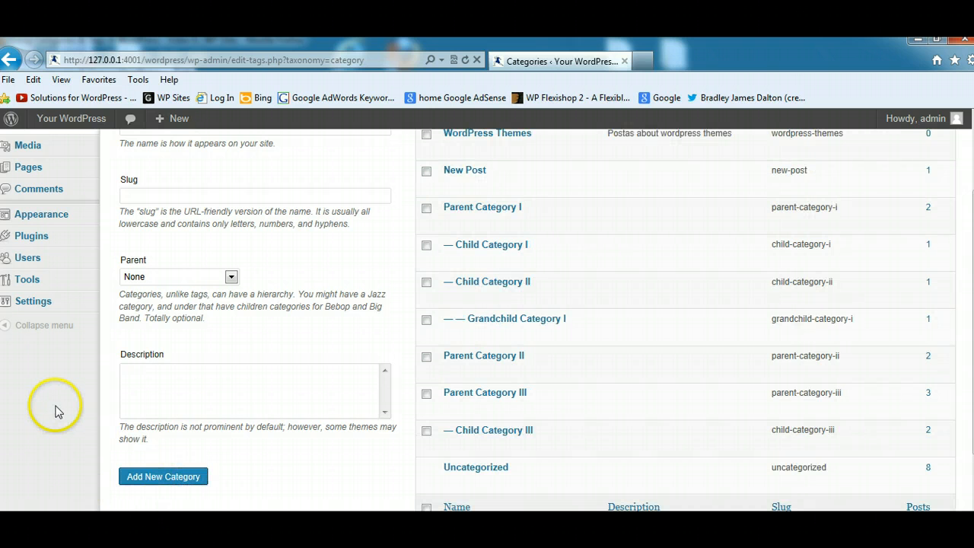
mouse_move(667, 398)
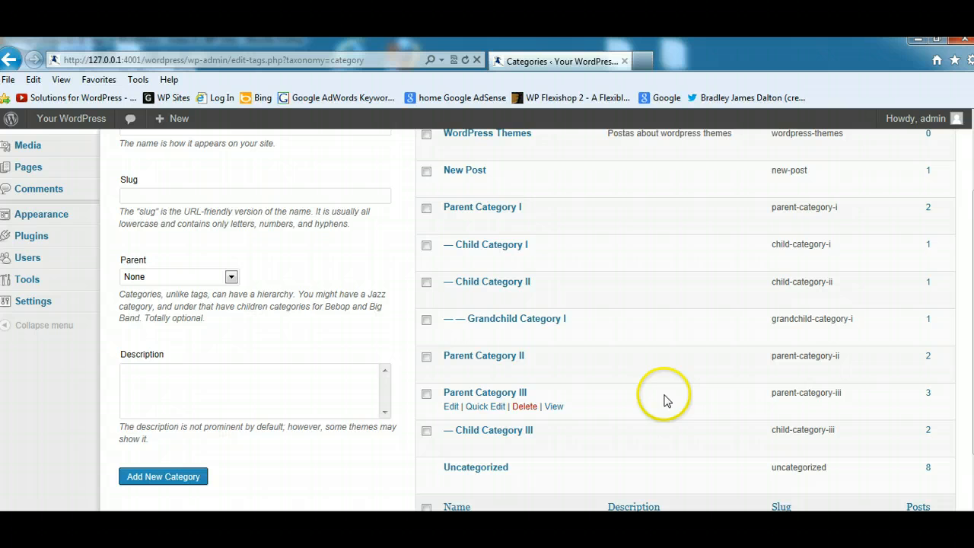
scroll("up", 3)
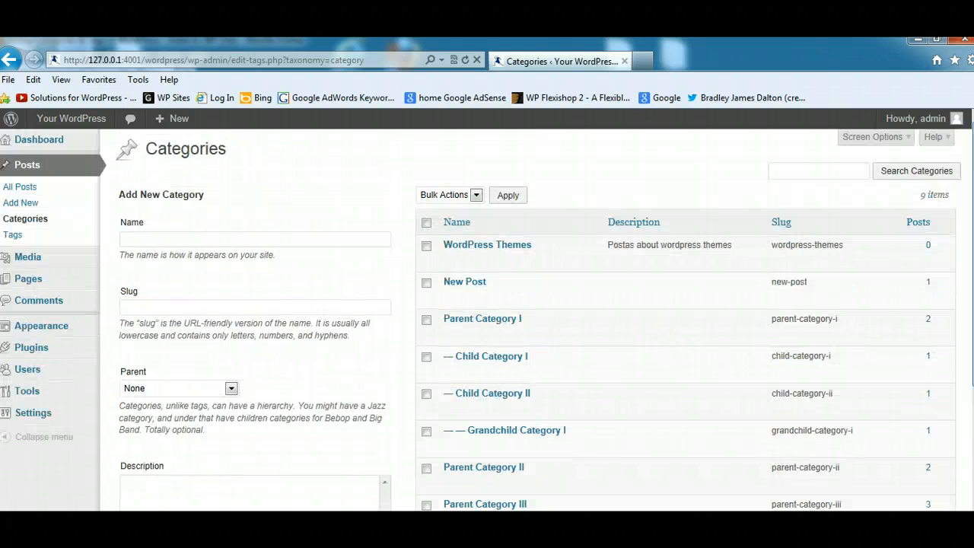
mouse_move(484, 251)
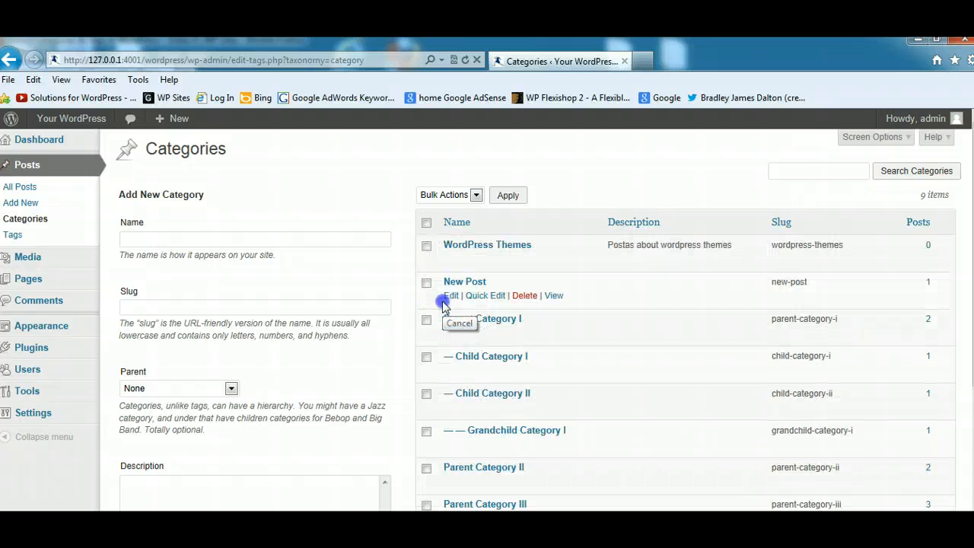
mouse_move(920, 251)
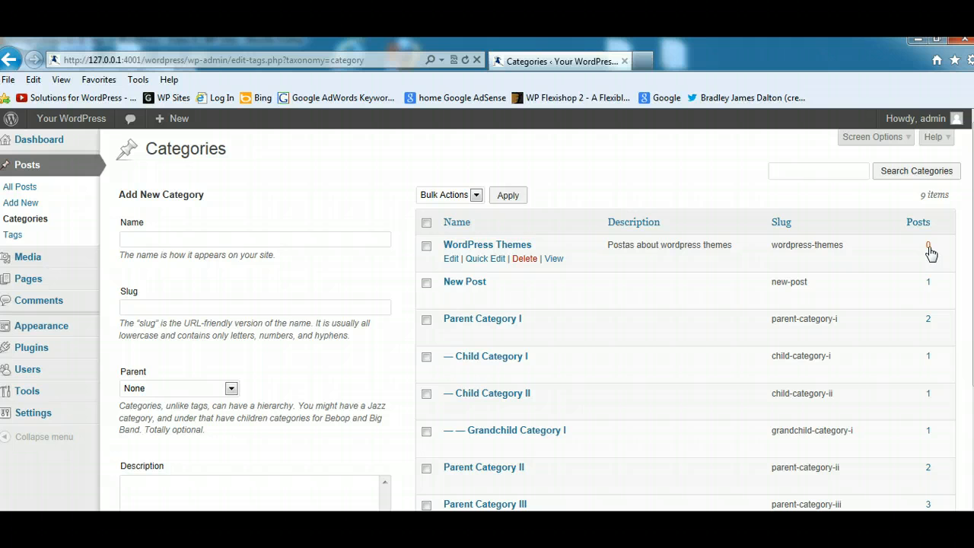
mouse_move(23, 191)
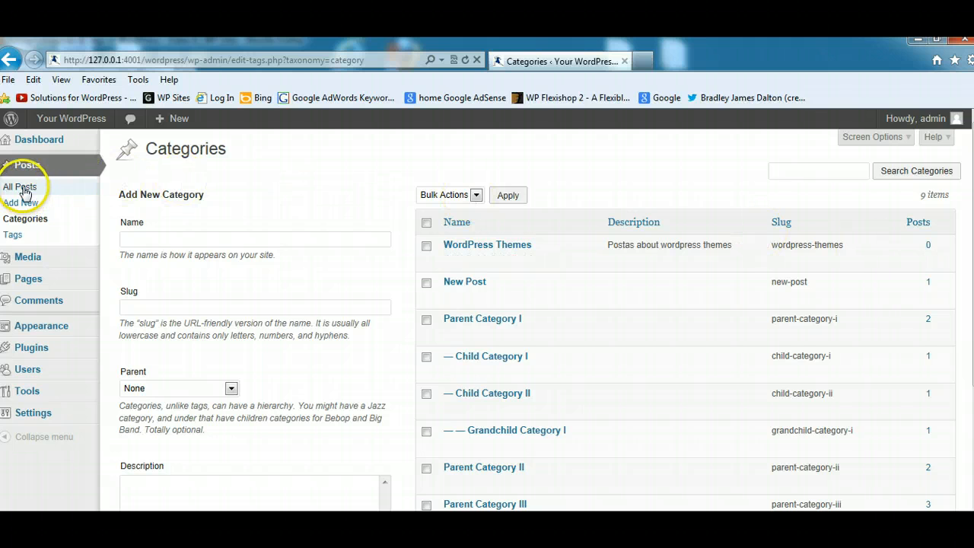
Step: Bring the 'How to Create a Blog Post in WordPress' post into the editor from All Posts
left_click(18, 186)
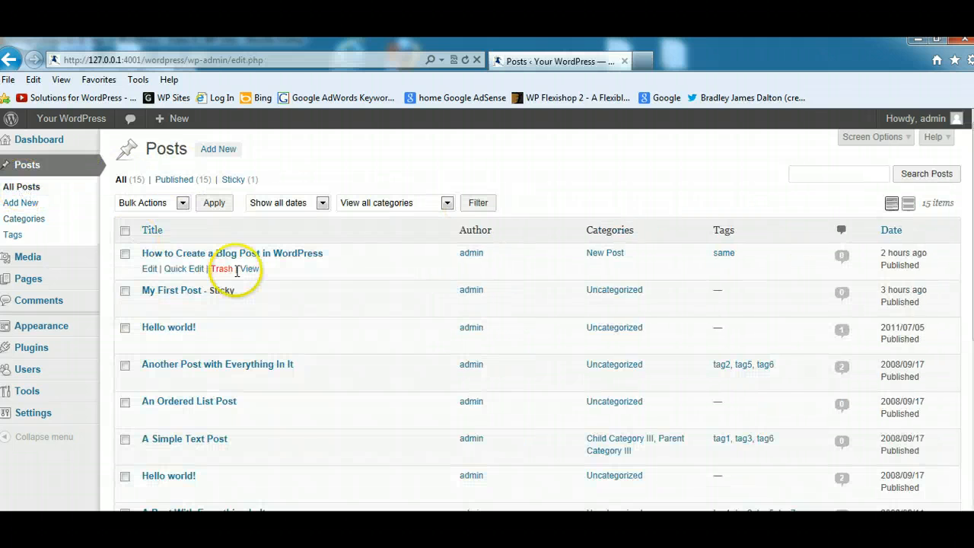
left_click(149, 268)
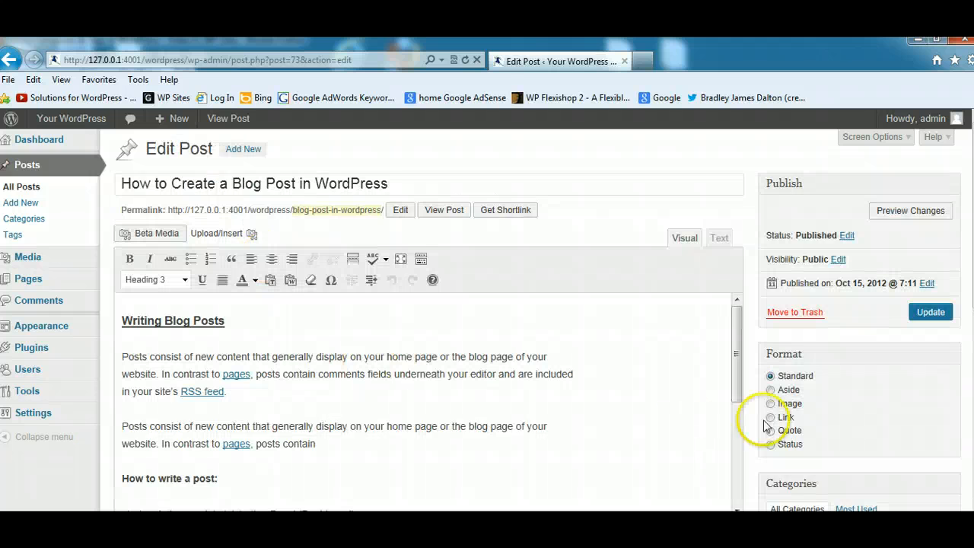
scroll("down", 3)
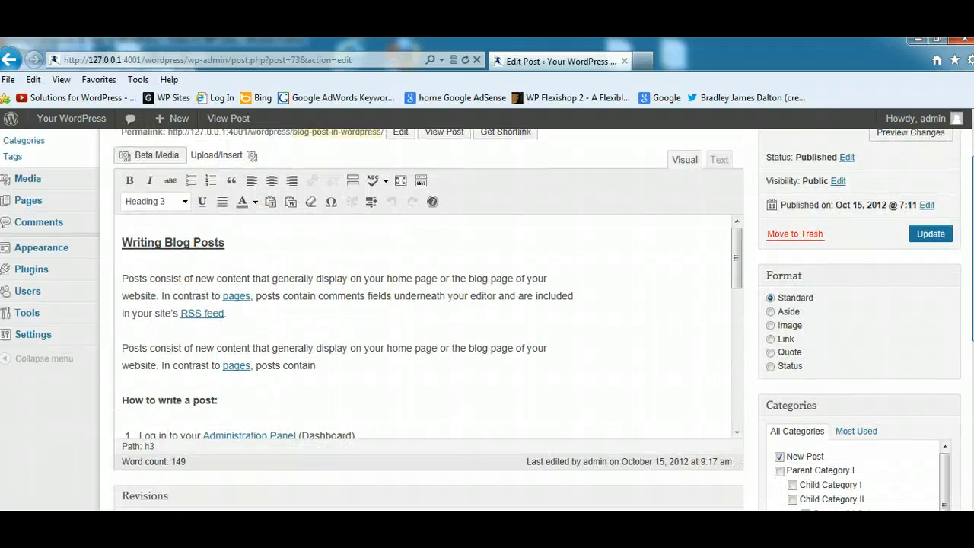
left_click_drag(122, 242, 317, 366)
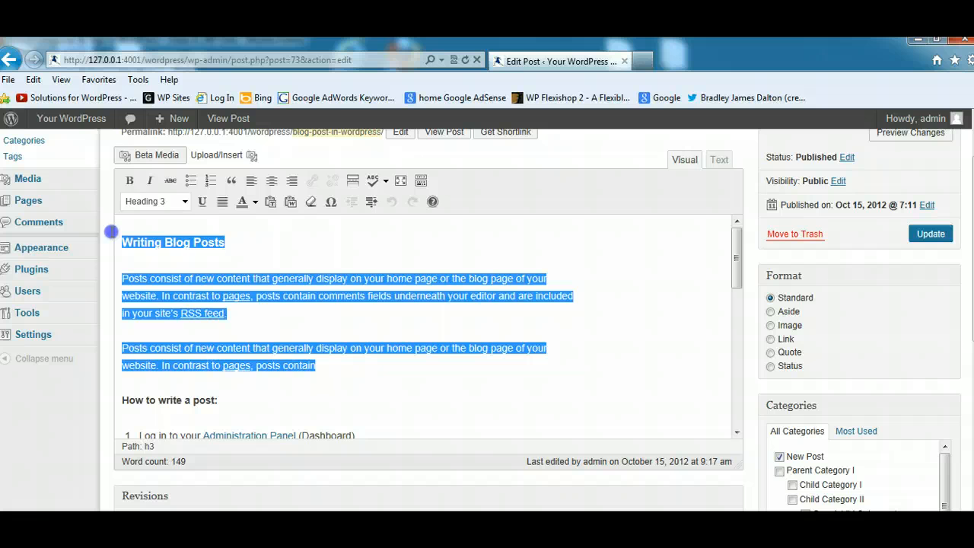
Step: Tick WordPress Themes in the post's Categories box
scroll("down", 3)
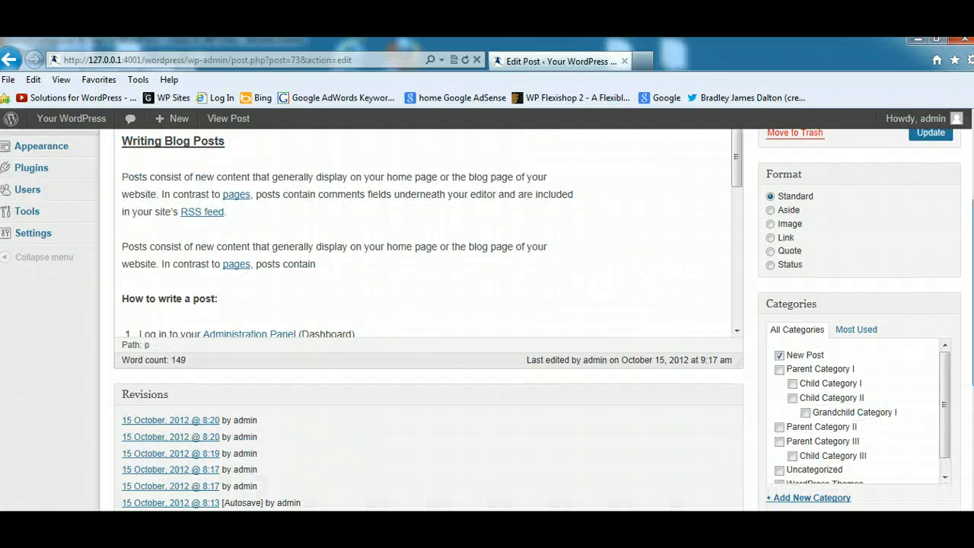
scroll("down", 3)
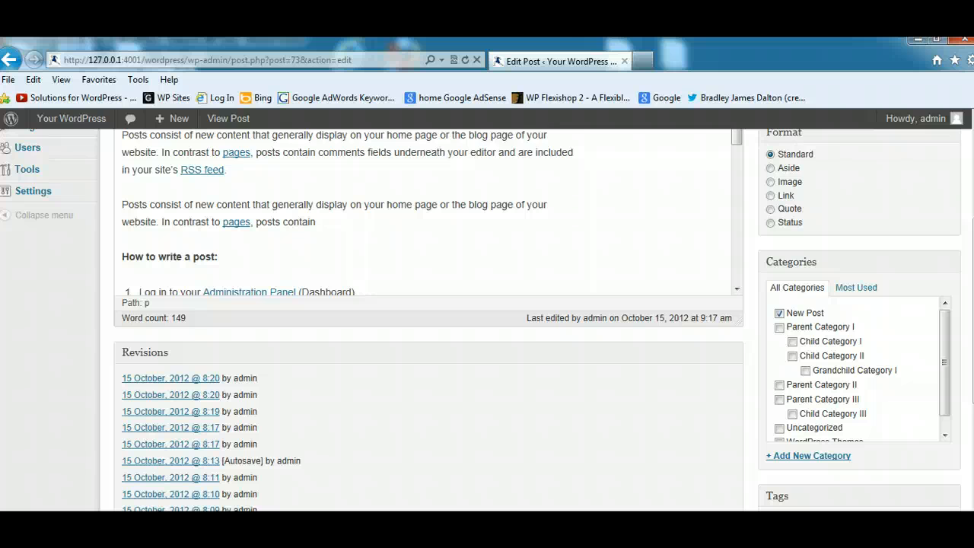
scroll("down", 3)
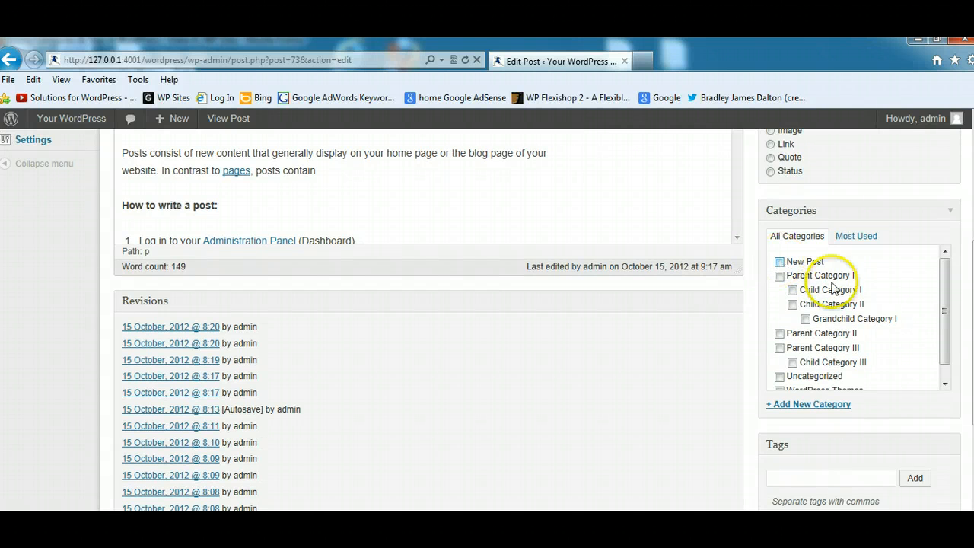
scroll("down", 3)
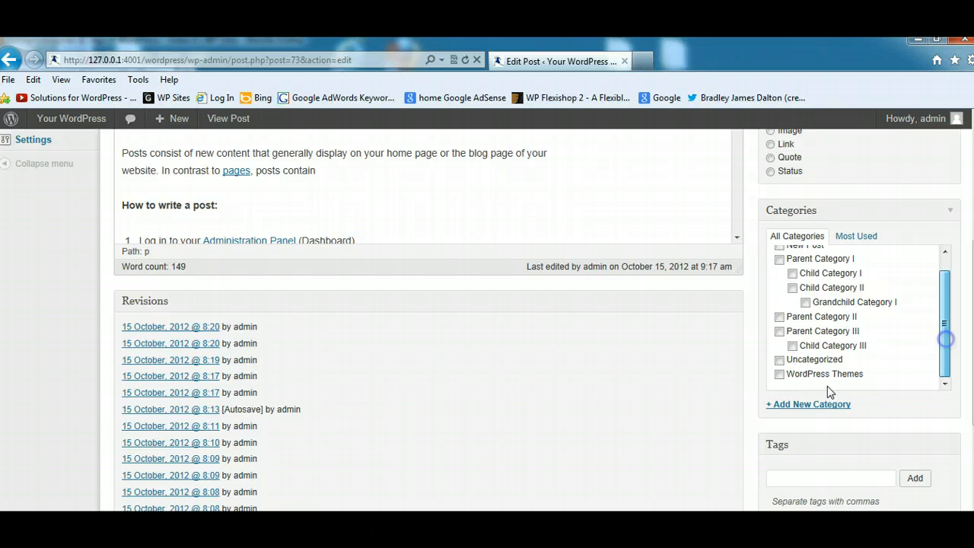
left_click(778, 374)
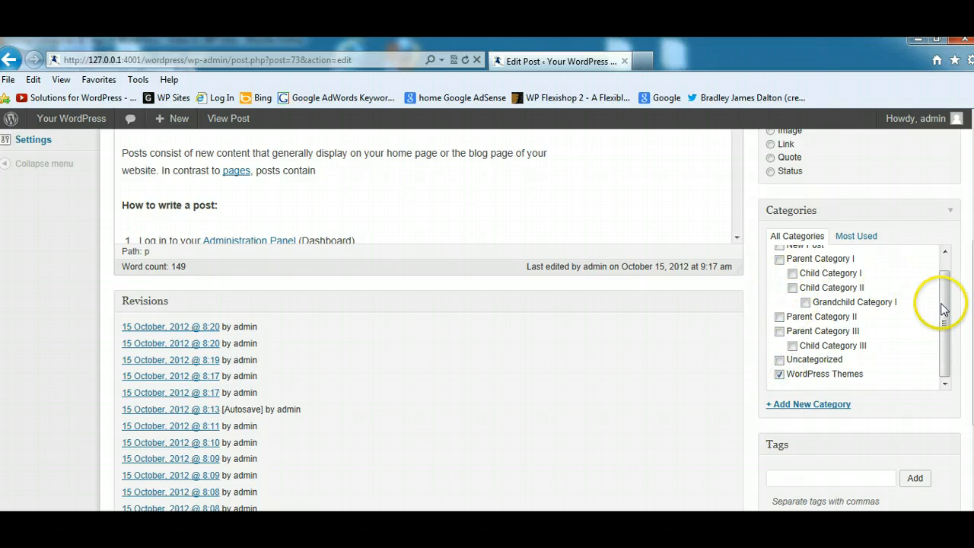
Step: Update the post so it is saved with the WordPress Themes category
scroll("up", 3)
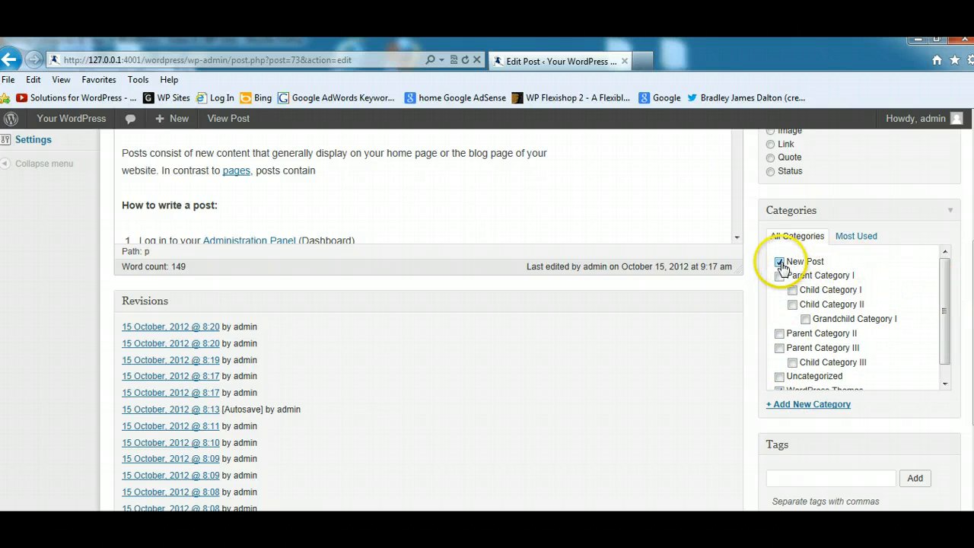
scroll("up", 3)
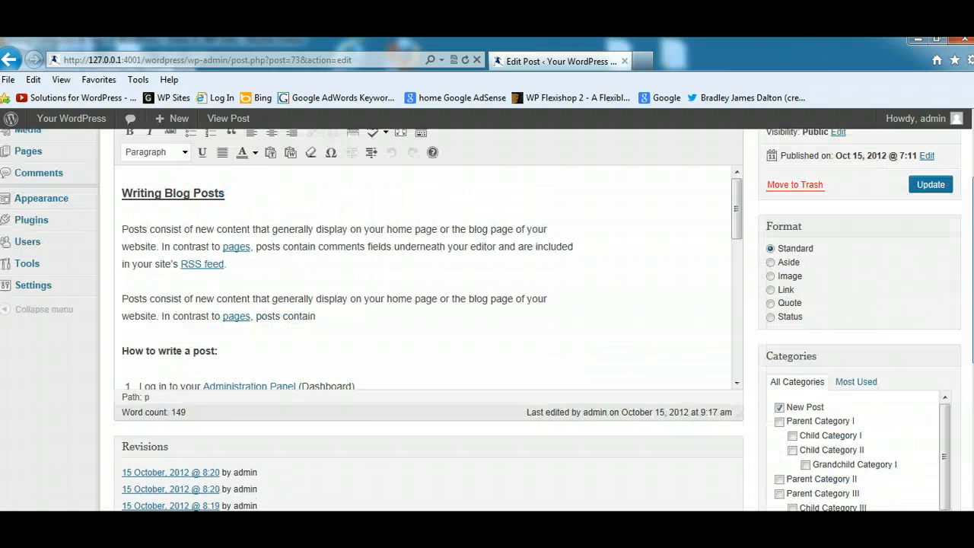
scroll("up", 3)
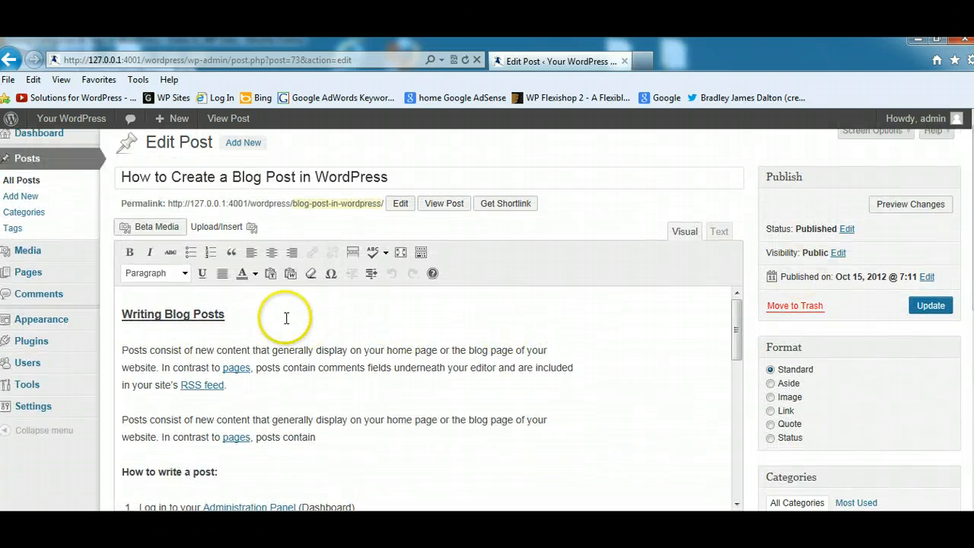
mouse_move(286, 315)
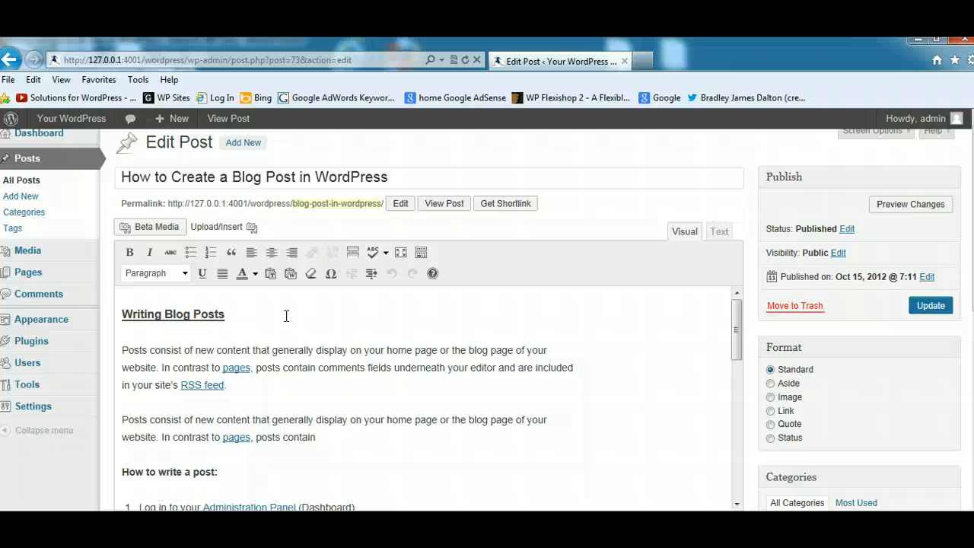
left_click(930, 305)
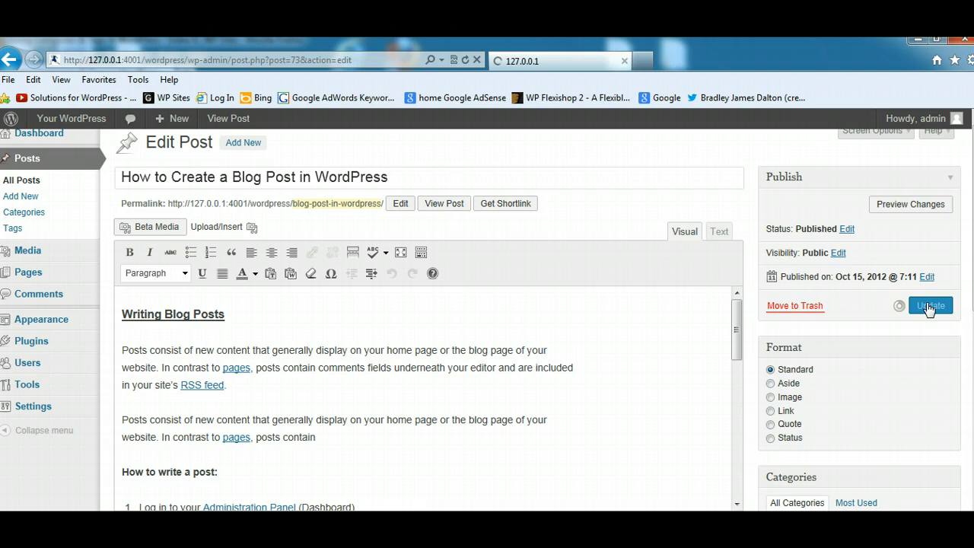
left_click(929, 305)
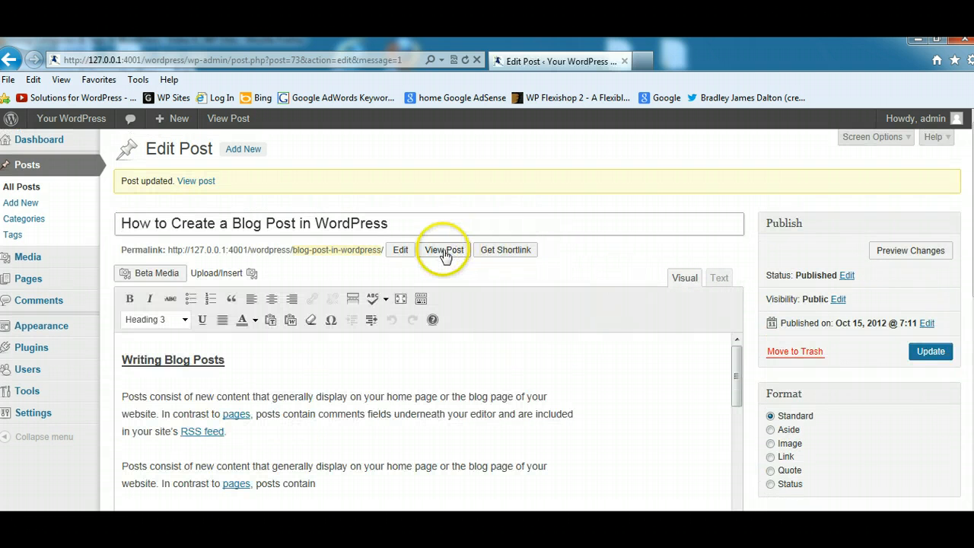
Step: View the live post's footer categories, visit its 'same' tag archive and go back to the post
left_click(444, 249)
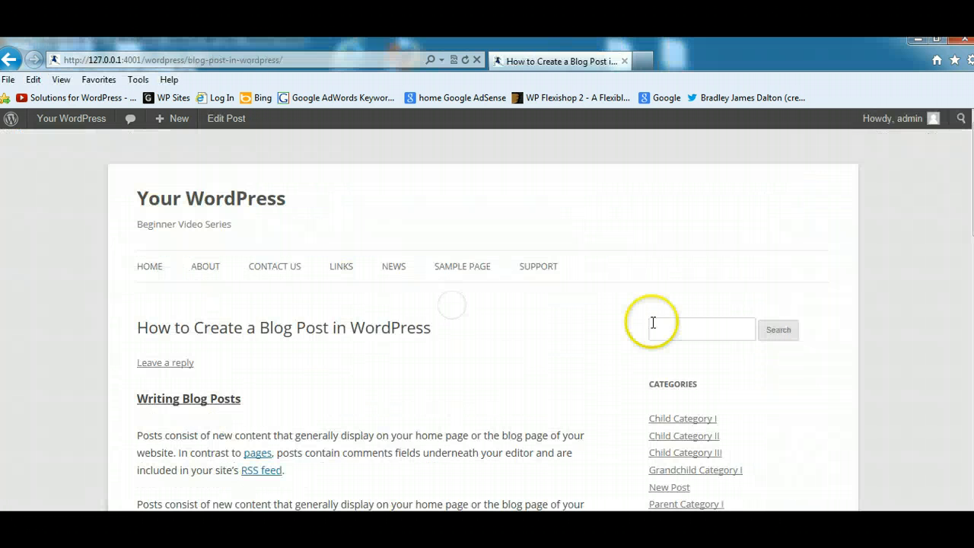
scroll("down", 3)
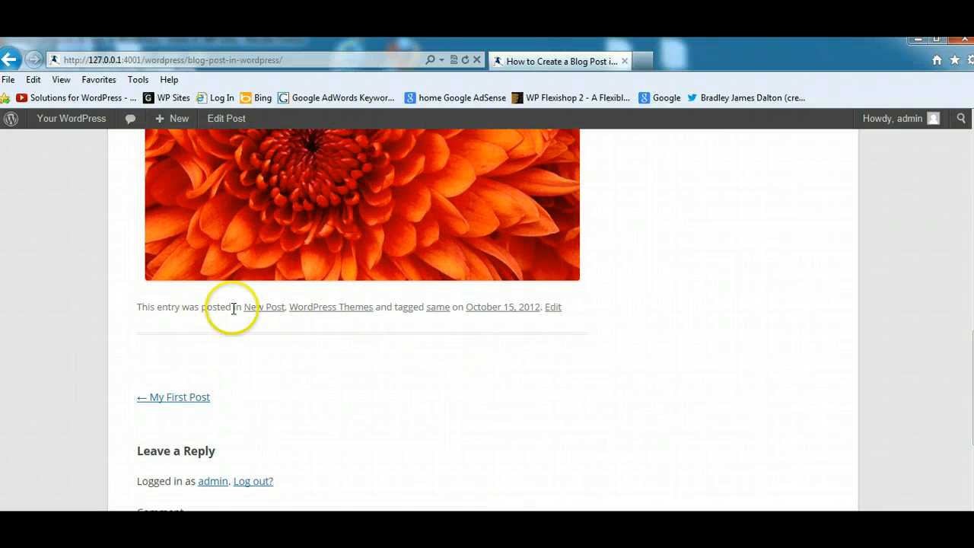
mouse_move(262, 308)
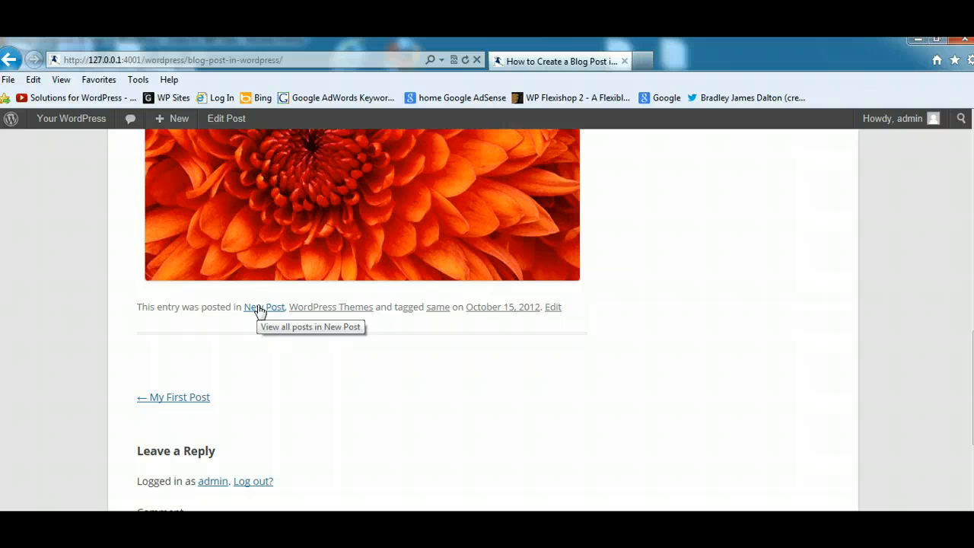
mouse_move(303, 302)
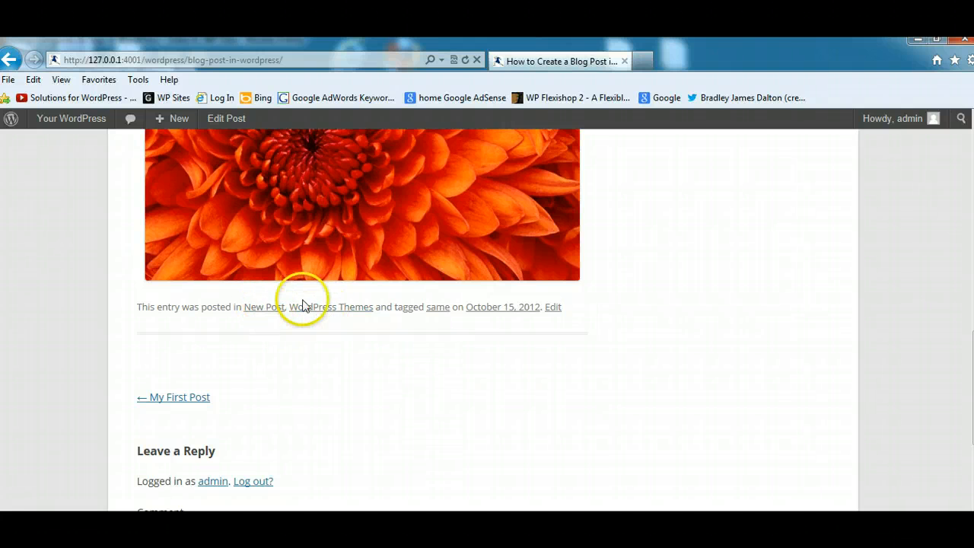
mouse_move(330, 308)
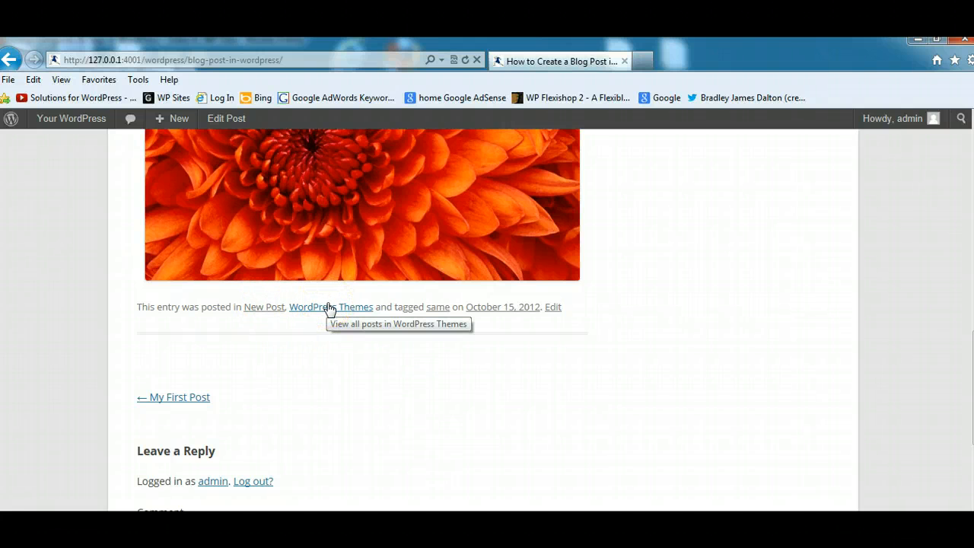
mouse_move(438, 307)
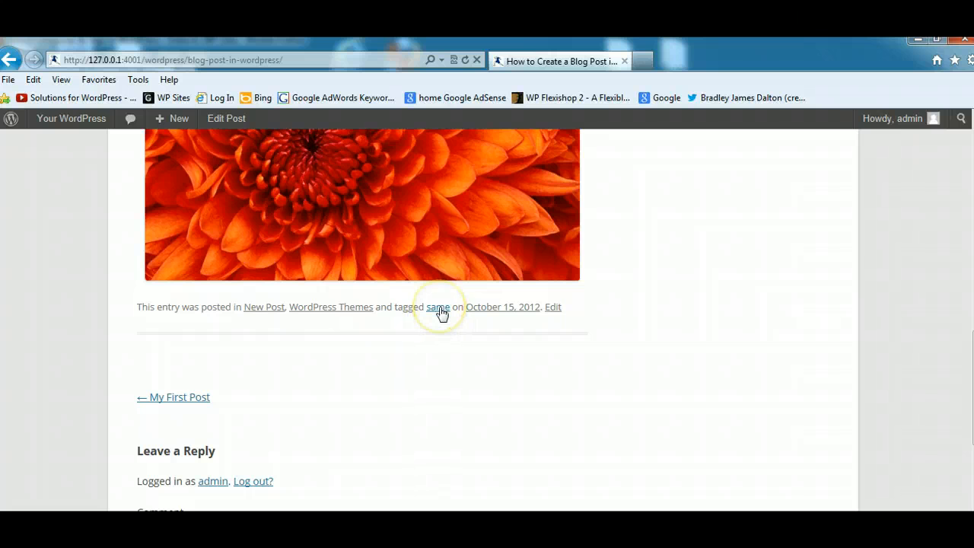
left_click(438, 308)
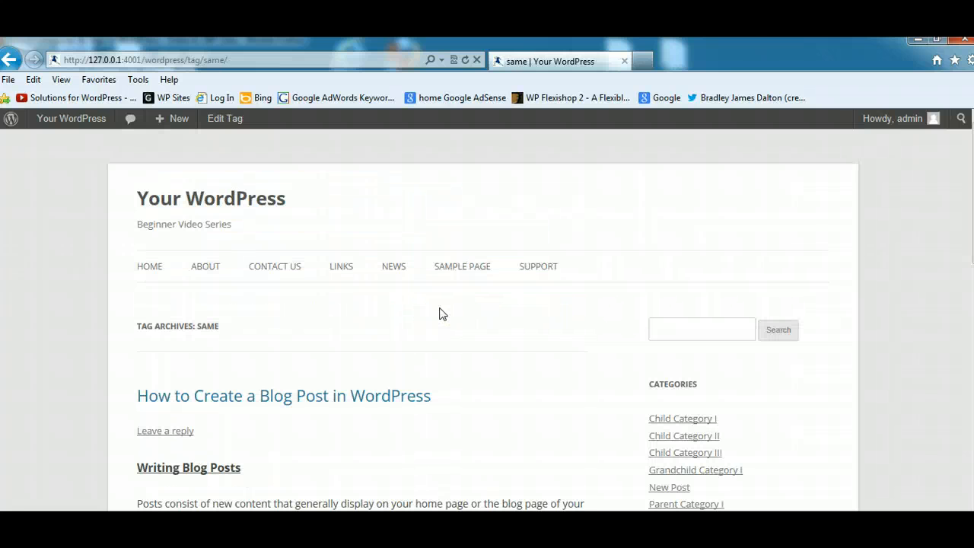
left_click(9, 59)
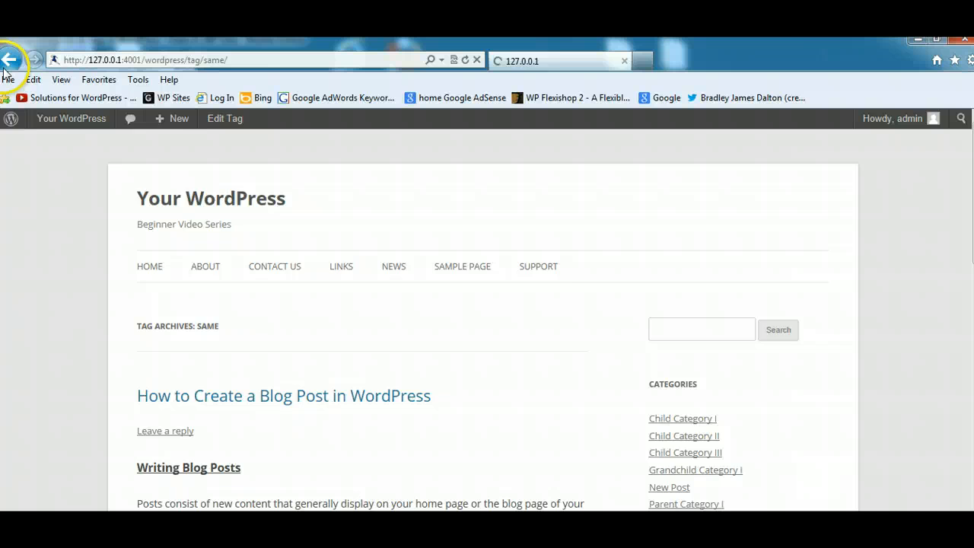
left_click(283, 395)
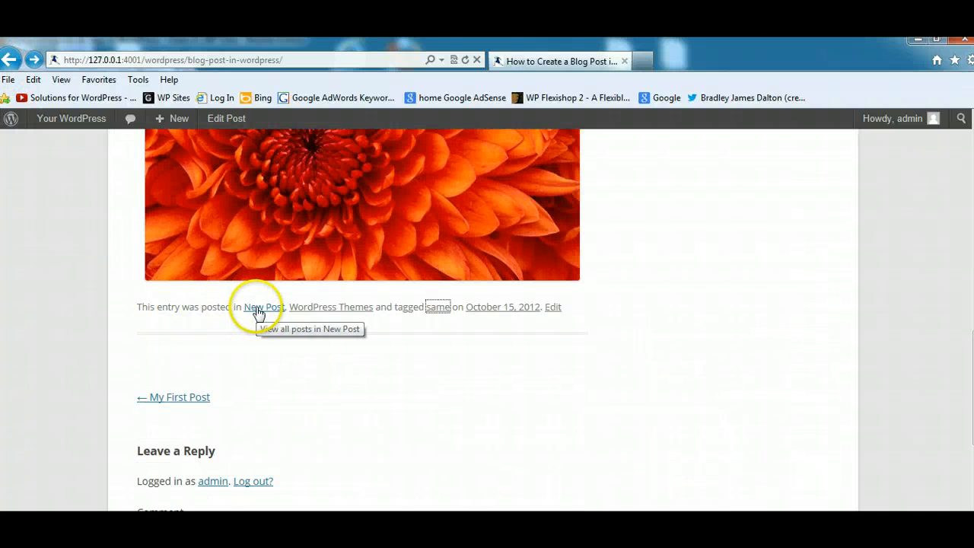
Step: Browse the New Post category archive, return, then browse the WordPress Themes category archive
left_click(264, 308)
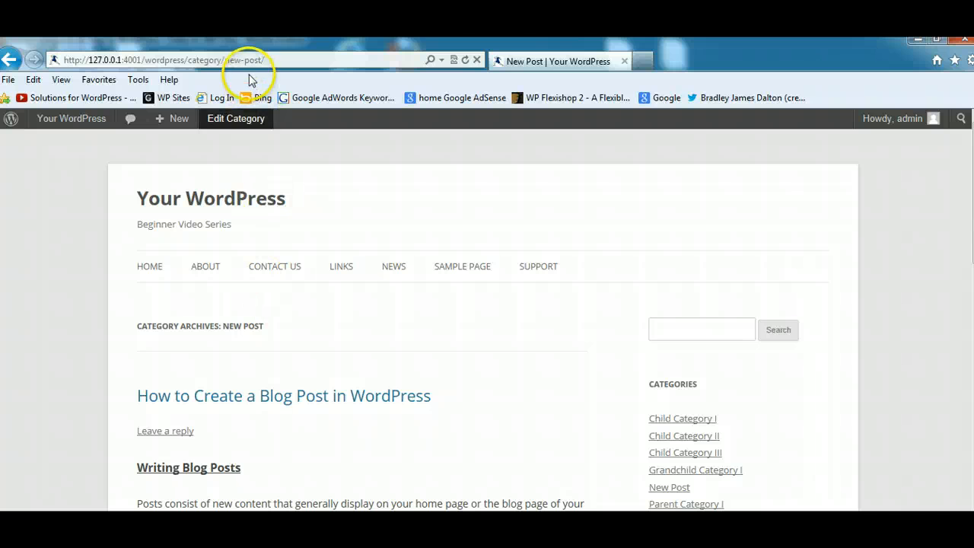
mouse_move(401, 377)
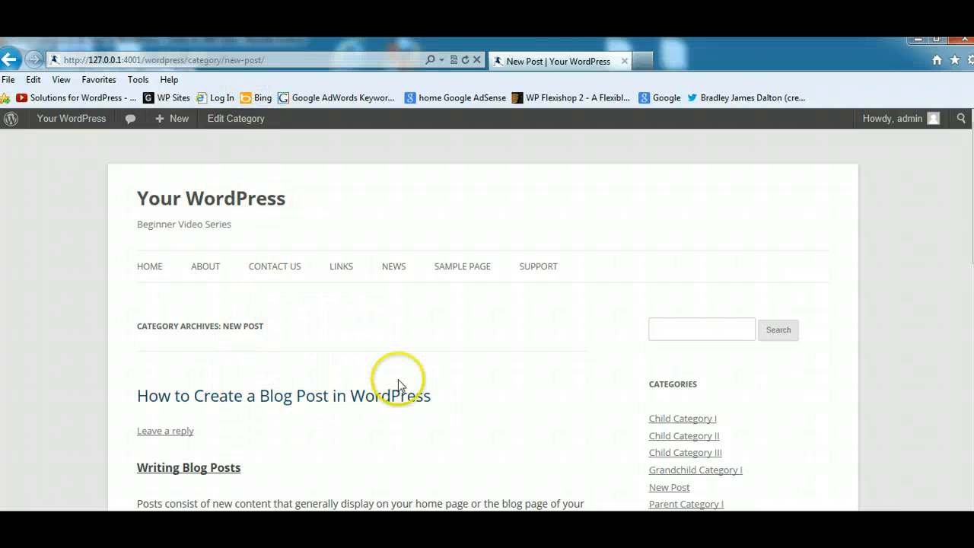
mouse_move(265, 82)
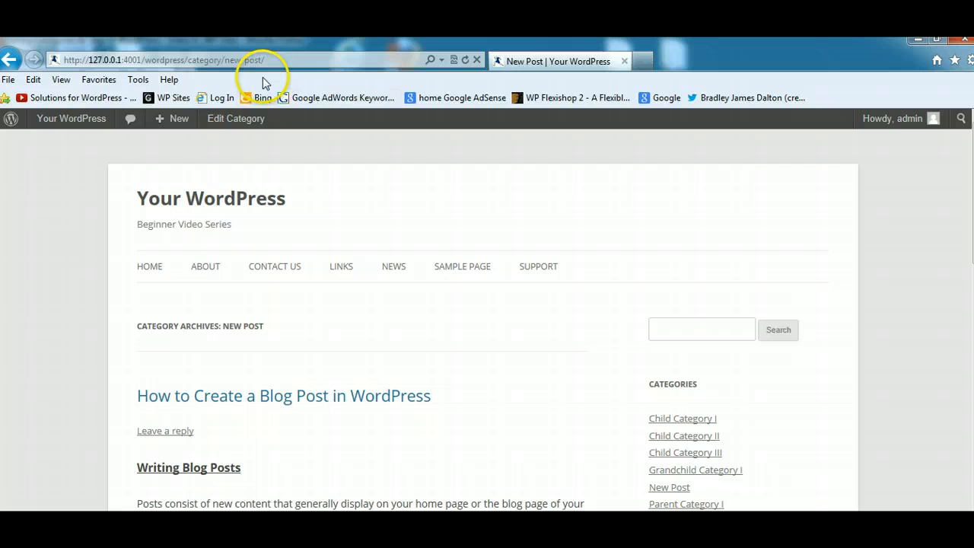
scroll("down", 3)
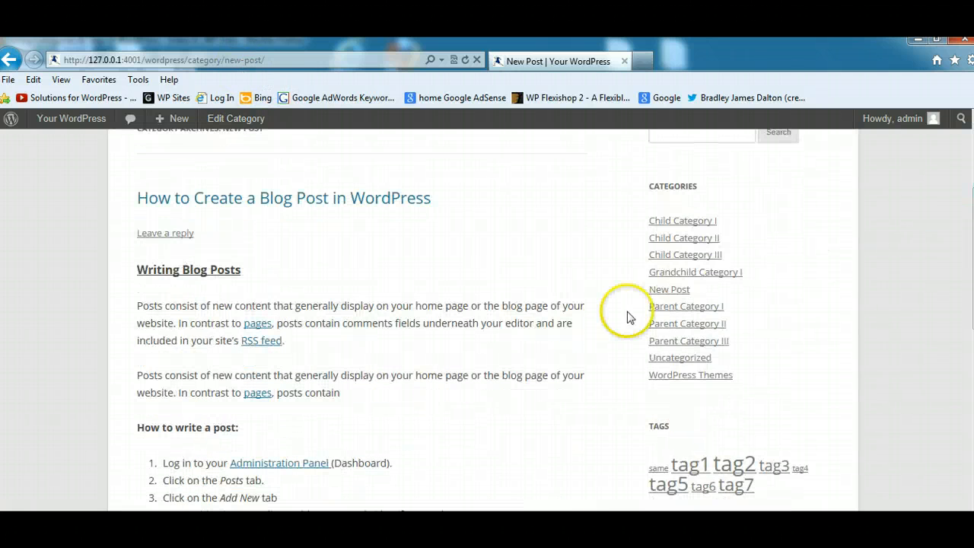
scroll("up", 3)
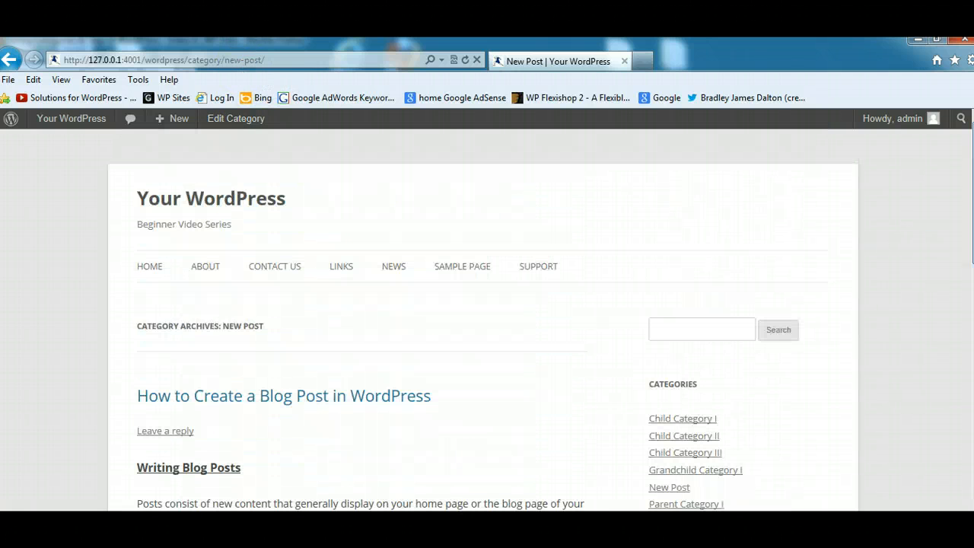
mouse_move(73, 68)
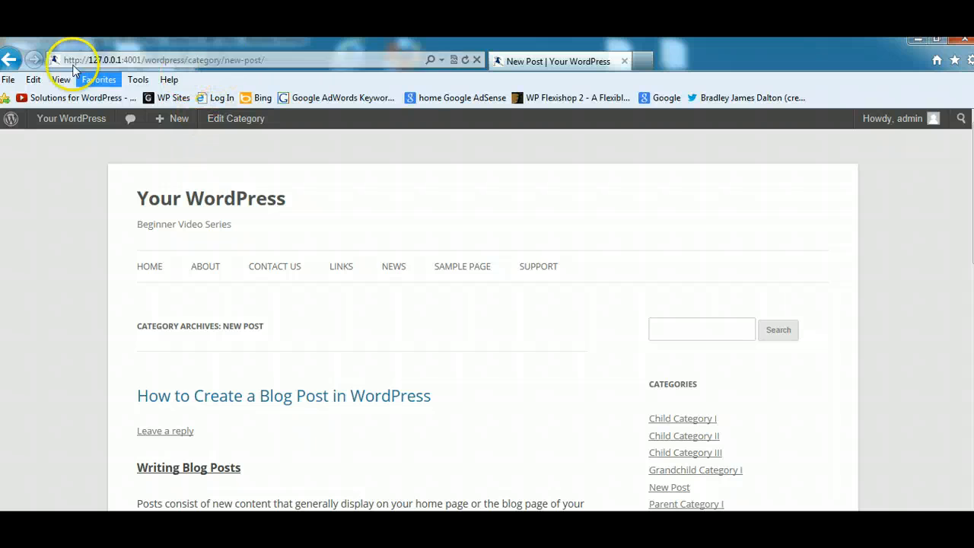
left_click(283, 395)
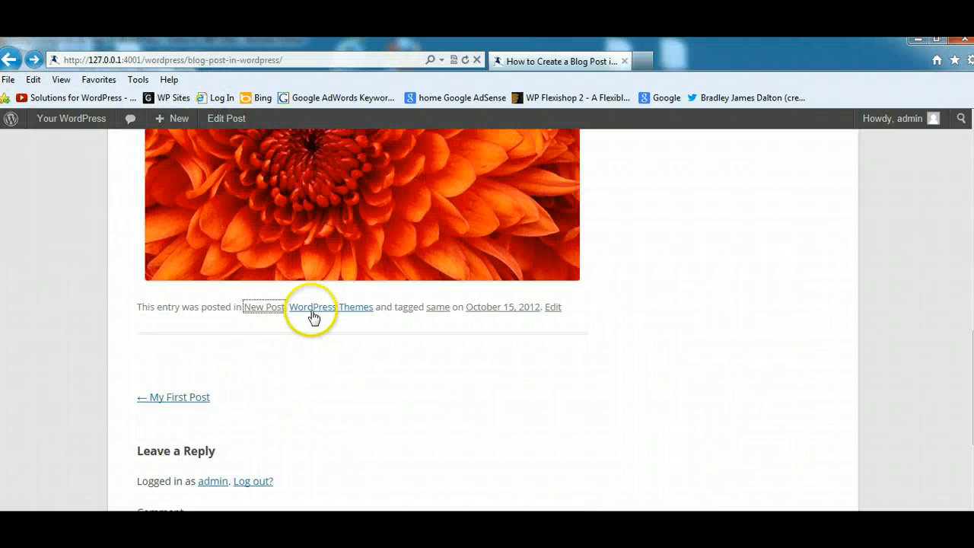
left_click(311, 308)
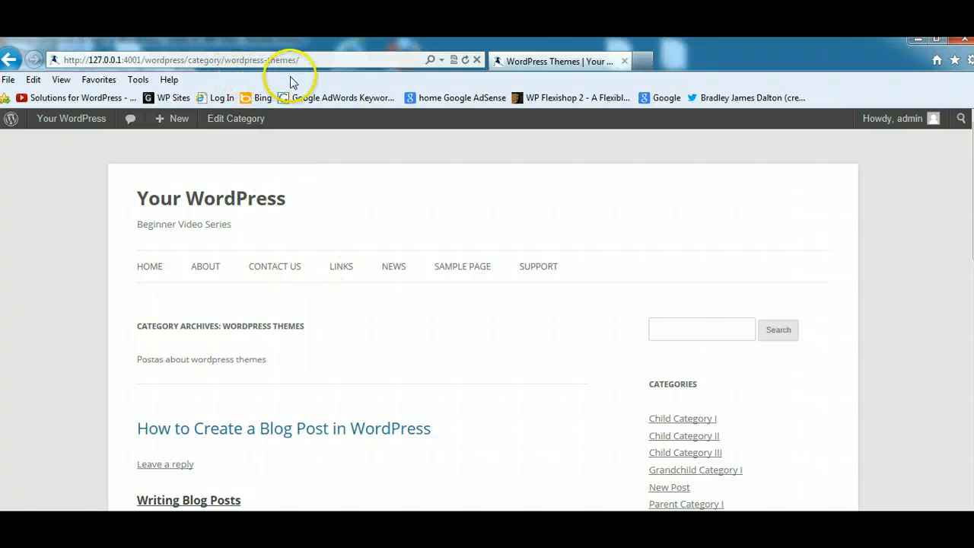
mouse_move(290, 122)
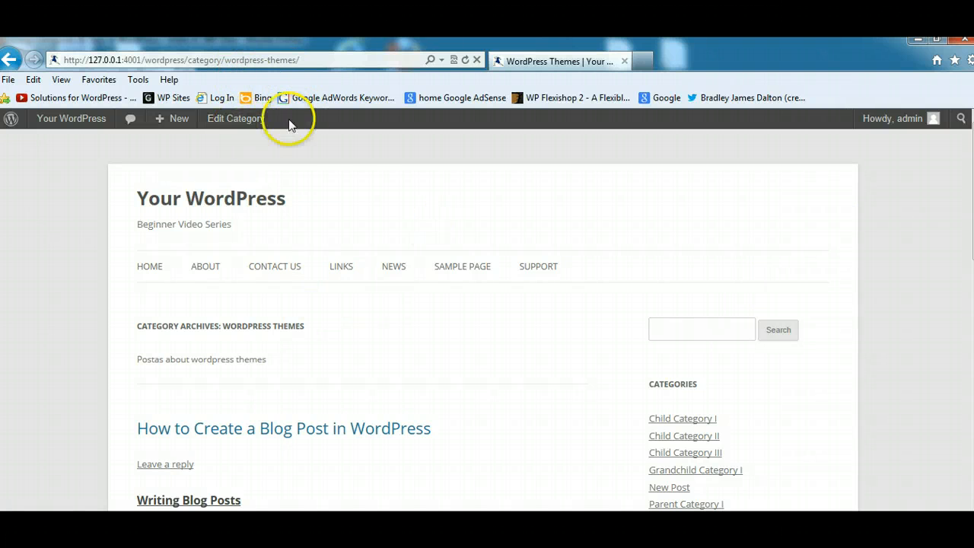
scroll("down", 3)
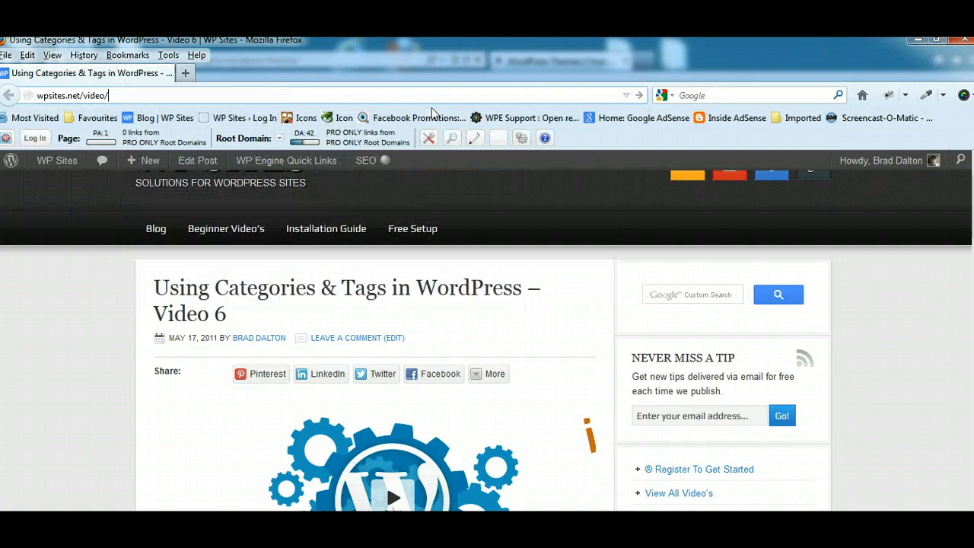
Step: Load wpsites.net/video, browse Software & Tools, and enter the Video Tutorials category archive
key("Return")
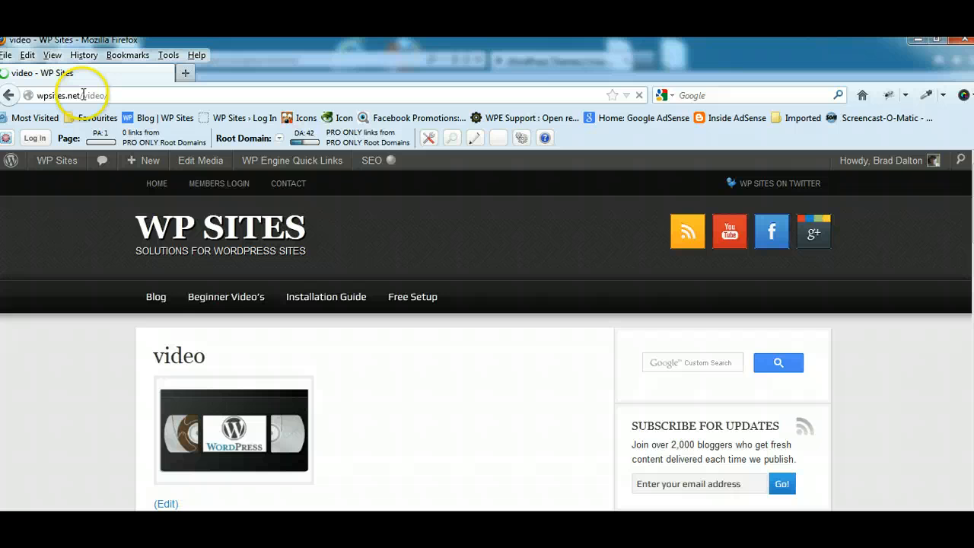
mouse_move(155, 296)
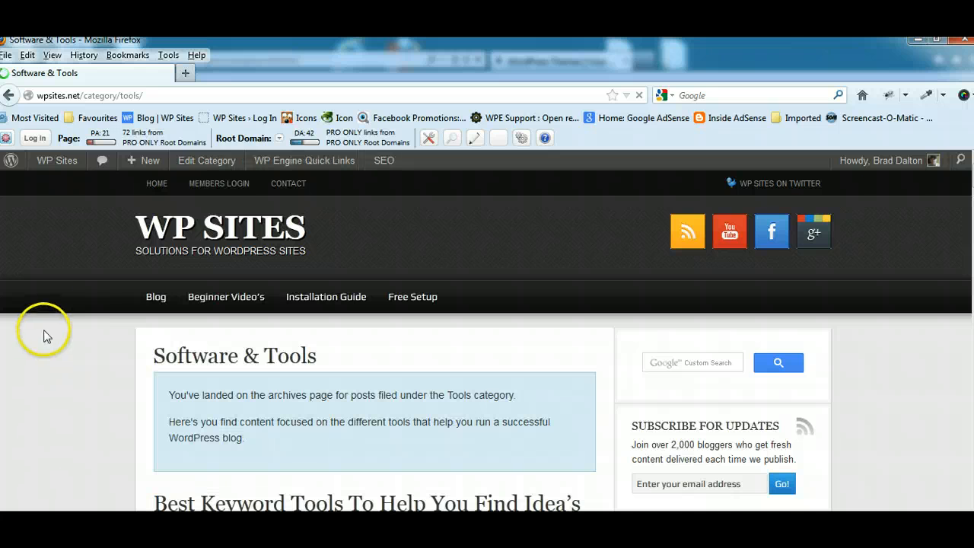
mouse_move(212, 113)
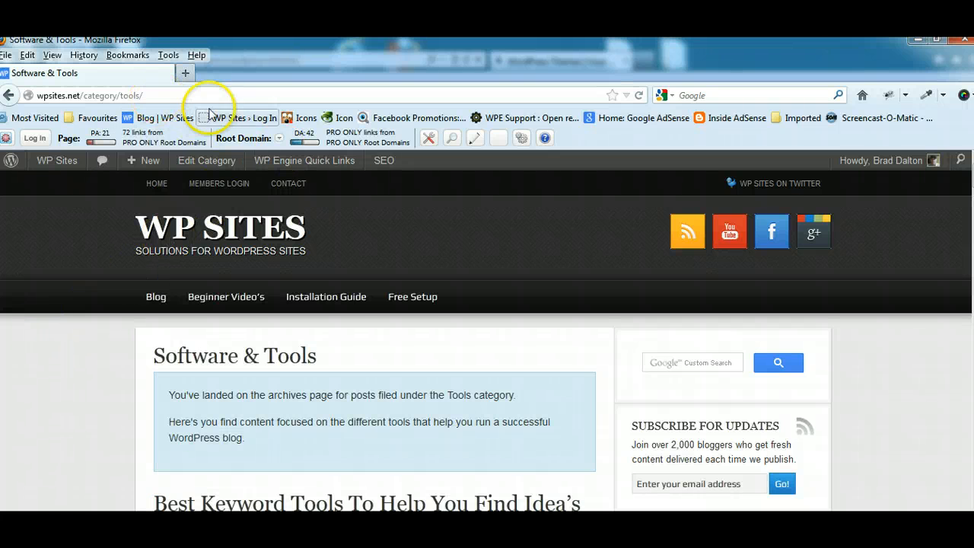
scroll("down", 3)
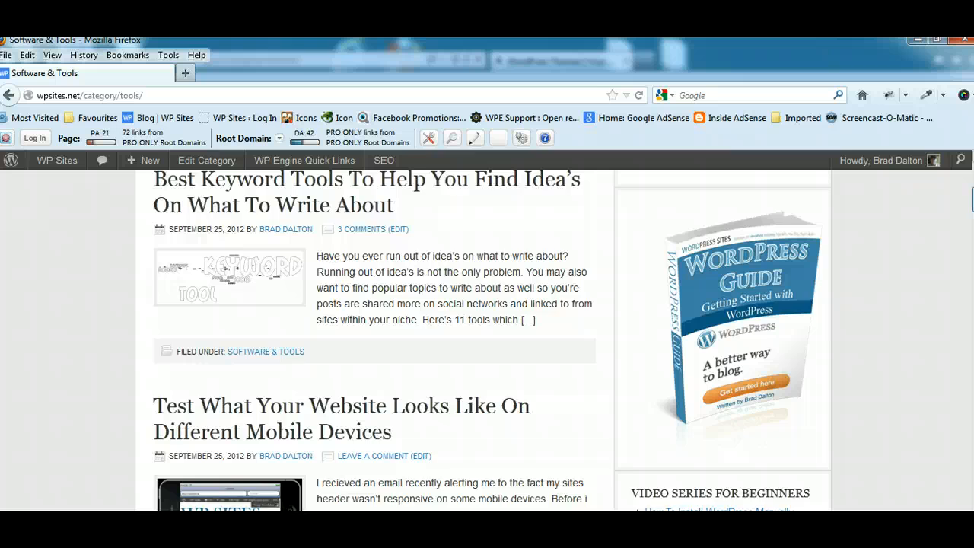
scroll("down", 3)
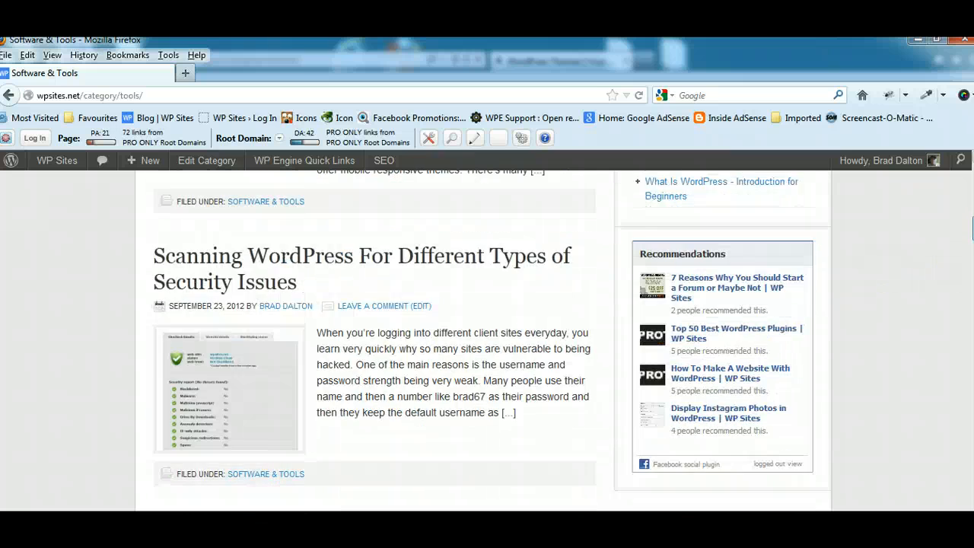
scroll("down", 3)
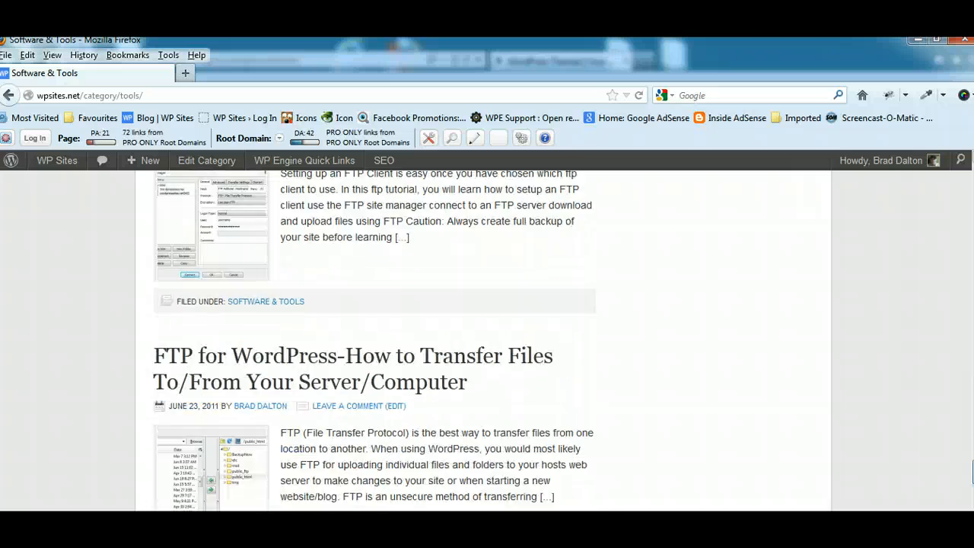
scroll("up", 3)
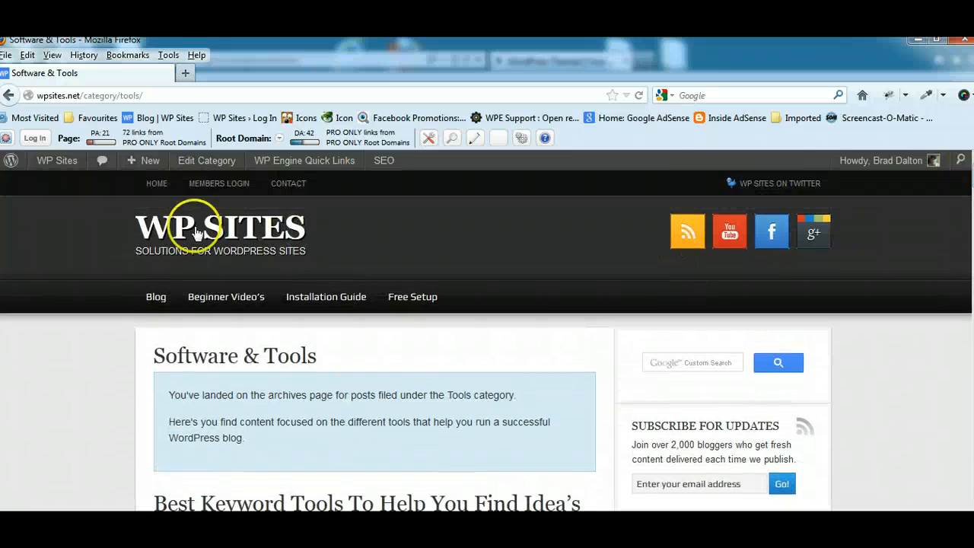
mouse_move(265, 276)
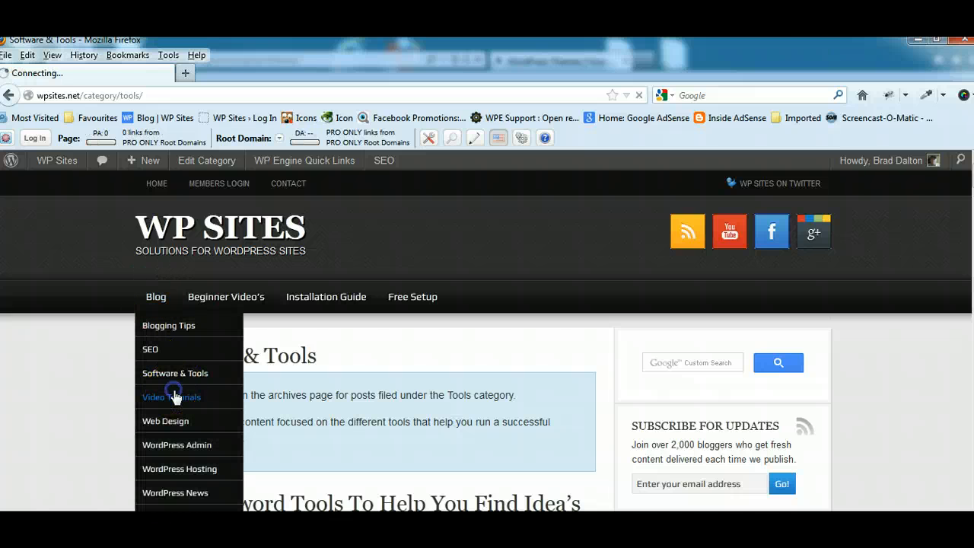
left_click(170, 396)
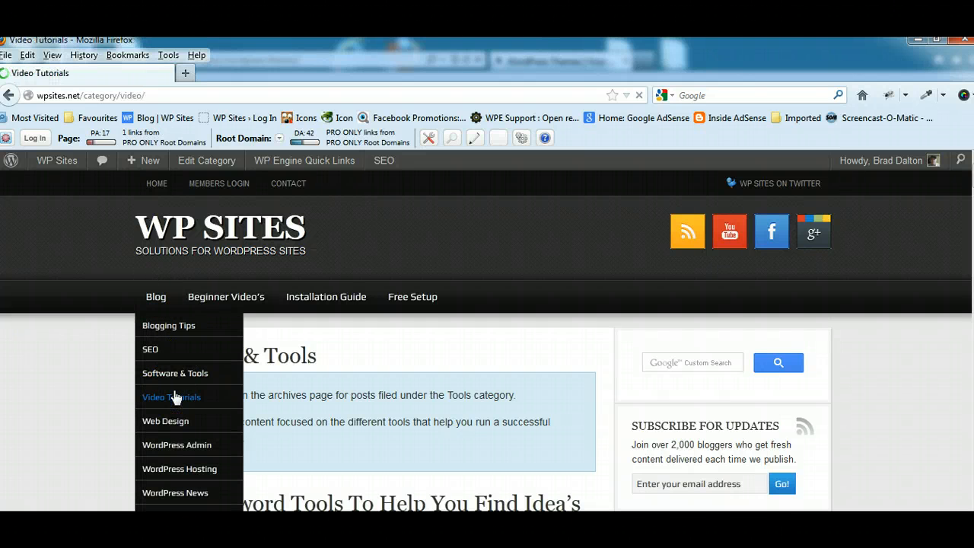
left_click(170, 395)
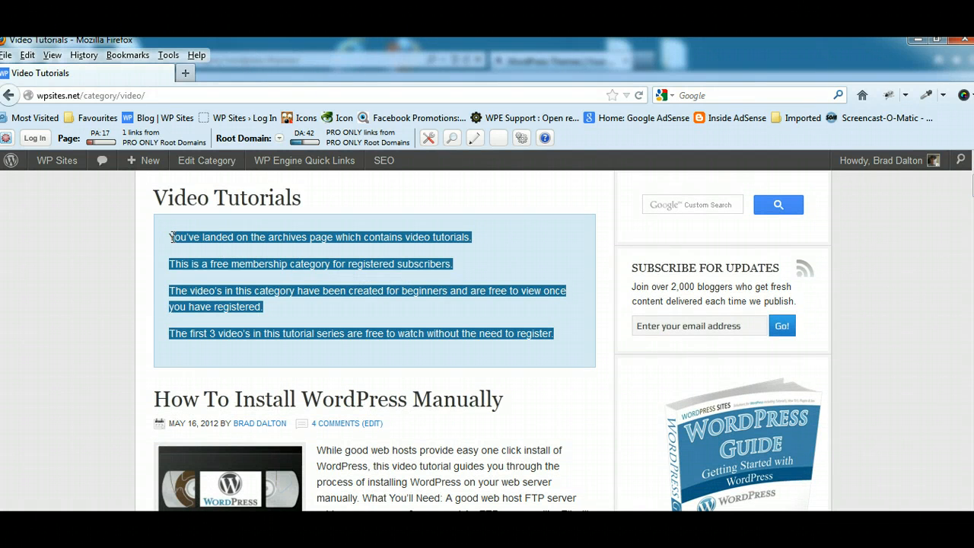
Step: Highlight the category description line about the first 3 free videos and scroll the archive
left_click(168, 242)
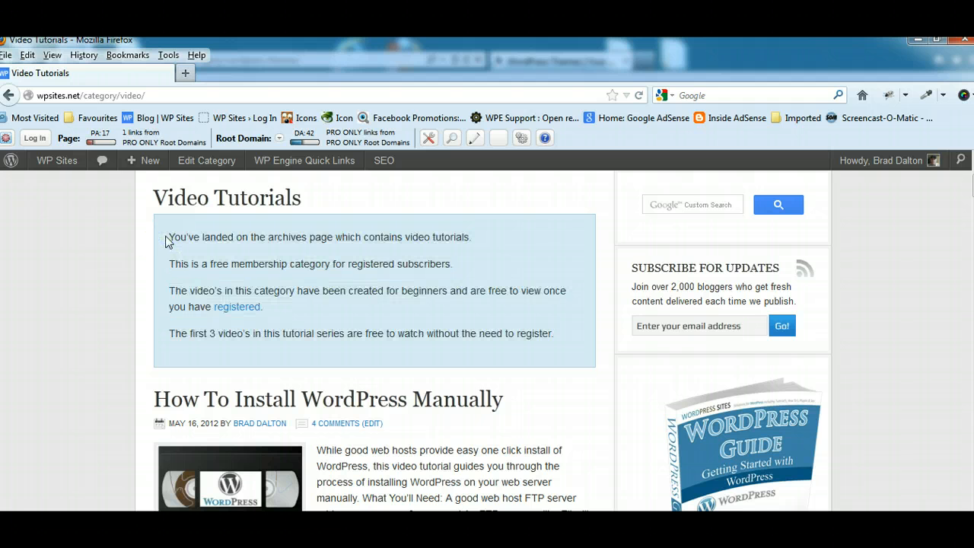
left_click_drag(168, 237, 557, 357)
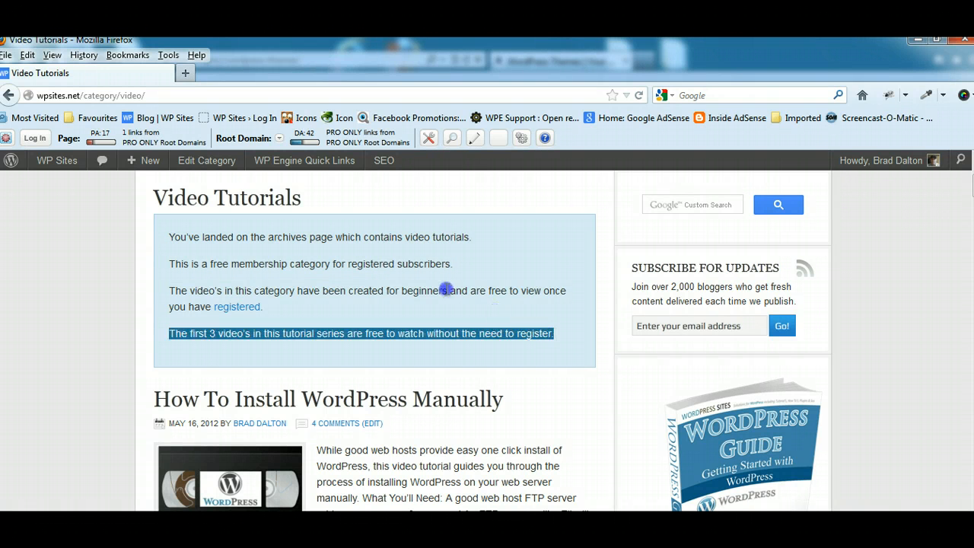
left_click(303, 307)
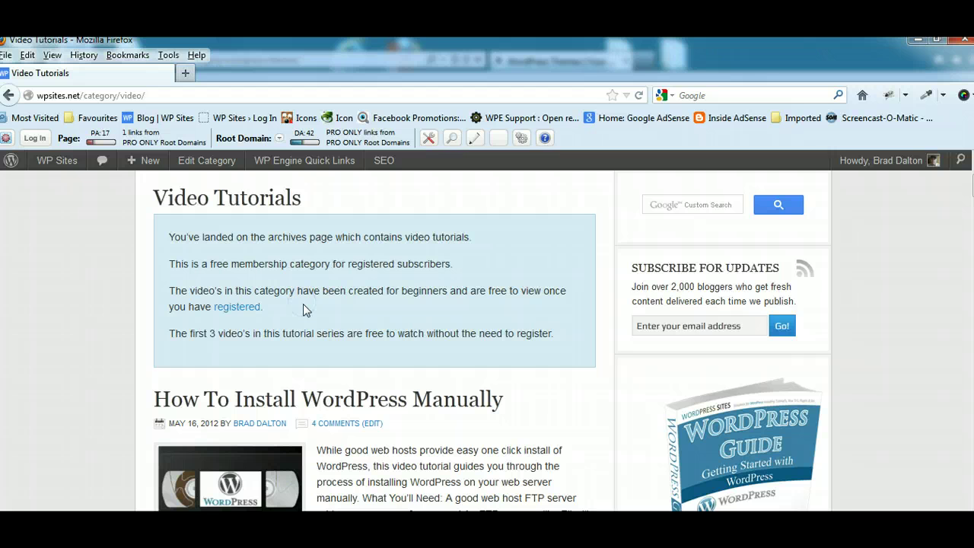
mouse_move(496, 303)
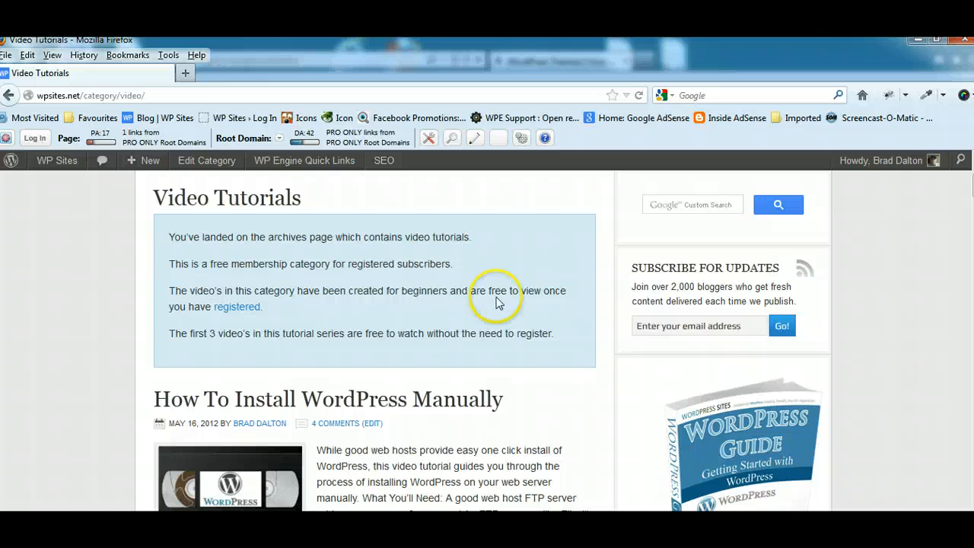
scroll("down", 3)
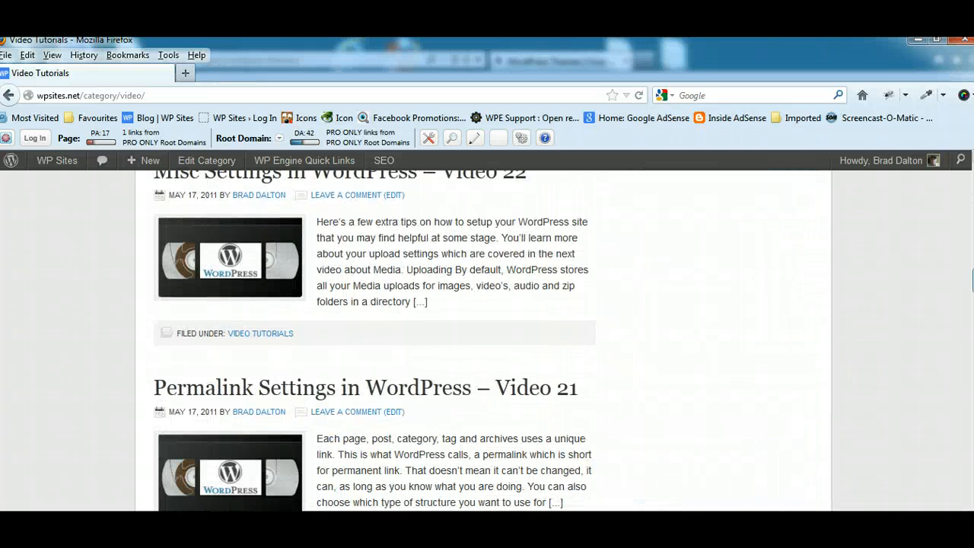
scroll("down", 3)
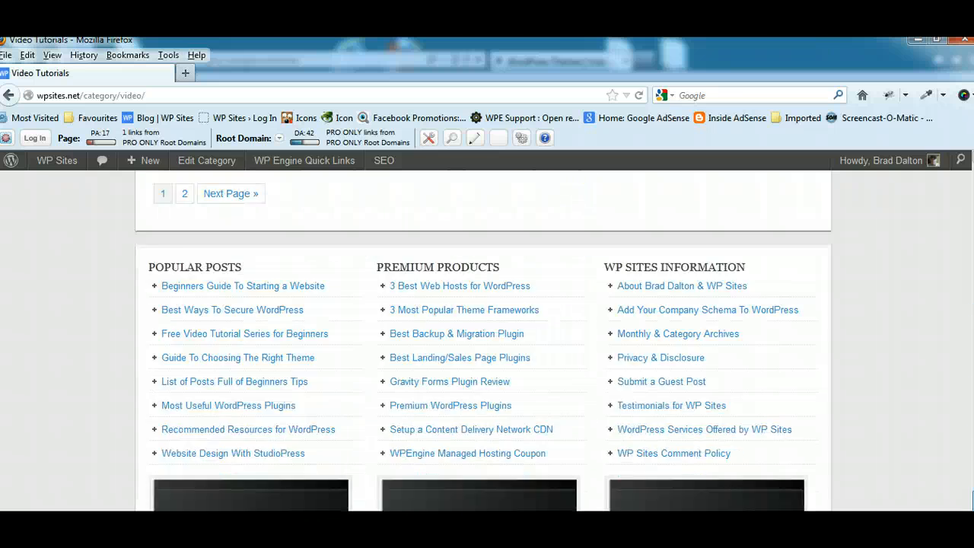
scroll("up", 3)
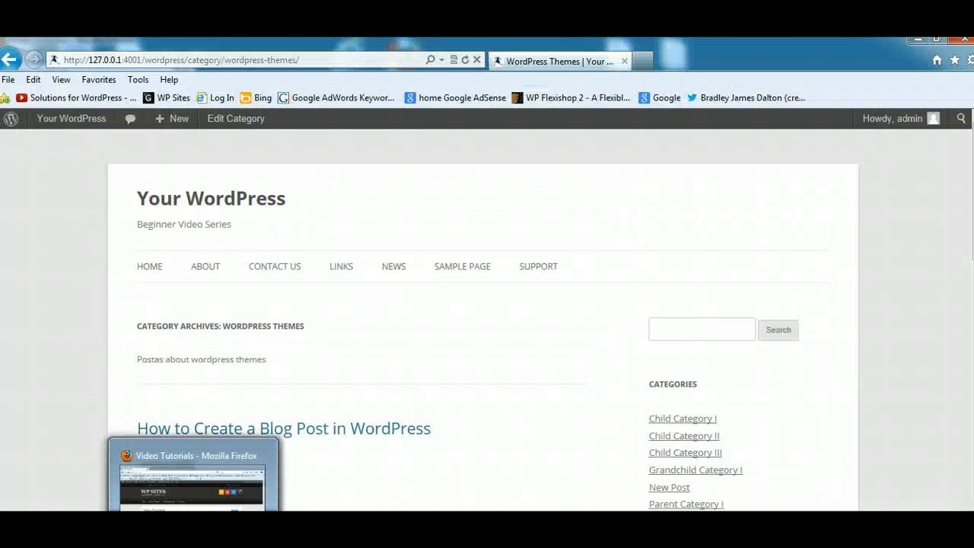
Step: Go via the admin bar Dashboard to Posts > Tags and focus the new tag Name field
left_click(195, 472)
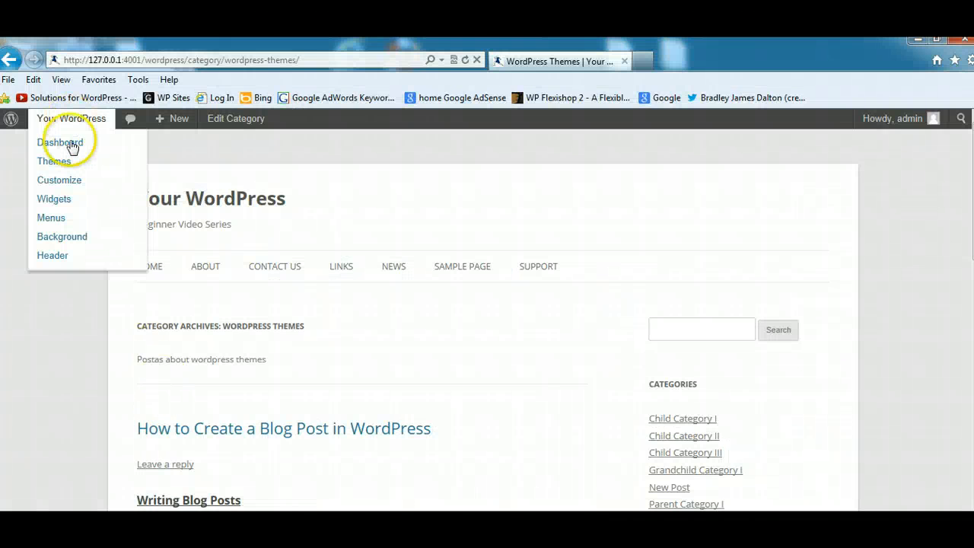
left_click(61, 143)
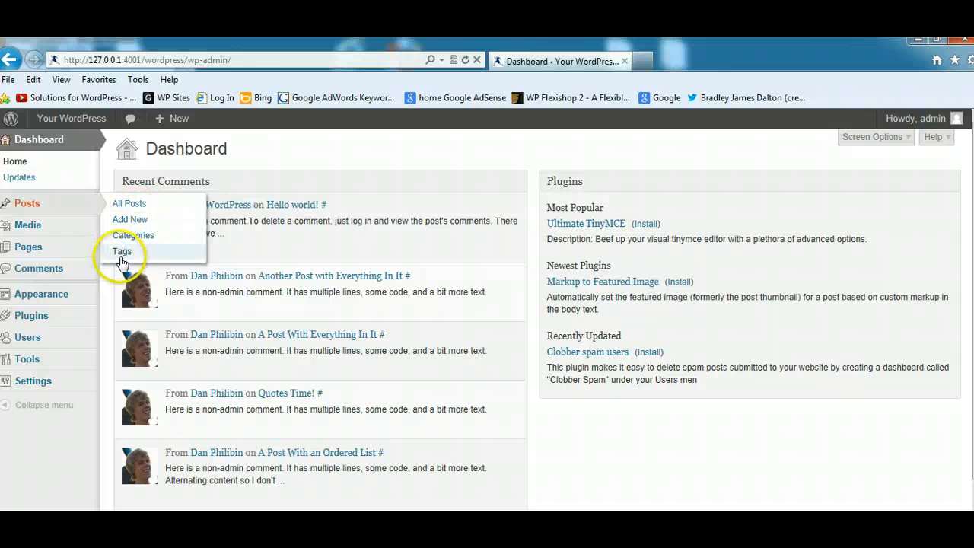
left_click(122, 251)
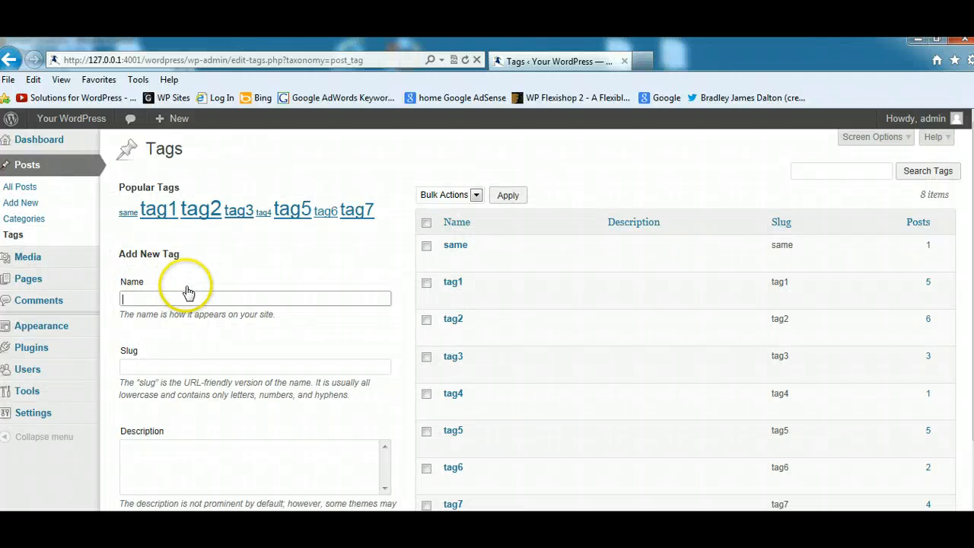
mouse_move(296, 160)
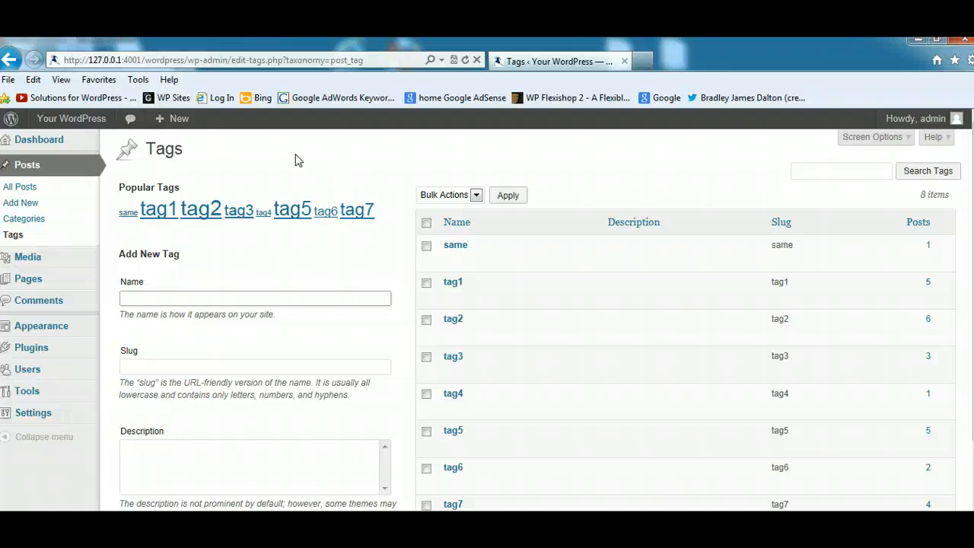
left_click(254, 297)
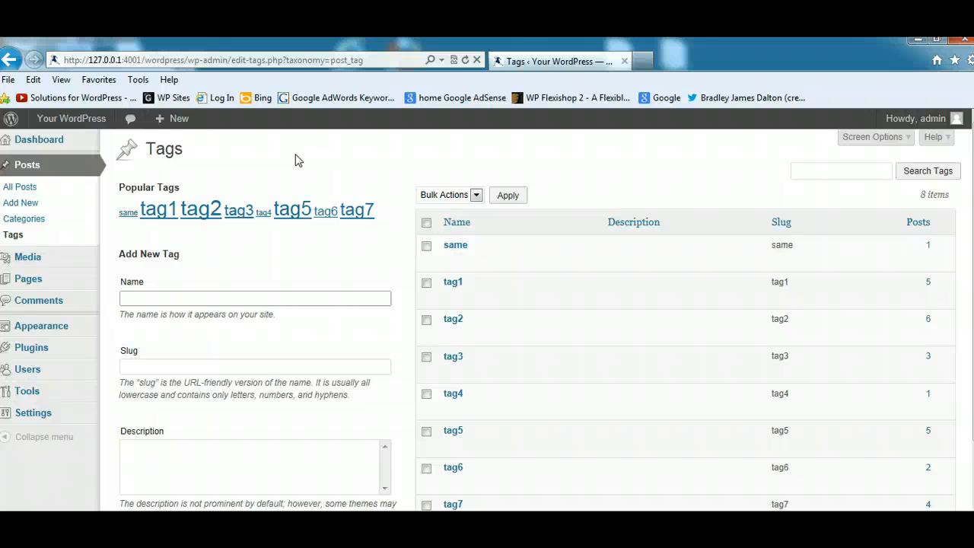
left_click(255, 296)
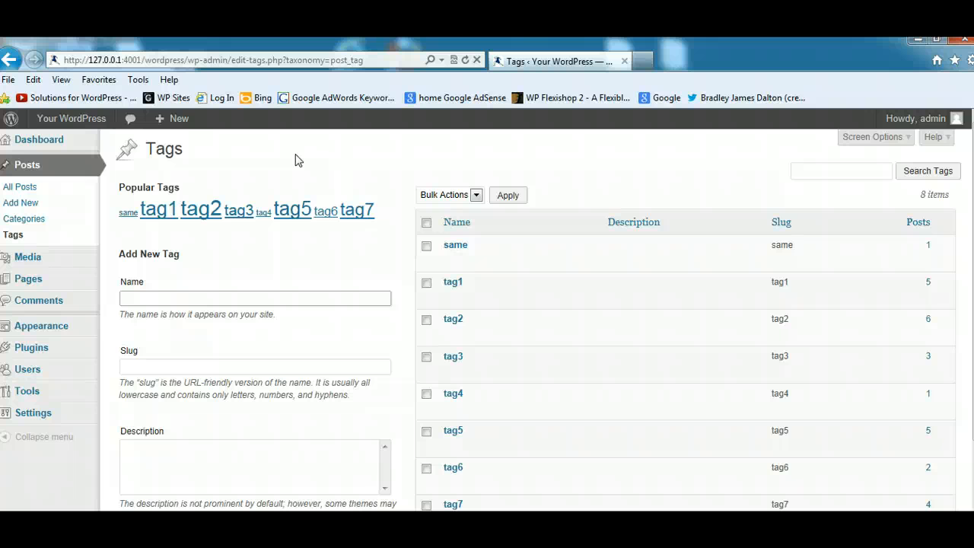
left_click(255, 296)
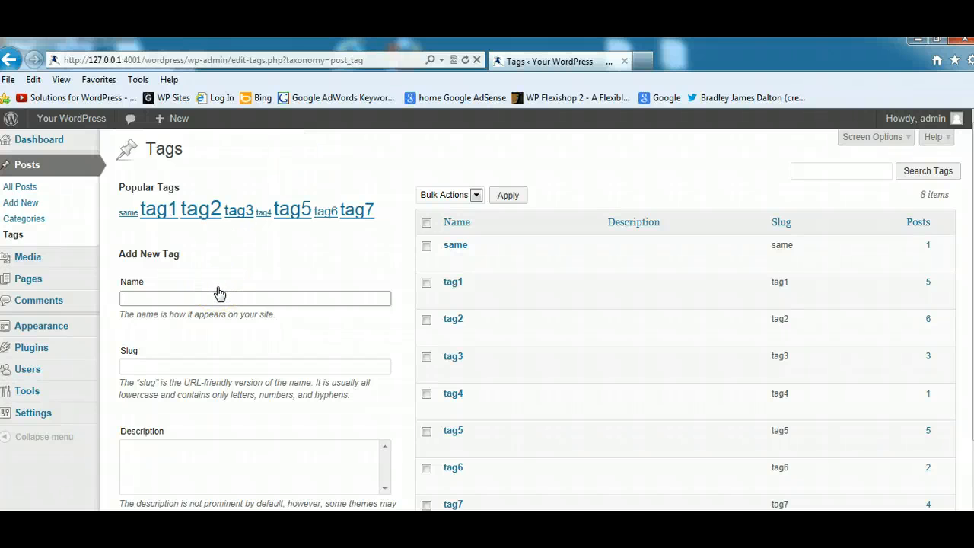
left_click(228, 299)
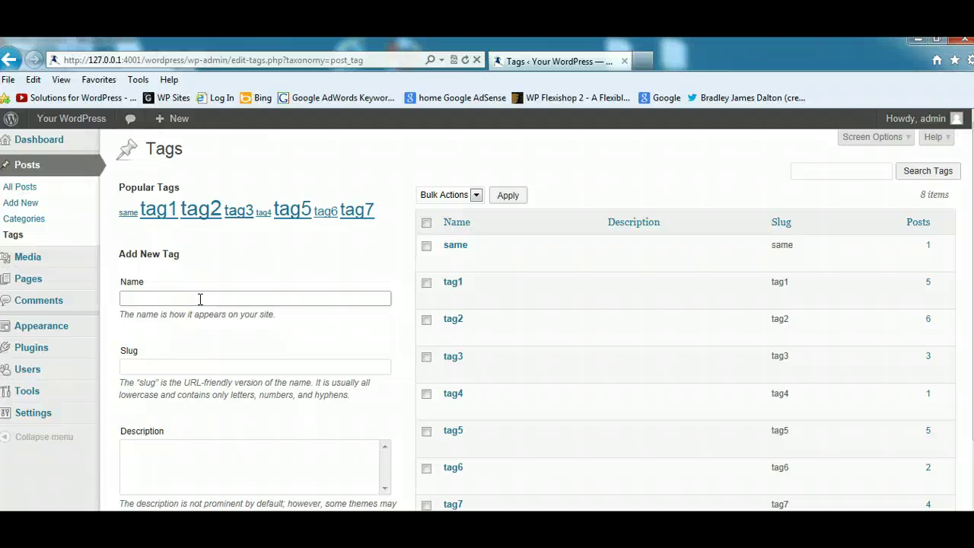
mouse_move(82, 273)
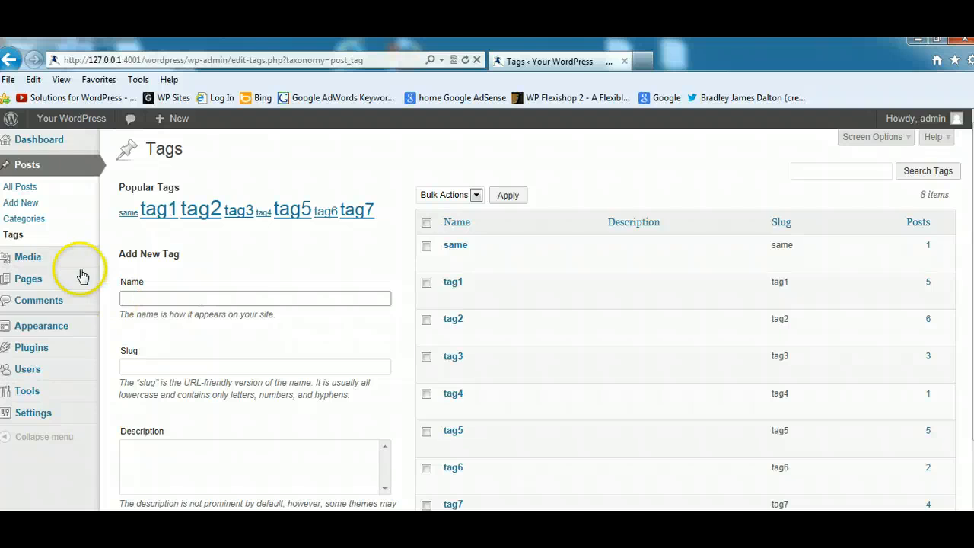
mouse_move(231, 277)
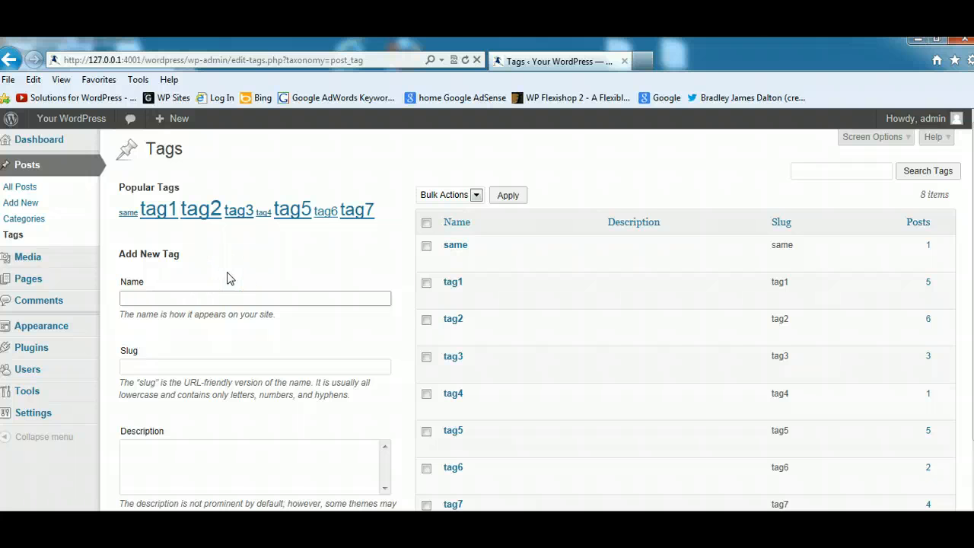
Step: Add a new tag named 'demo' with an empty slug to the tag list
left_click(255, 297)
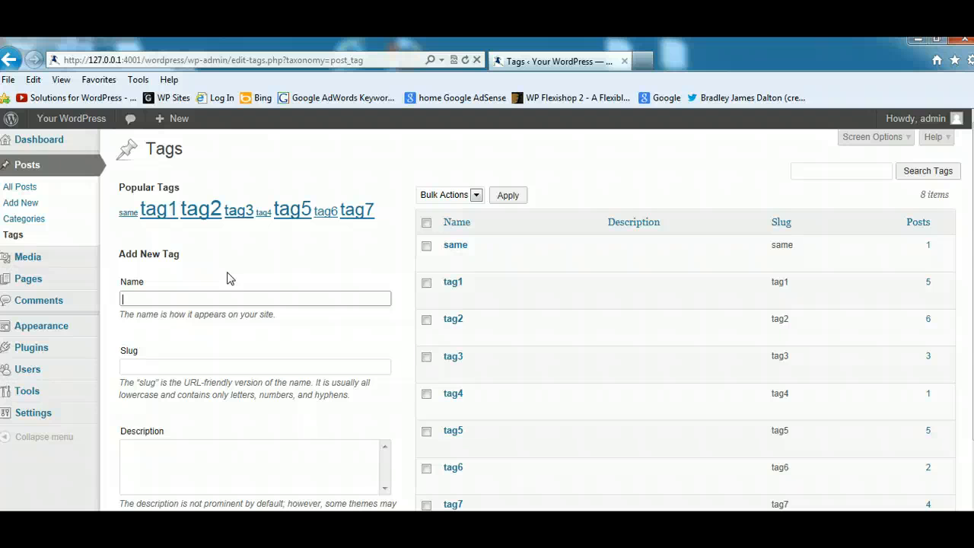
type("Posts")
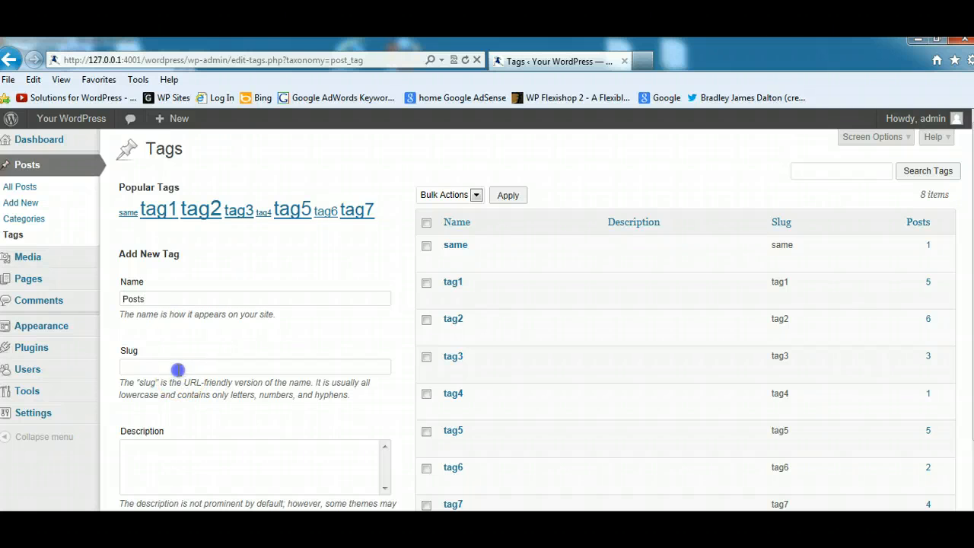
left_click(178, 367)
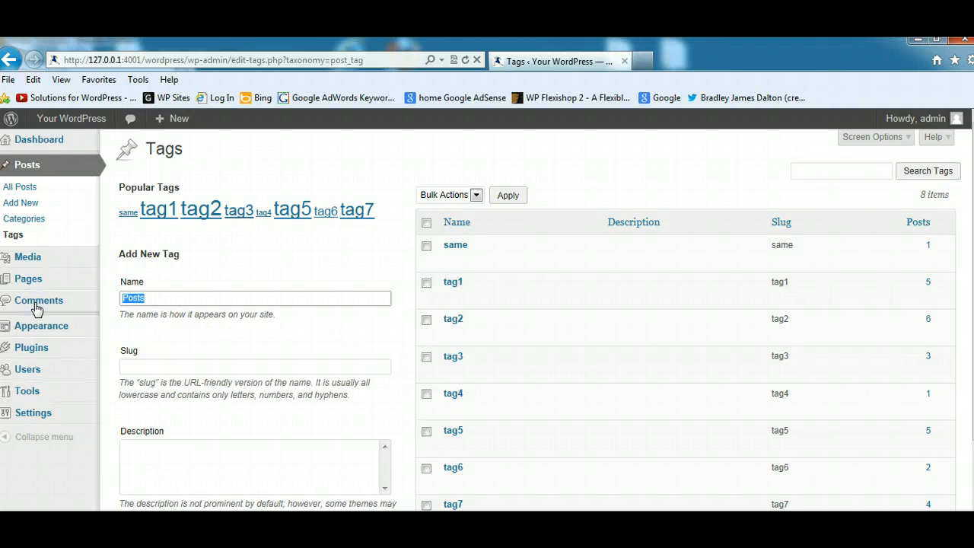
type("demo")
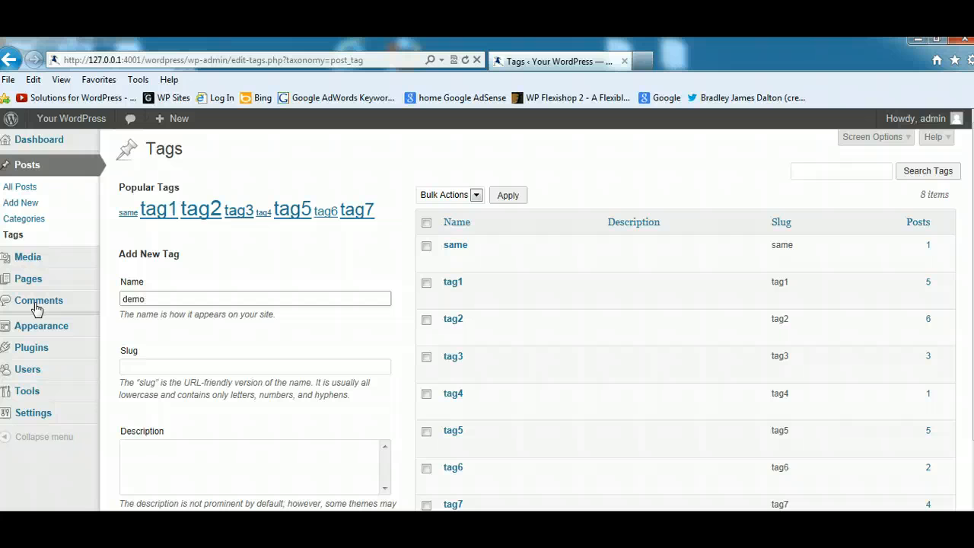
mouse_move(240, 266)
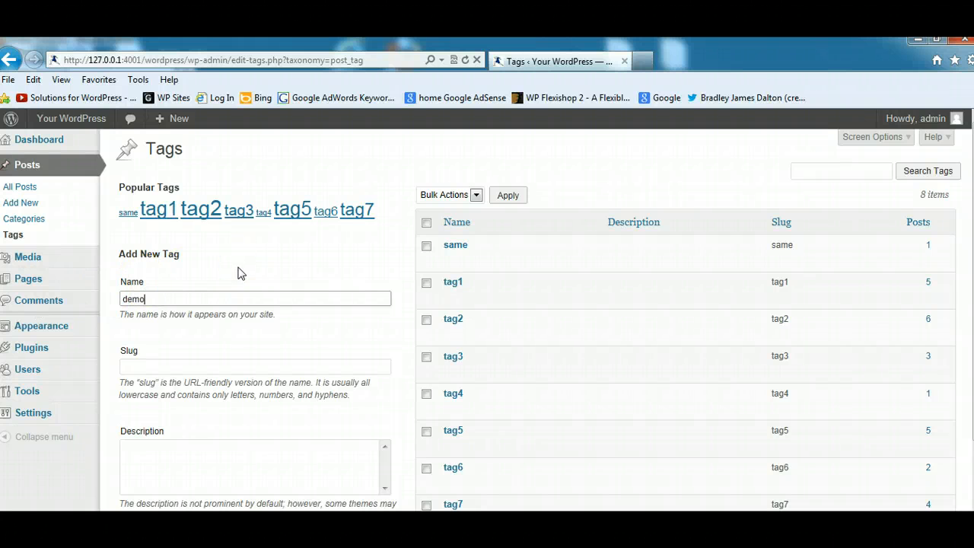
left_click(255, 365)
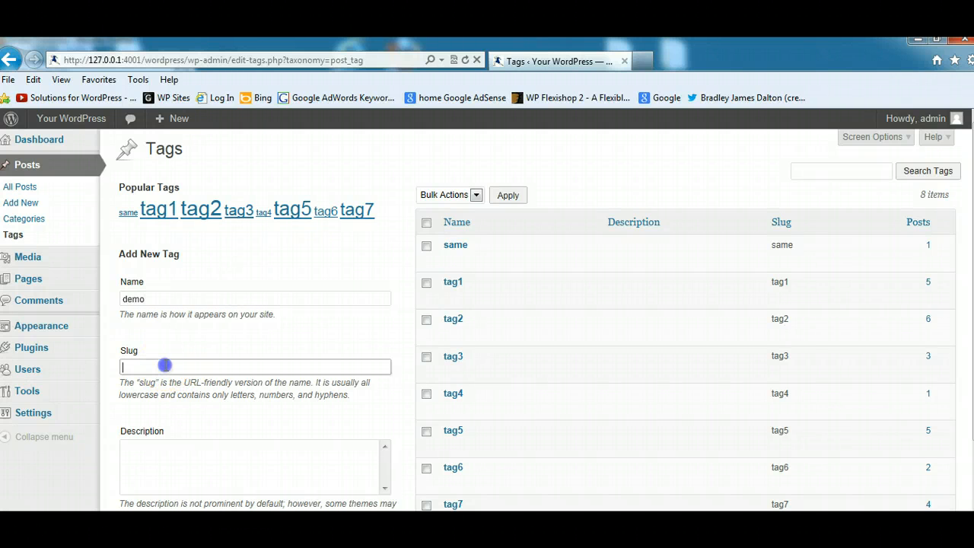
mouse_move(453, 356)
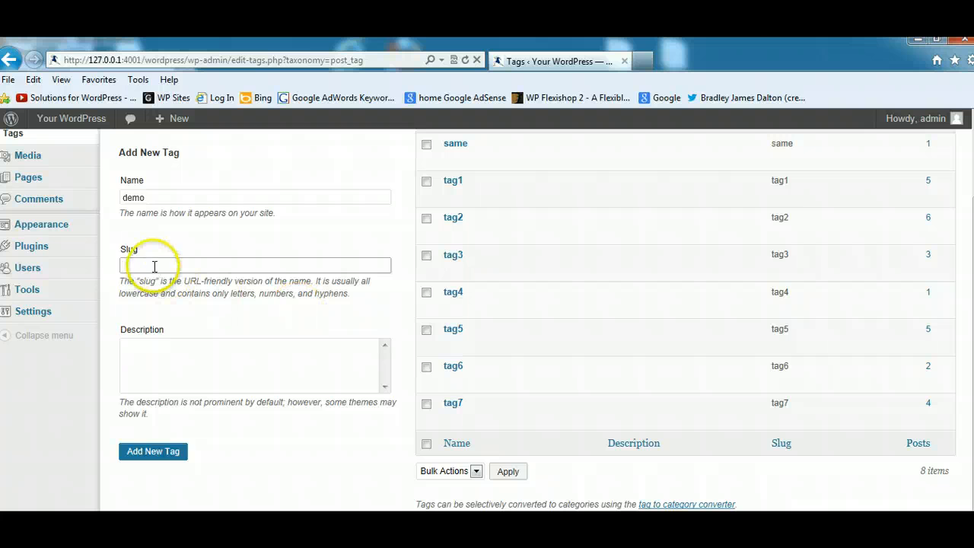
left_click(152, 450)
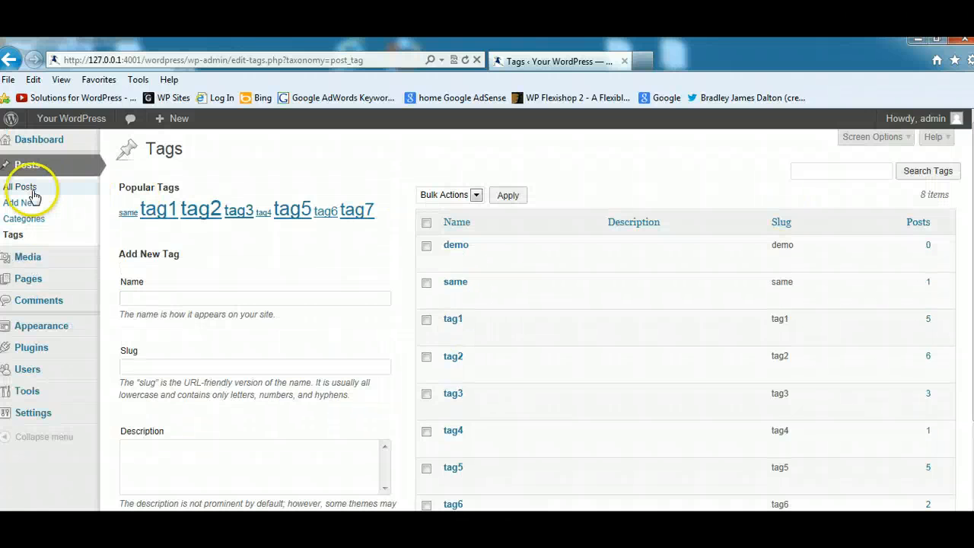
Step: Quick Edit the Hello world! post in All Posts to give it the demo tag and update it
left_click(21, 185)
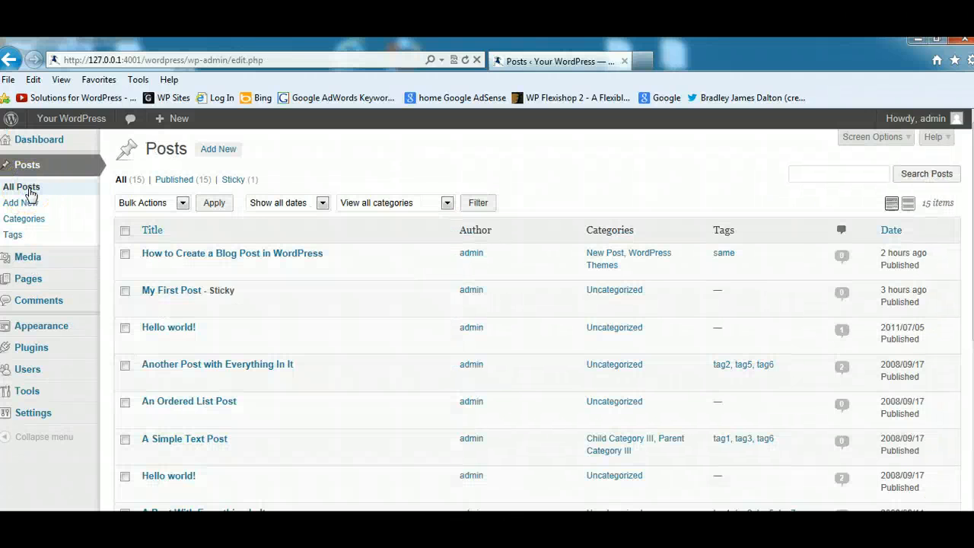
mouse_move(167, 327)
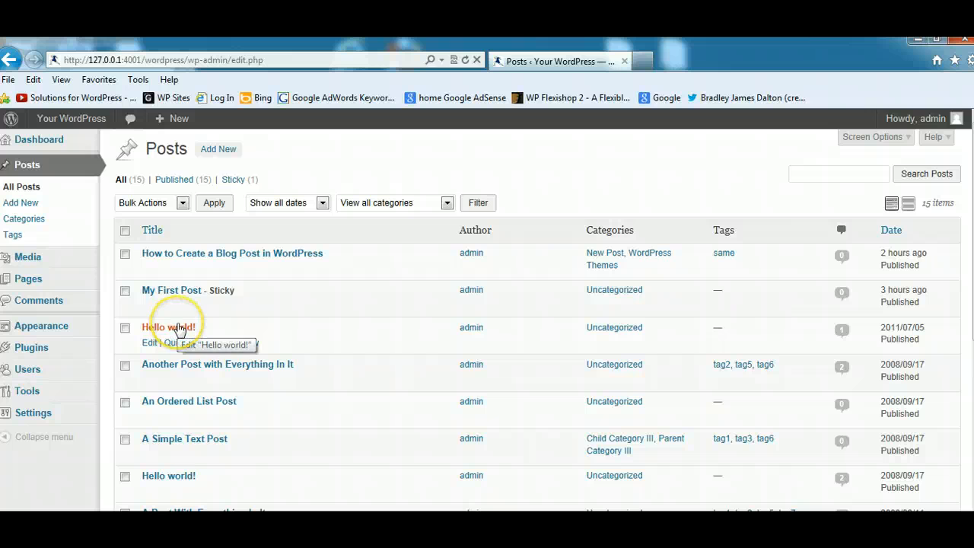
left_click(159, 344)
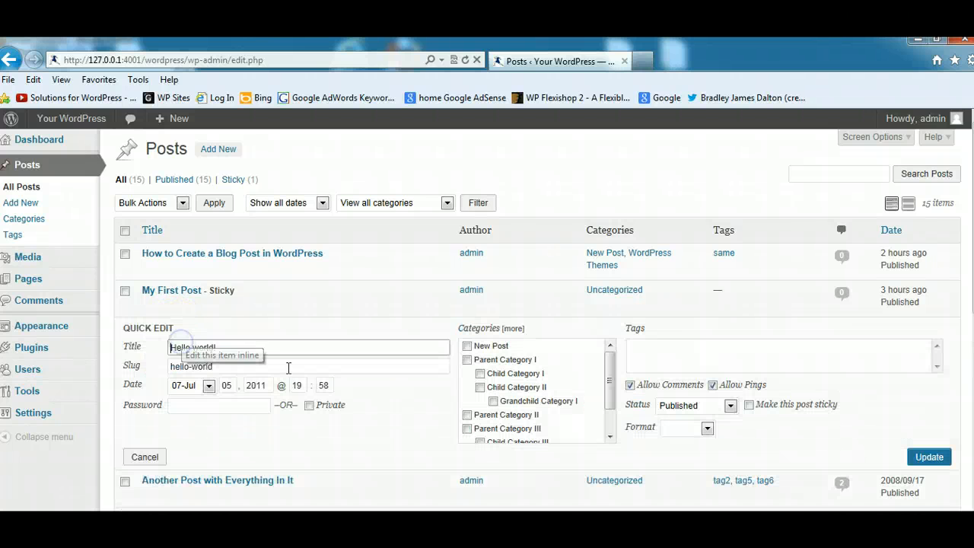
mouse_move(607, 371)
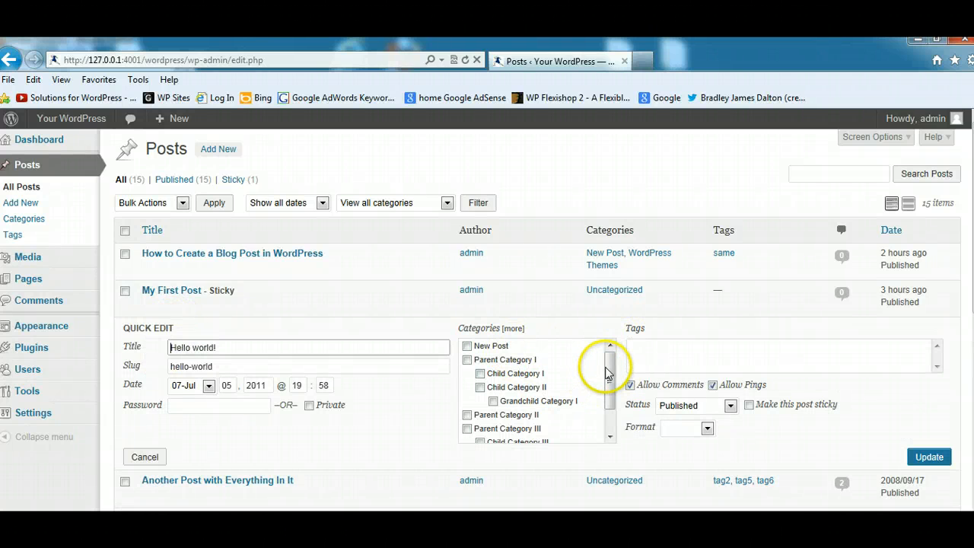
scroll("down", 3)
type("demo")
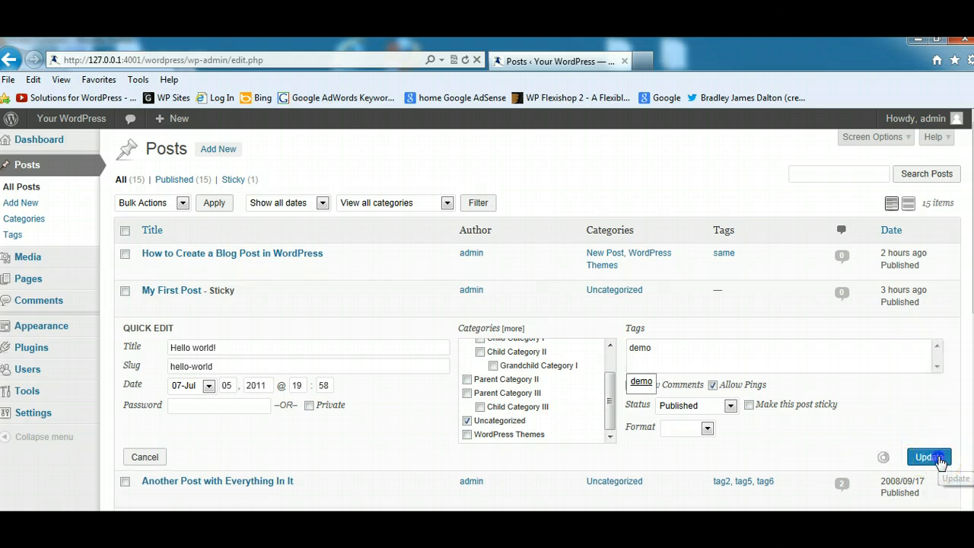
left_click(926, 457)
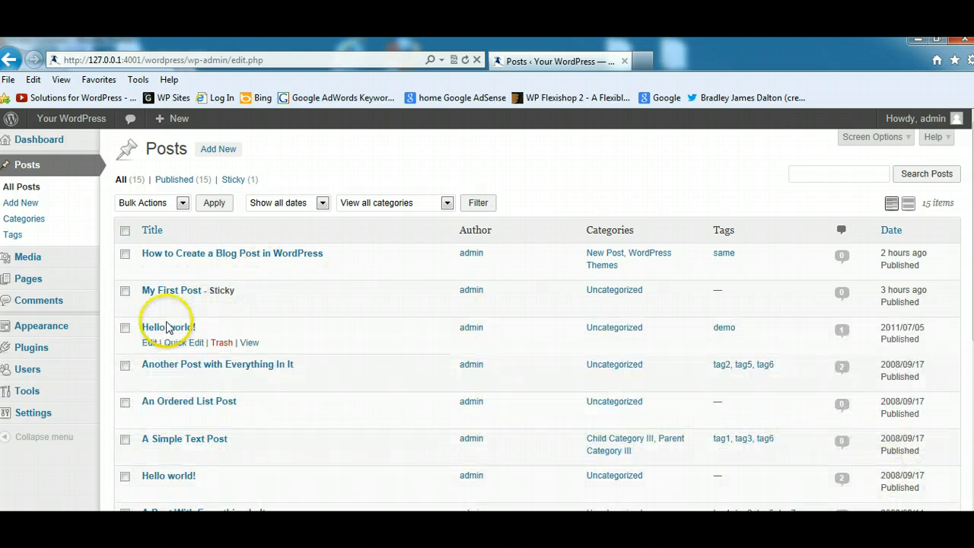
Step: Bring the Hello world! post into the full editor and locate its Tags box
left_click(167, 327)
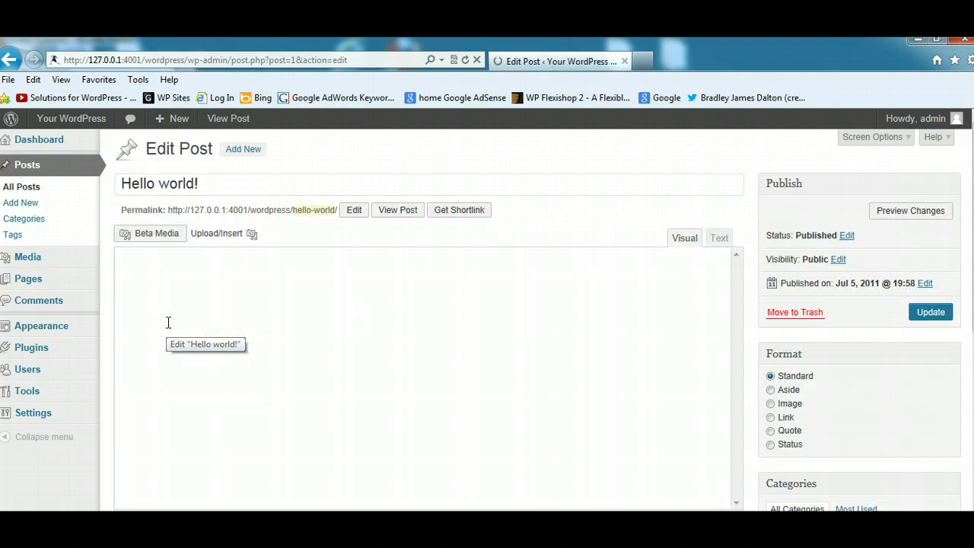
scroll("down", 3)
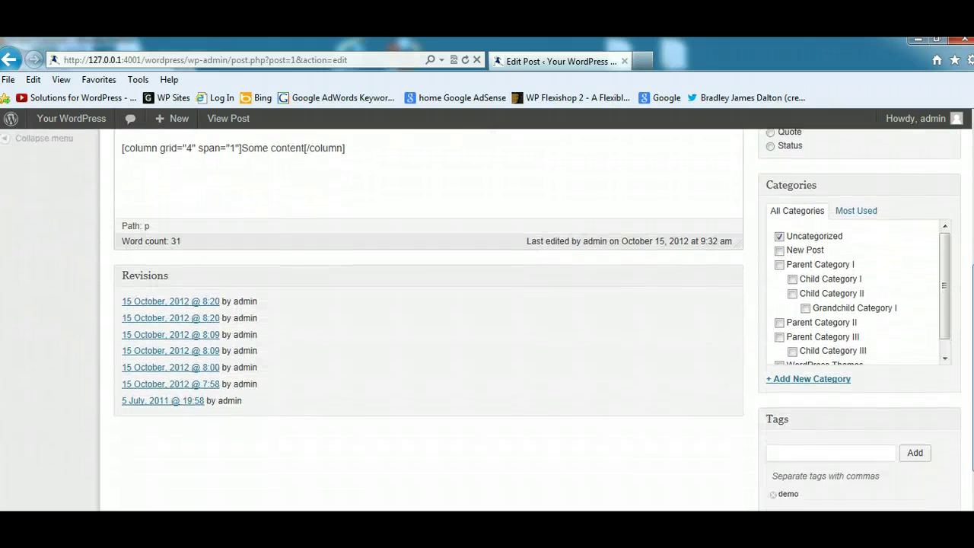
scroll("down", 3)
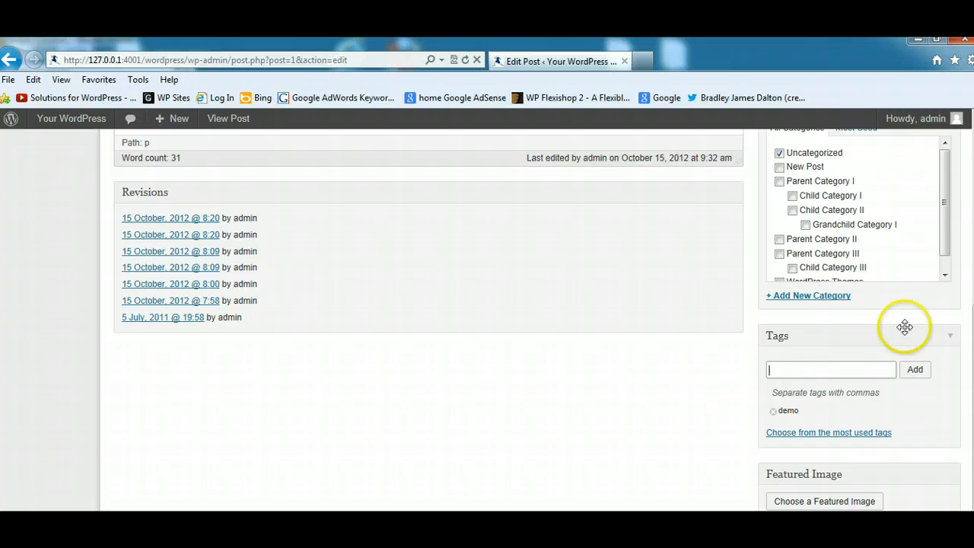
scroll("up", 3)
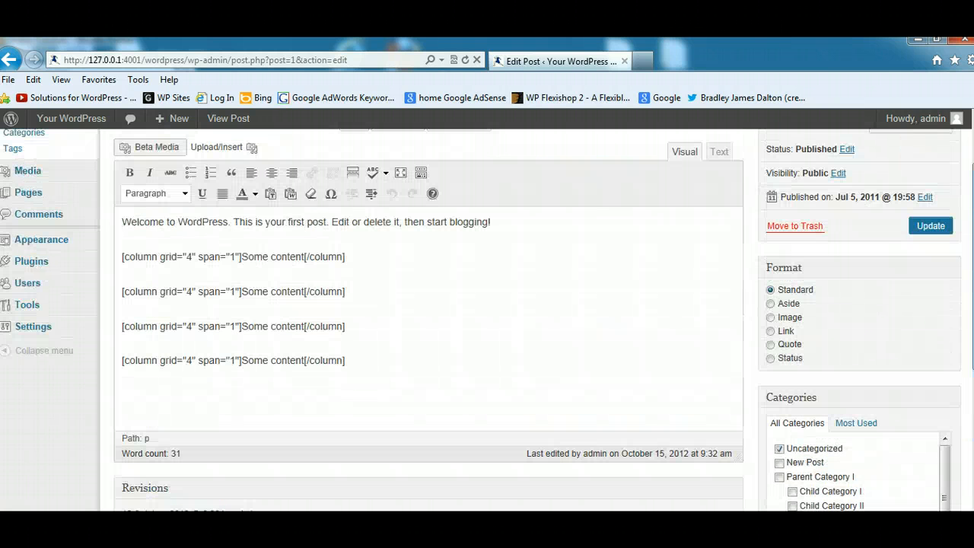
scroll("up", 3)
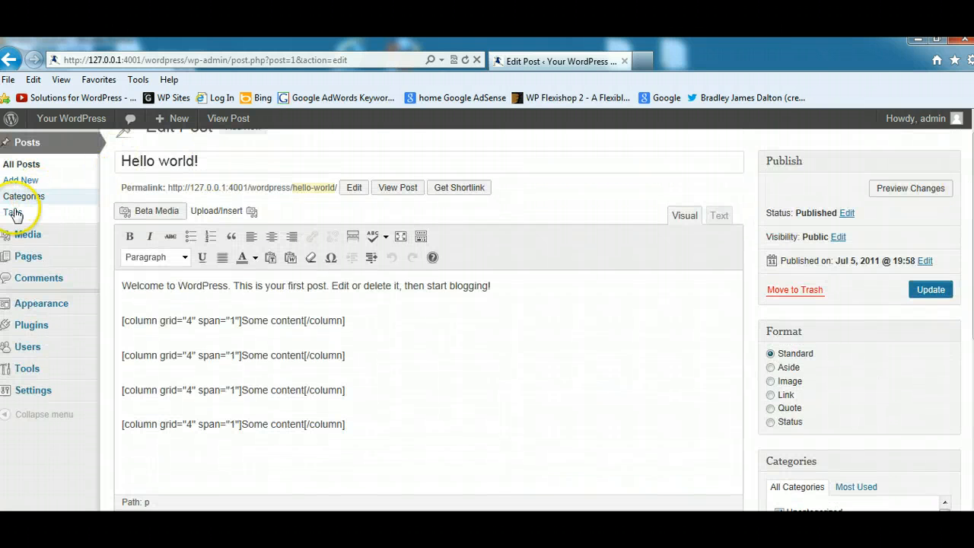
left_click(13, 212)
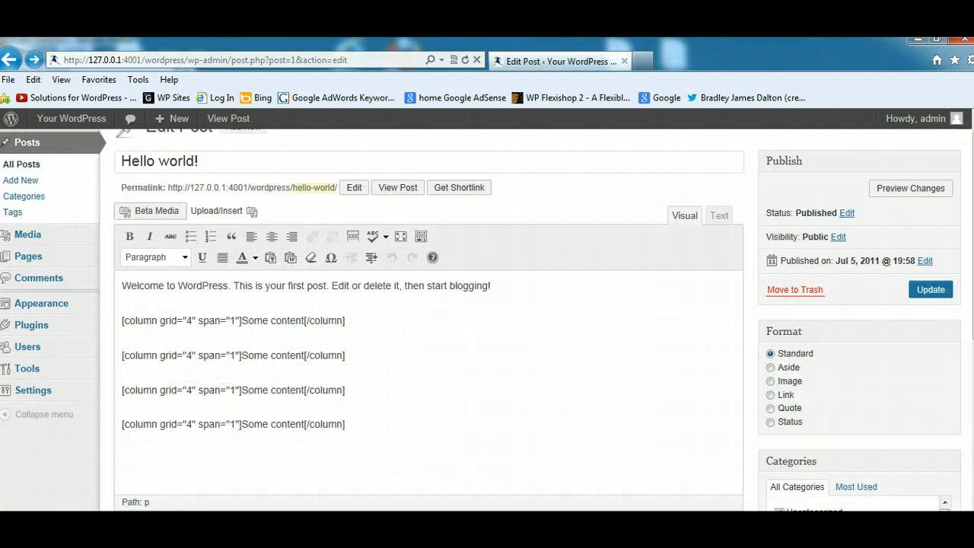
Step: Attach the tag 'same' alongside demo and update the post
scroll("down", 3)
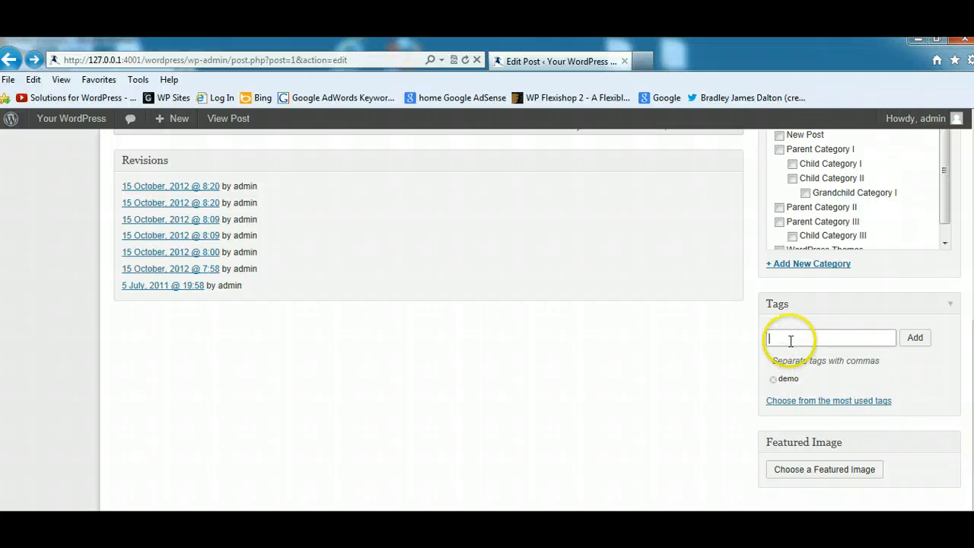
type("same")
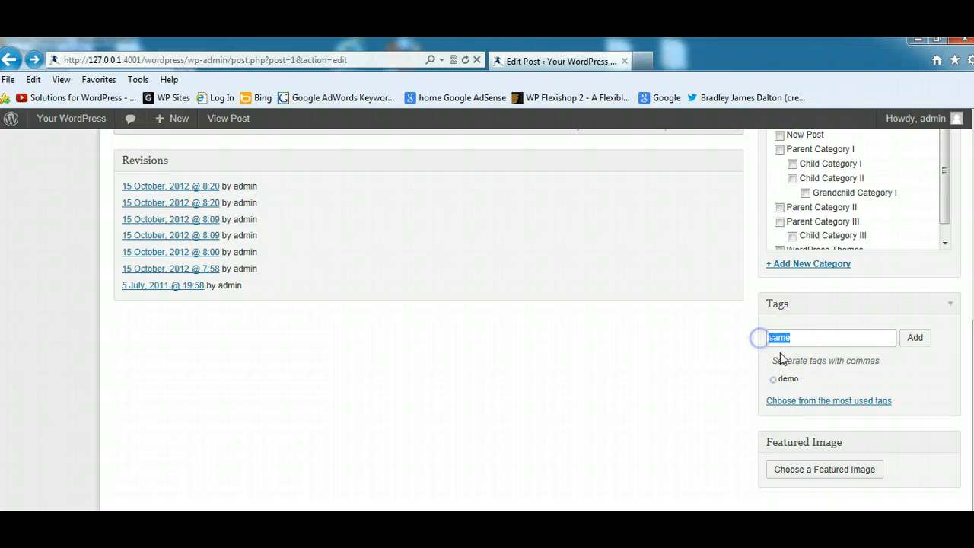
left_click(914, 338)
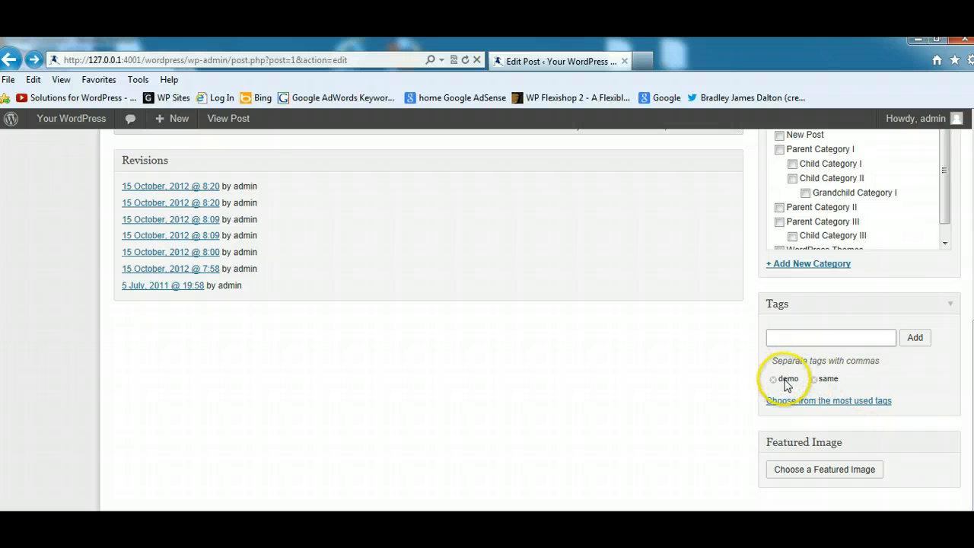
scroll("up", 3)
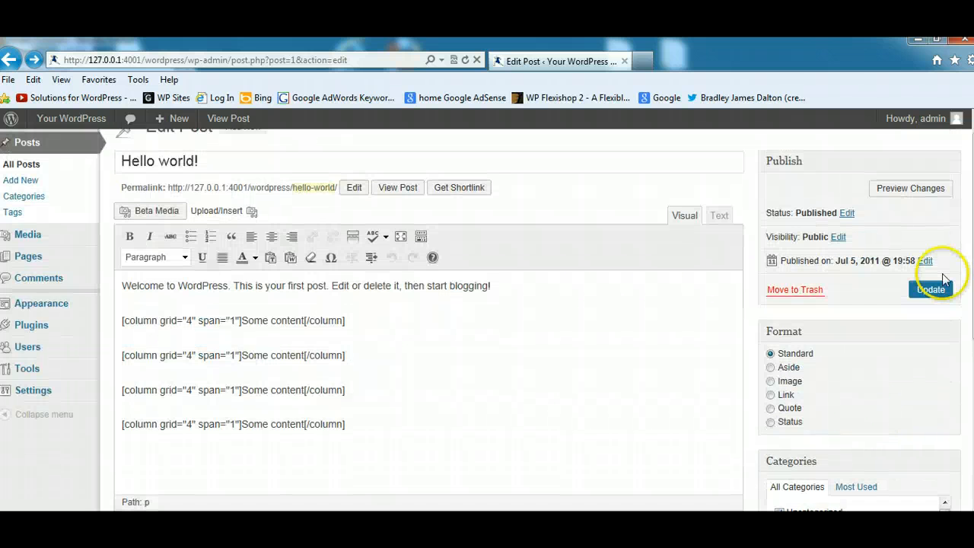
left_click(931, 289)
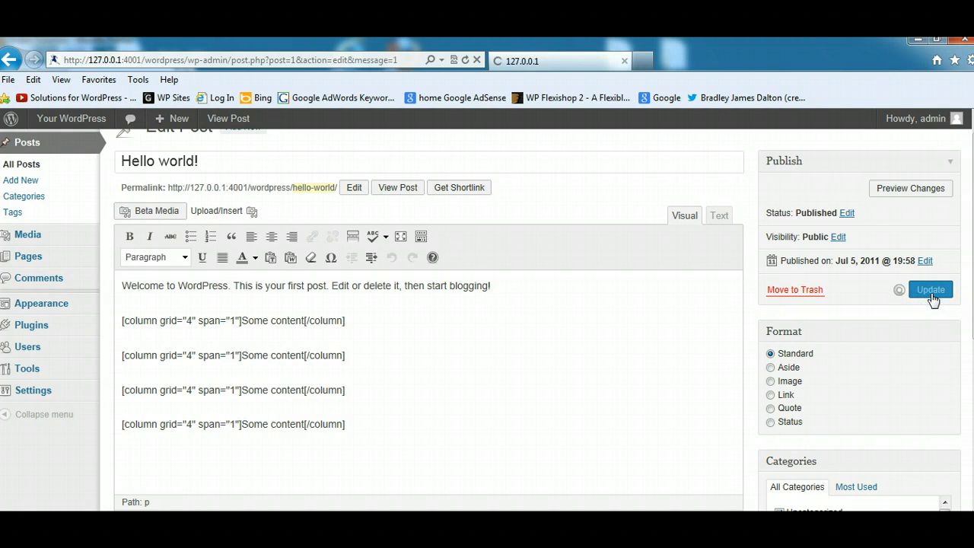
left_click(931, 289)
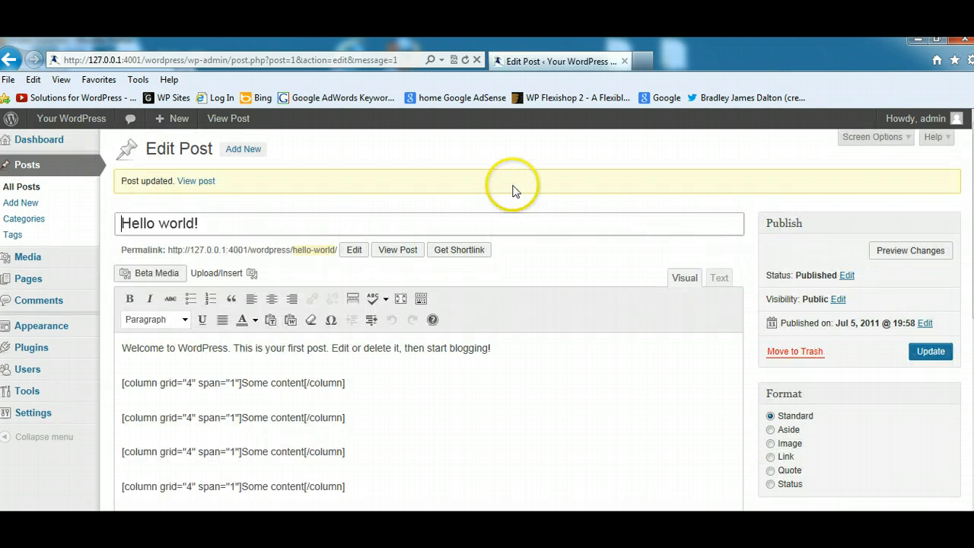
mouse_move(311, 190)
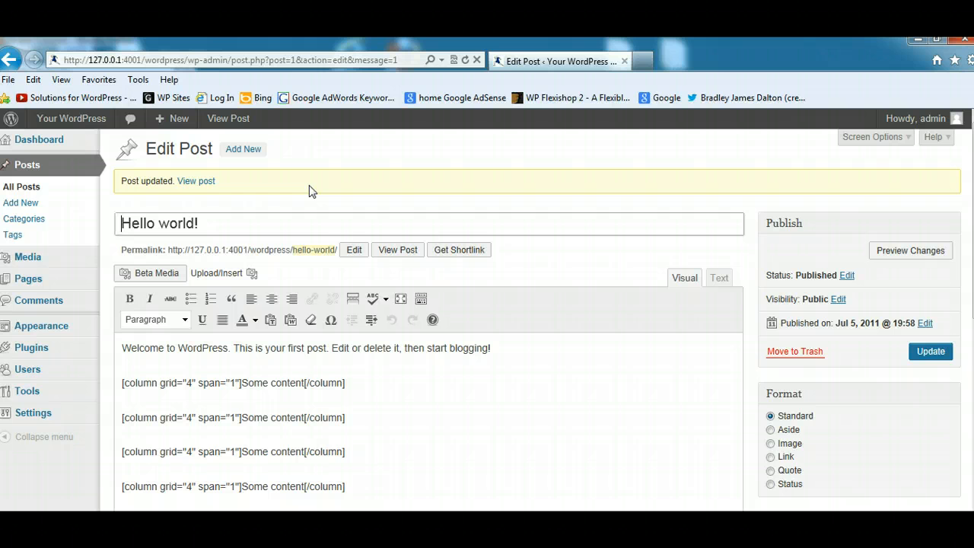
mouse_move(397, 249)
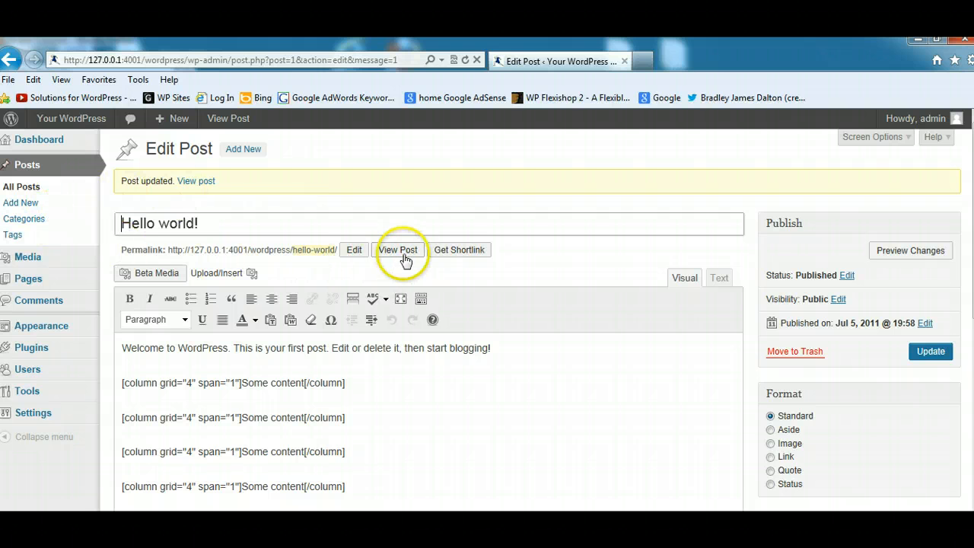
Step: View the live Hello world! post with its demo and same tags and enter the 'same' tag archive
left_click(399, 249)
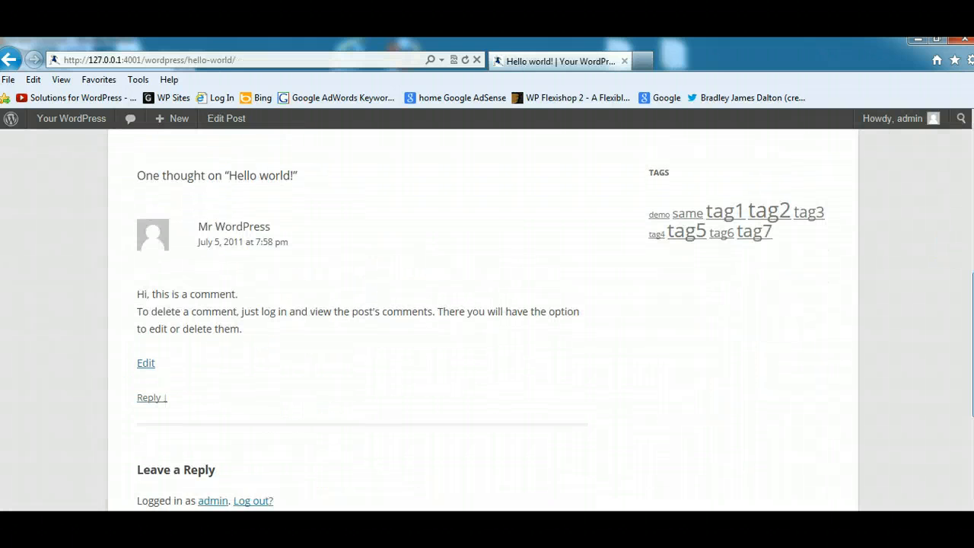
scroll("up", 3)
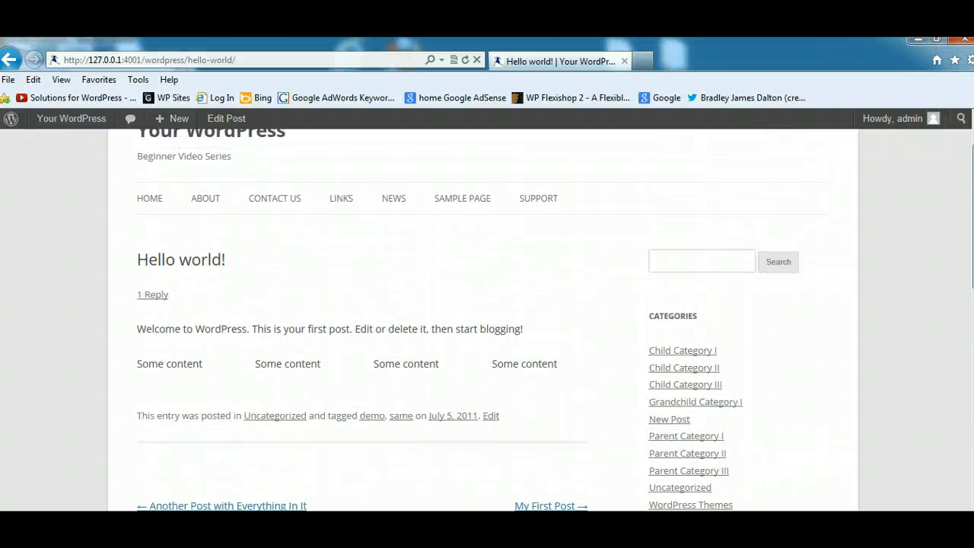
scroll("down", 3)
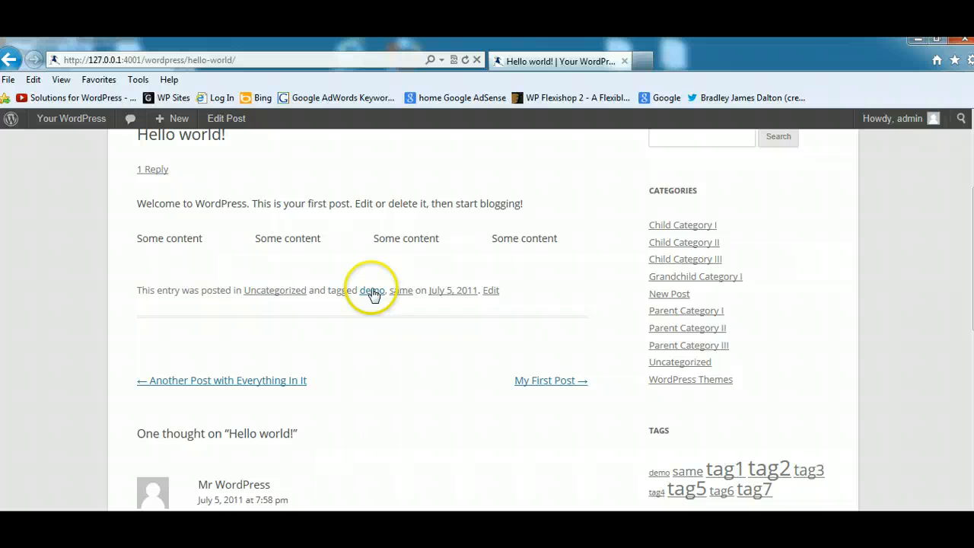
left_click(402, 289)
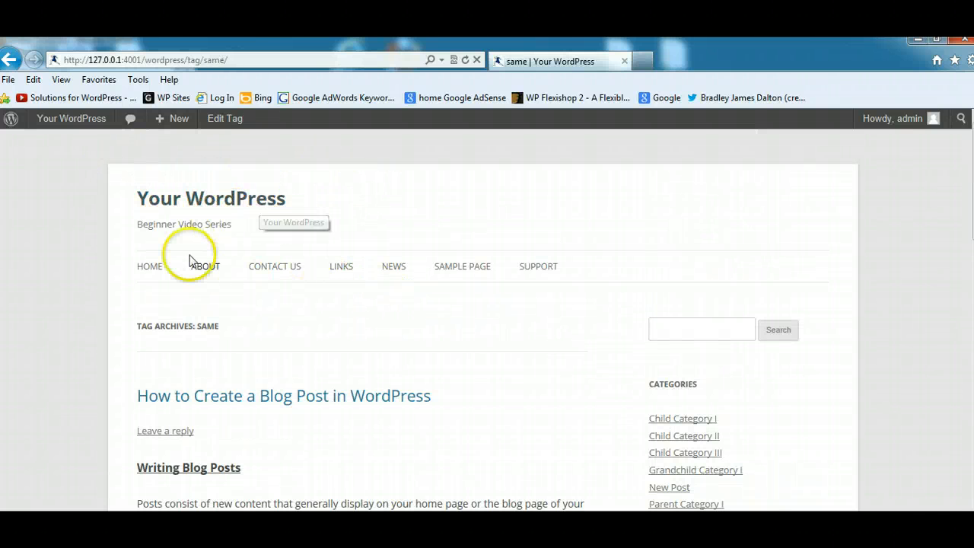
mouse_move(347, 349)
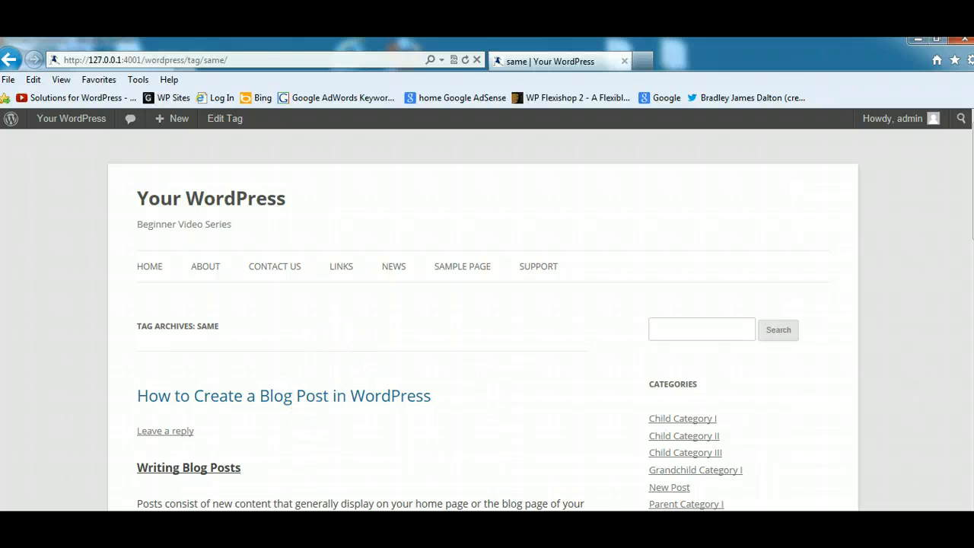
Step: Return to the admin Dashboard through the admin bar site menu
left_click(70, 119)
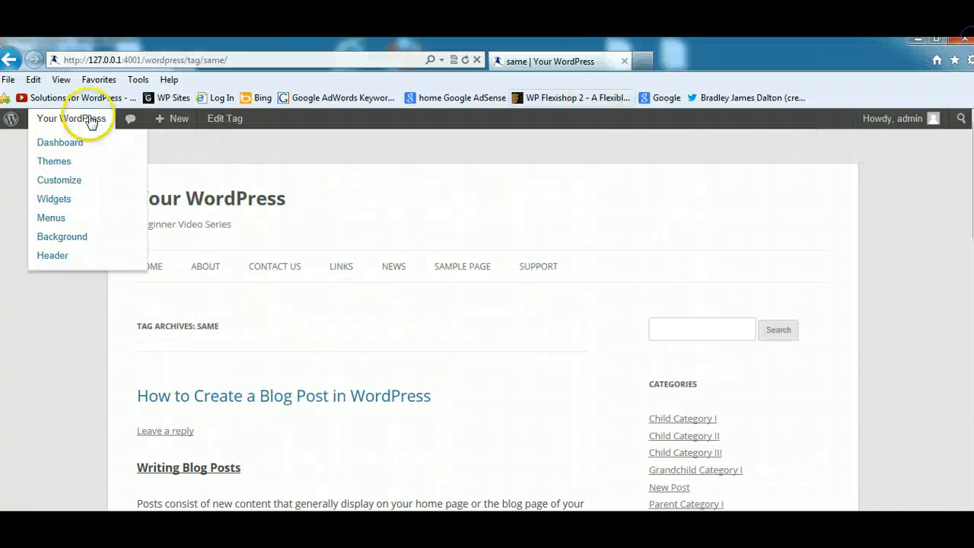
mouse_move(9, 60)
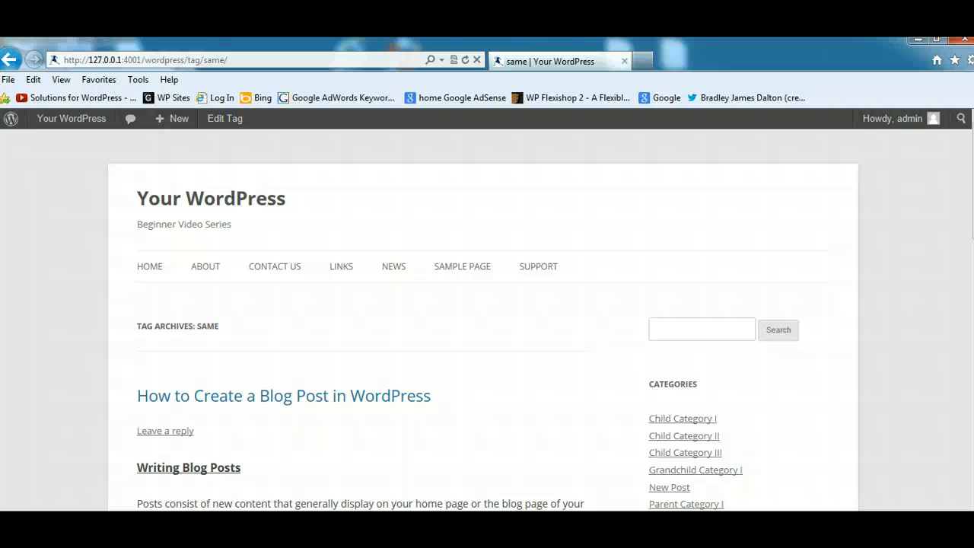
left_click(11, 118)
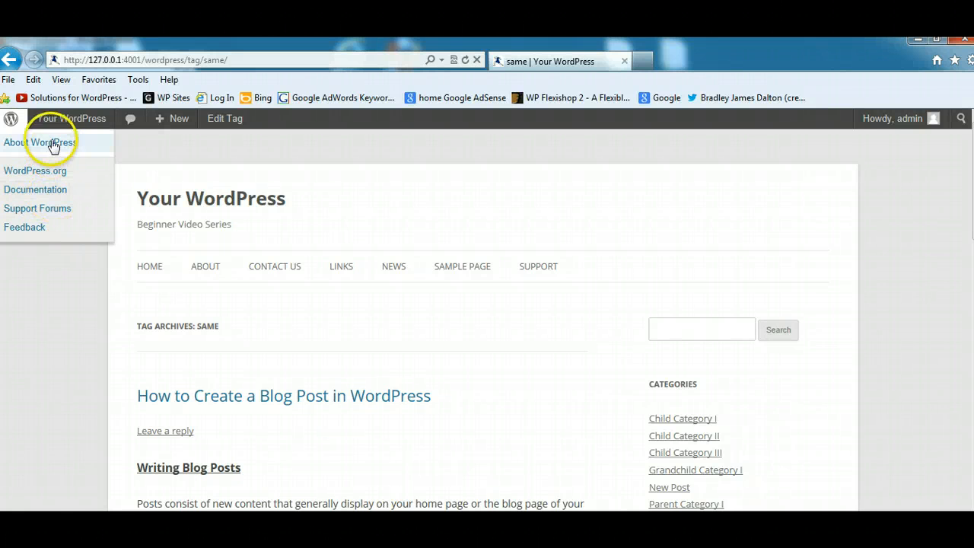
left_click(70, 119)
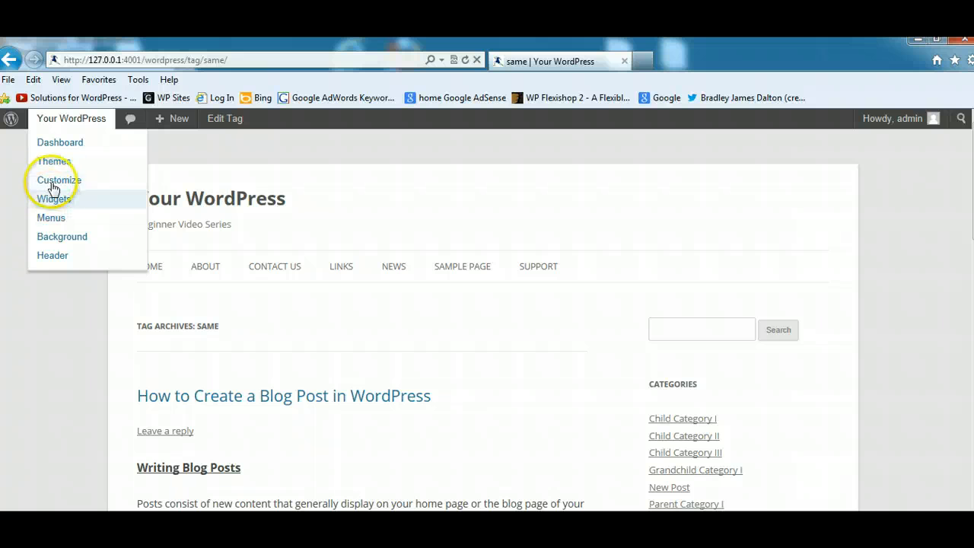
left_click(61, 143)
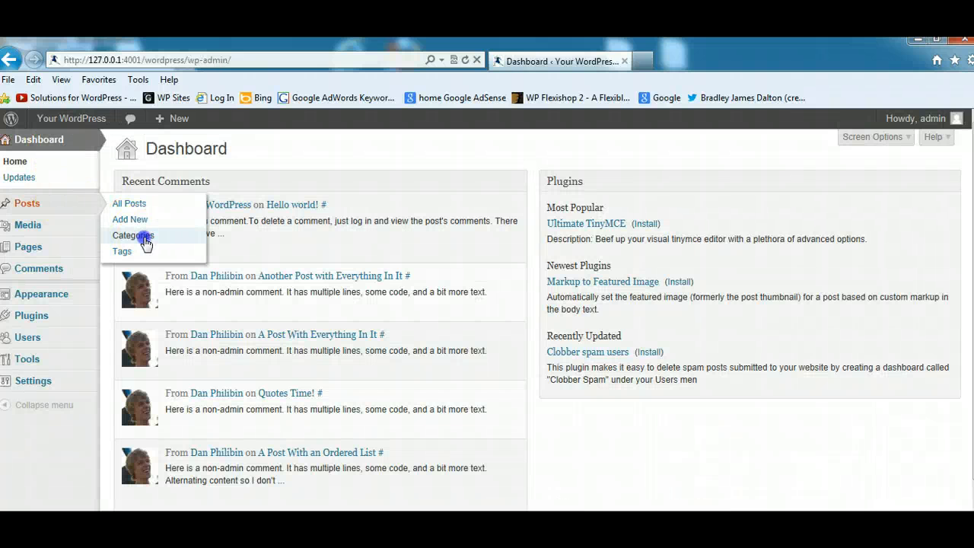
Step: Add a new top-level category named 'Themes' from the Categories page
left_click(134, 235)
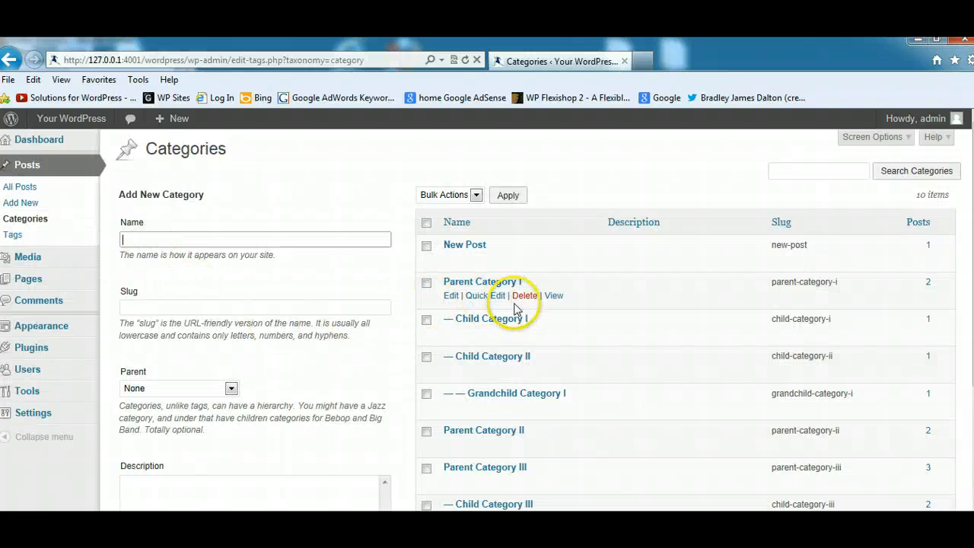
mouse_move(469, 298)
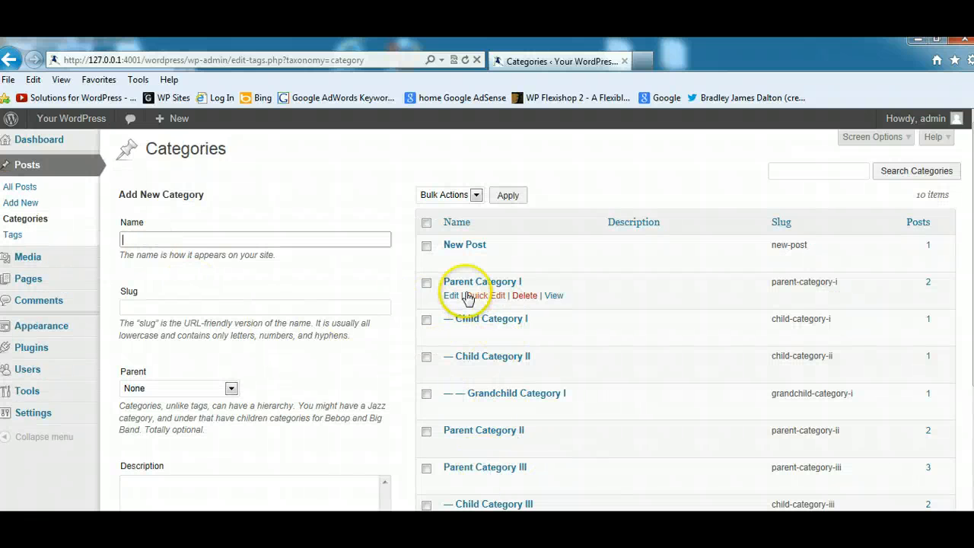
mouse_move(498, 322)
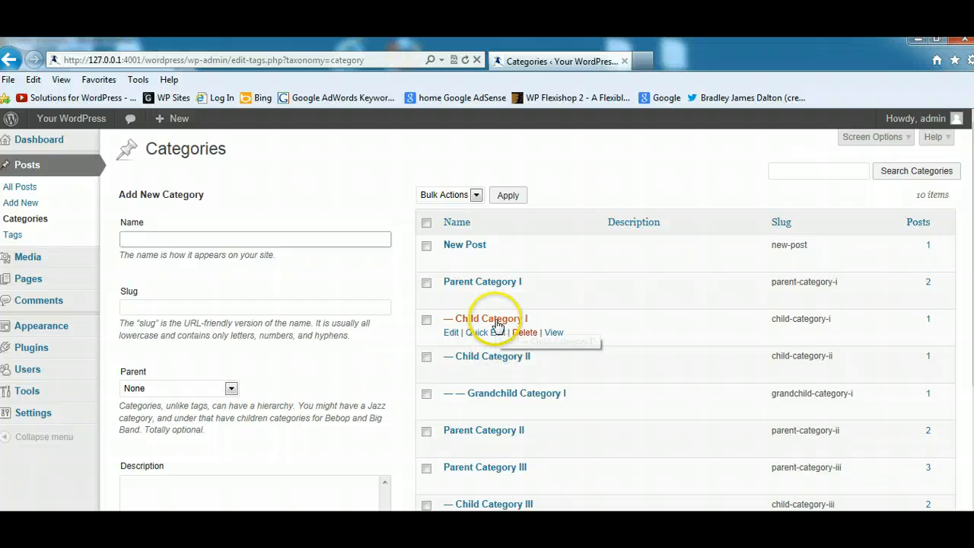
mouse_move(223, 237)
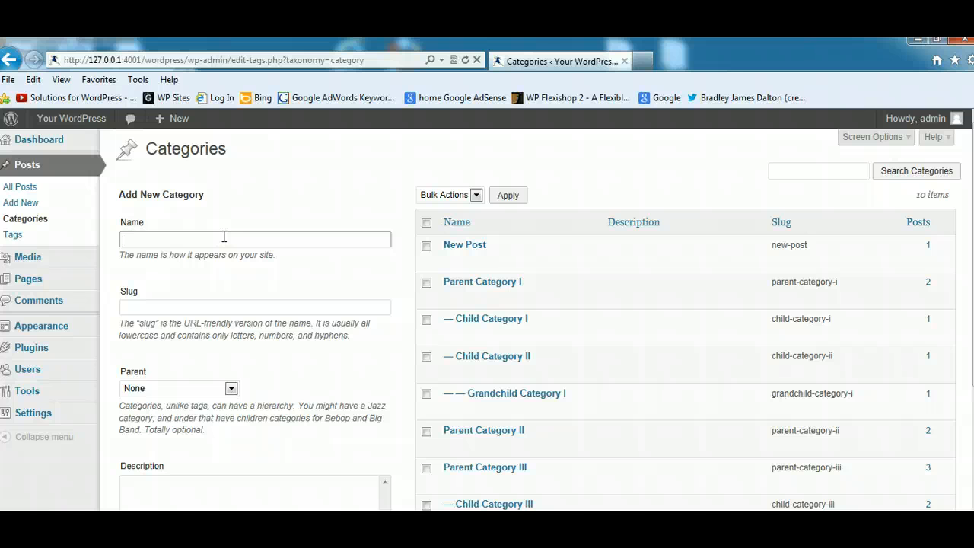
type("Themes")
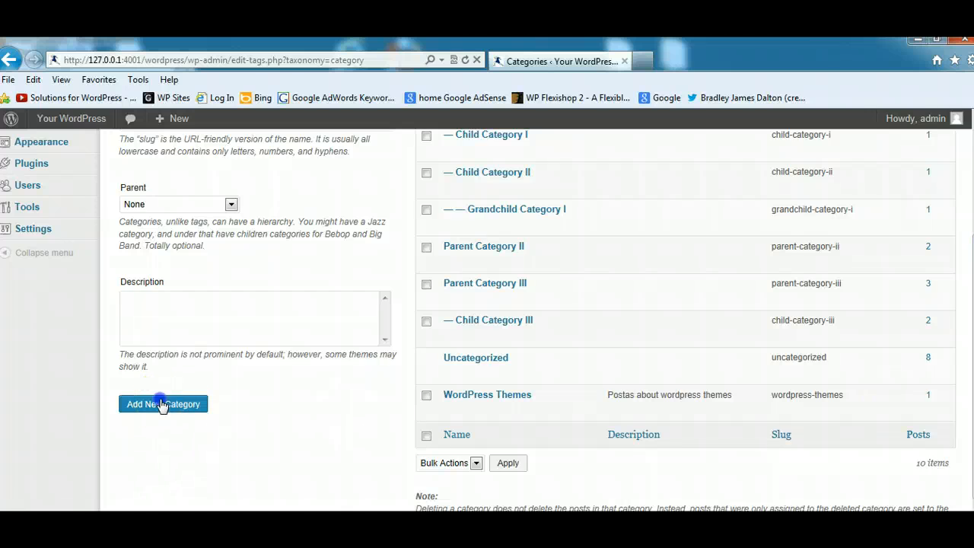
left_click(163, 405)
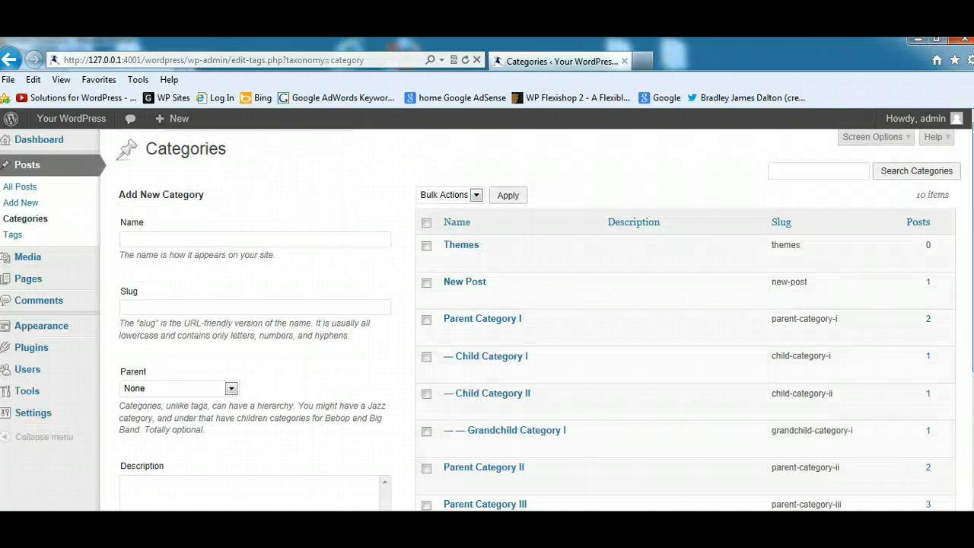
mouse_move(190, 241)
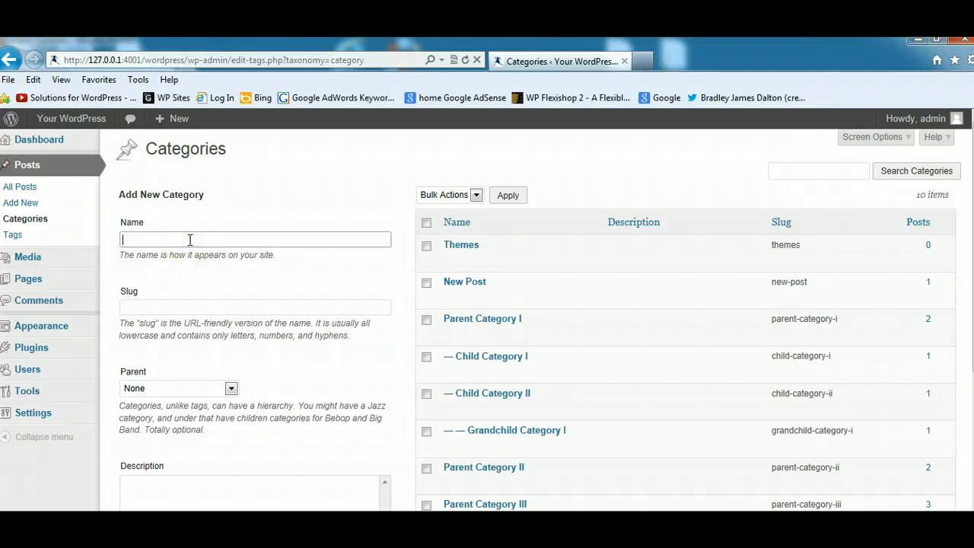
Step: Add a 'Thesis' category with Themes chosen as its parent
type("Thesis")
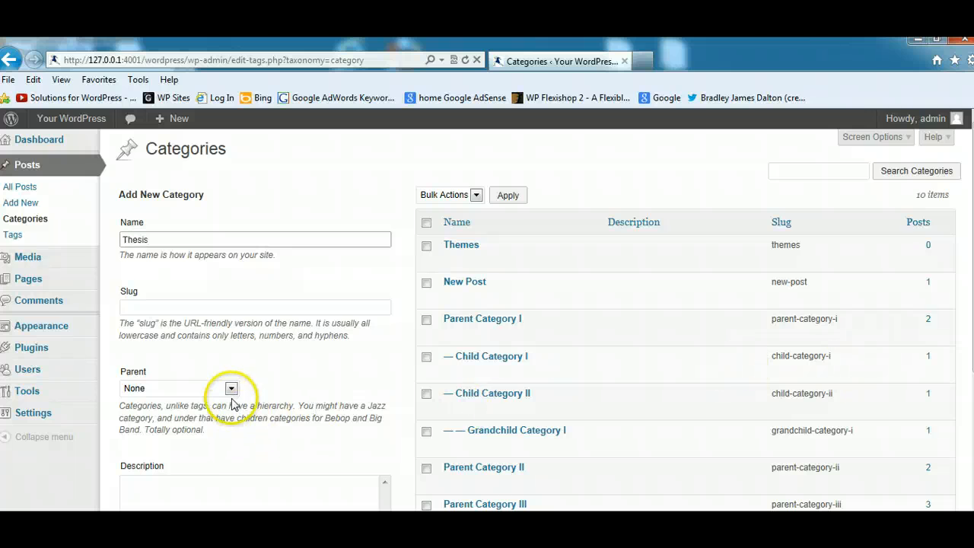
left_click(231, 388)
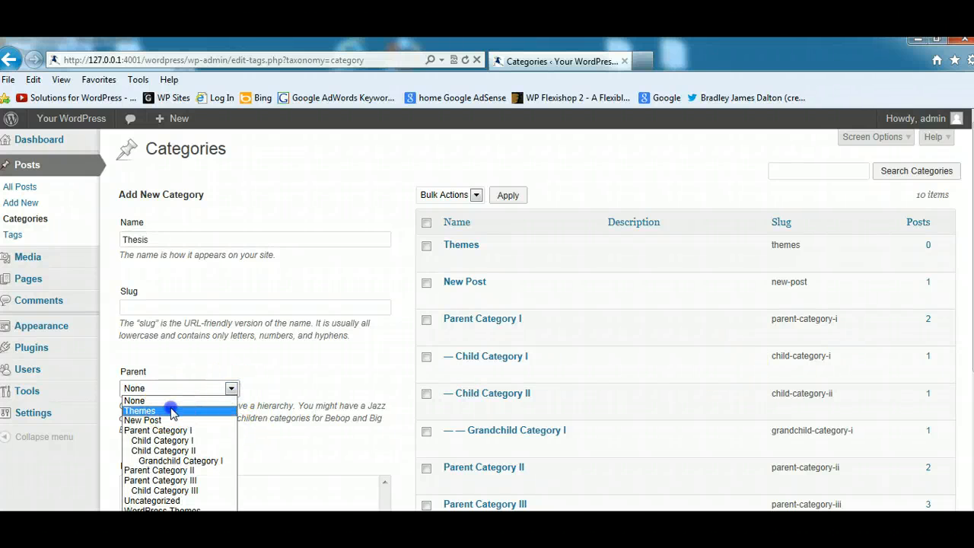
left_click(140, 410)
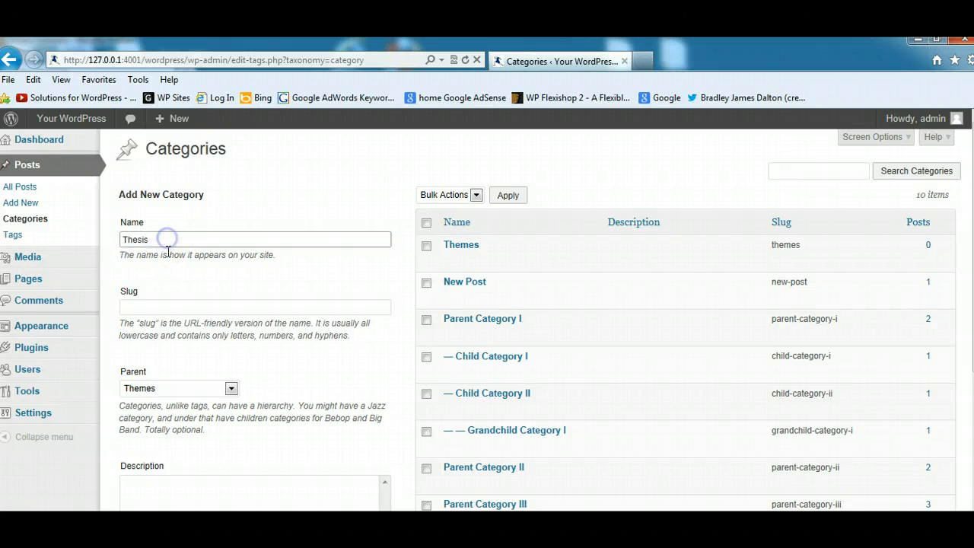
scroll("down", 3)
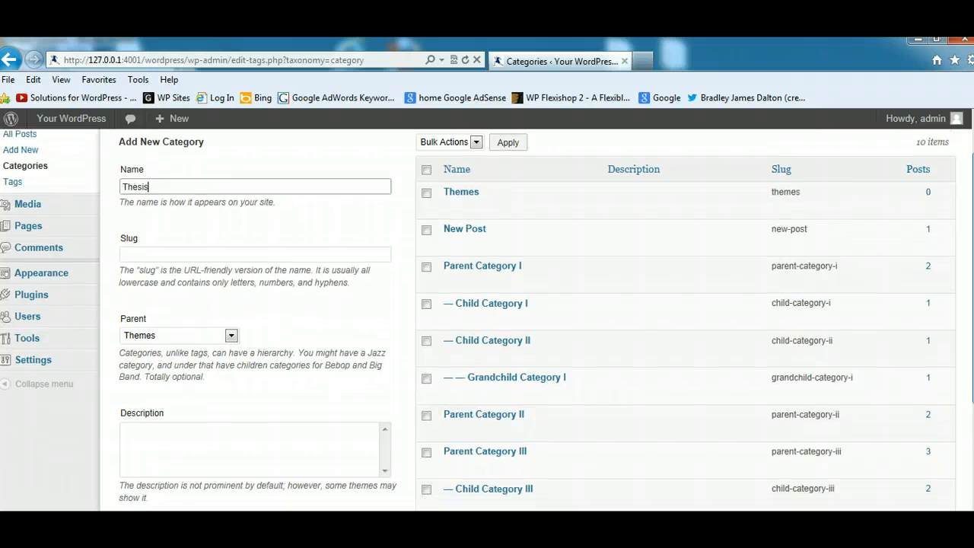
scroll("down", 3)
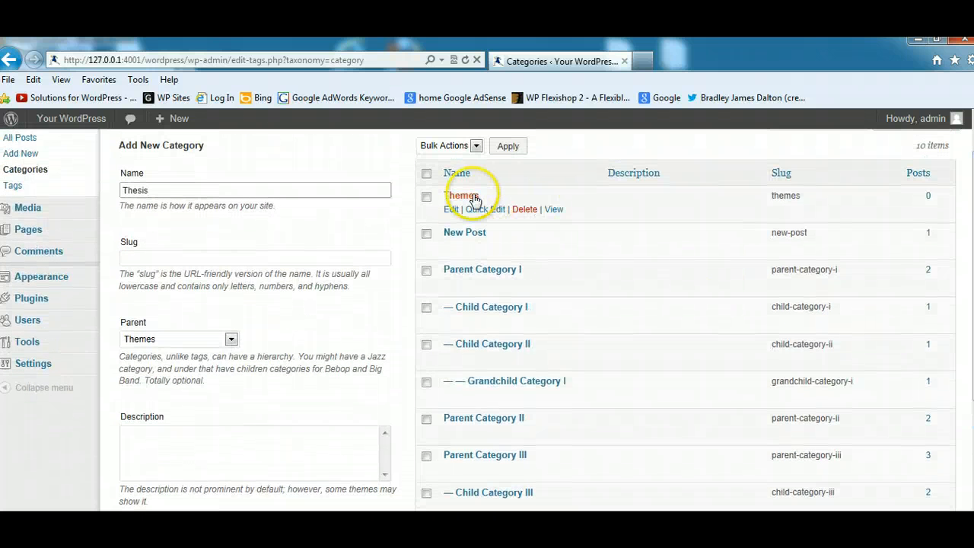
scroll("down", 3)
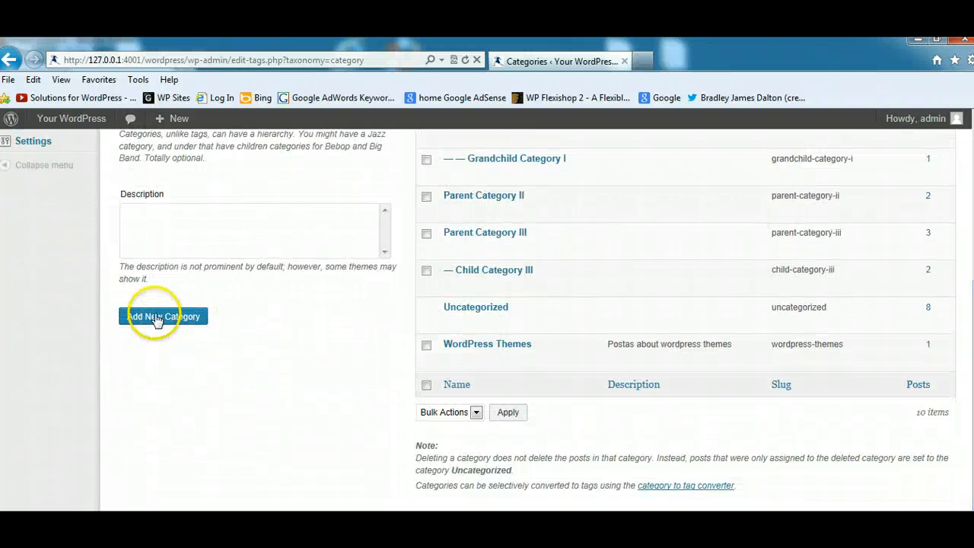
scroll("up", 3)
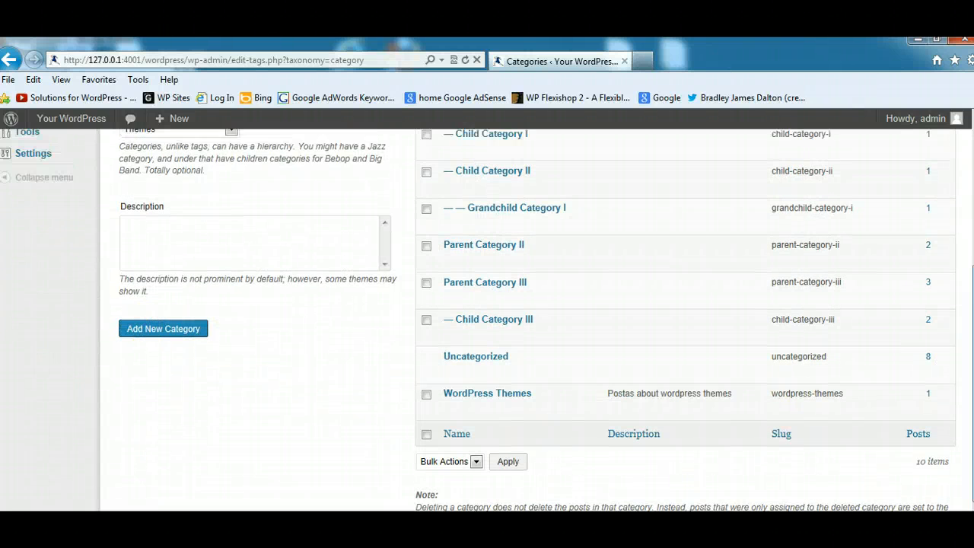
scroll("up", 3)
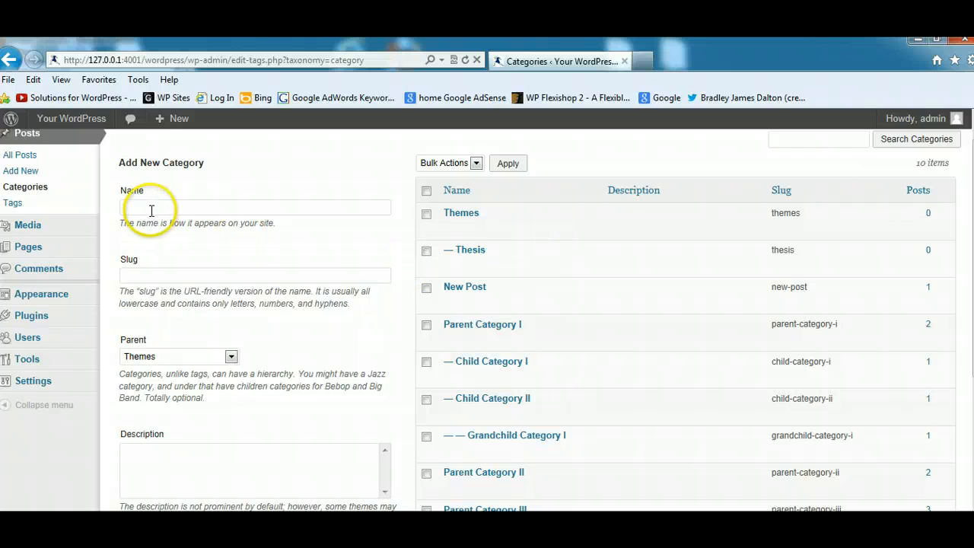
Step: Add 'Genesis' and 'Woo Themes' as further child categories under Themes
type("Genesis")
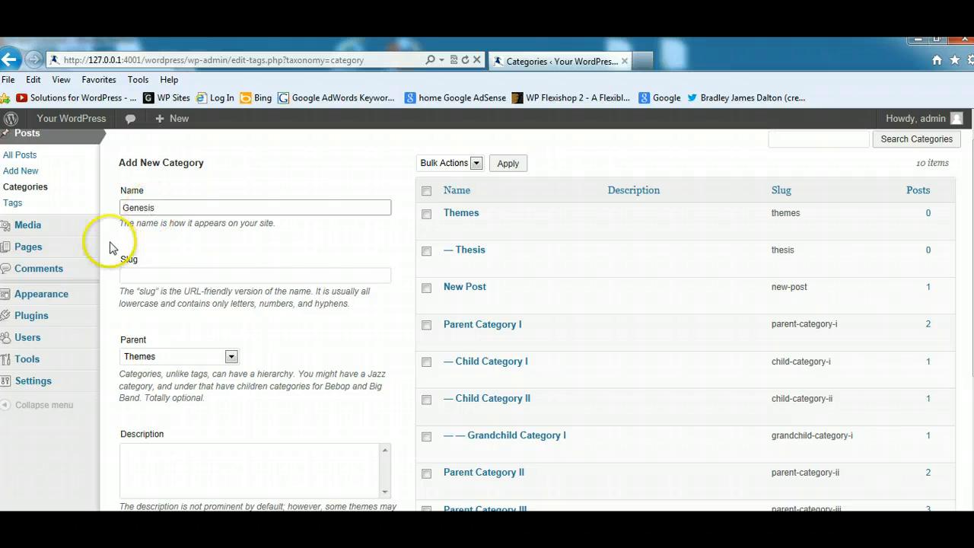
scroll("down", 3)
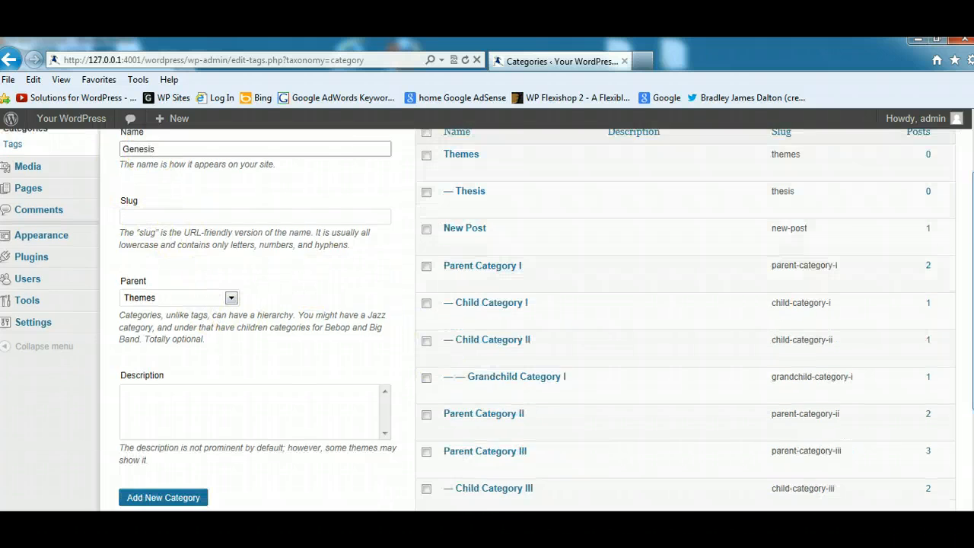
scroll("down", 3)
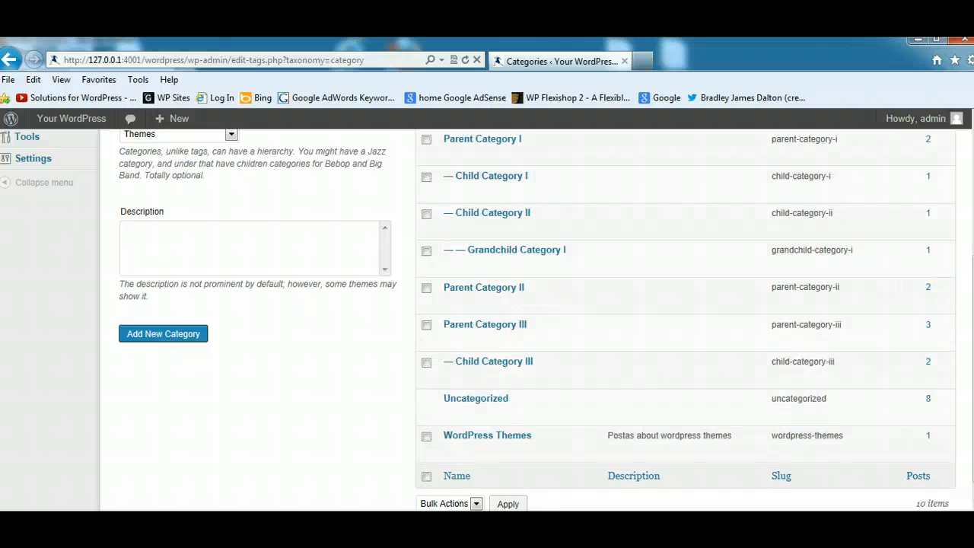
scroll("up", 3)
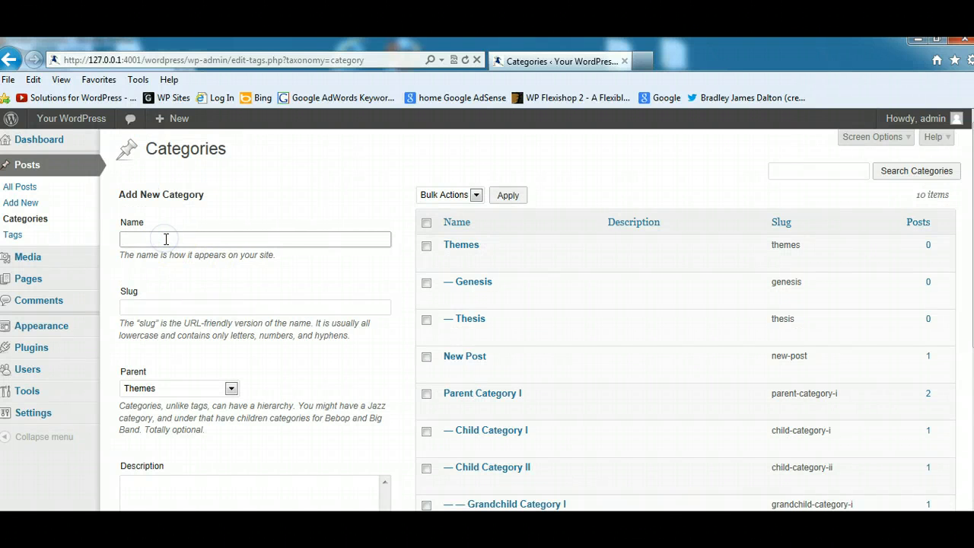
type("W")
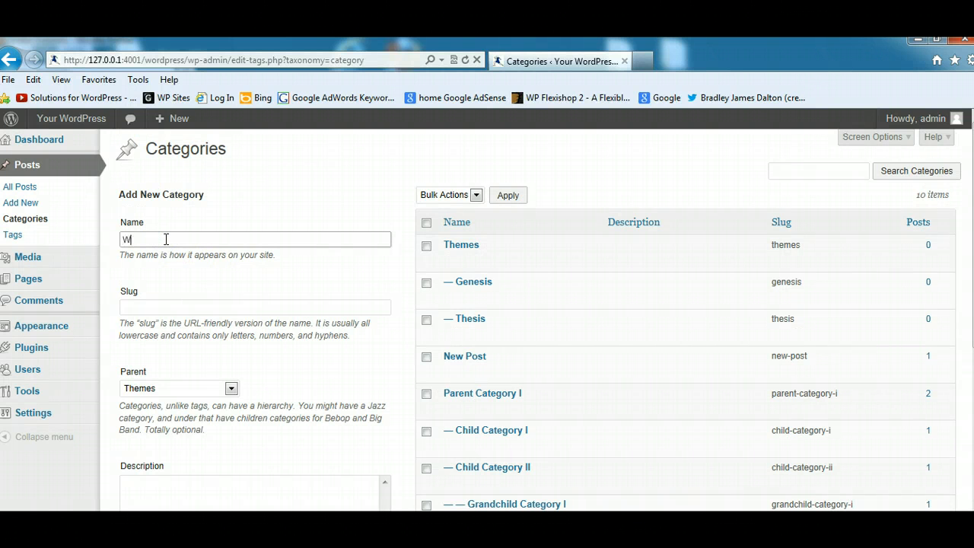
type("oo Themes")
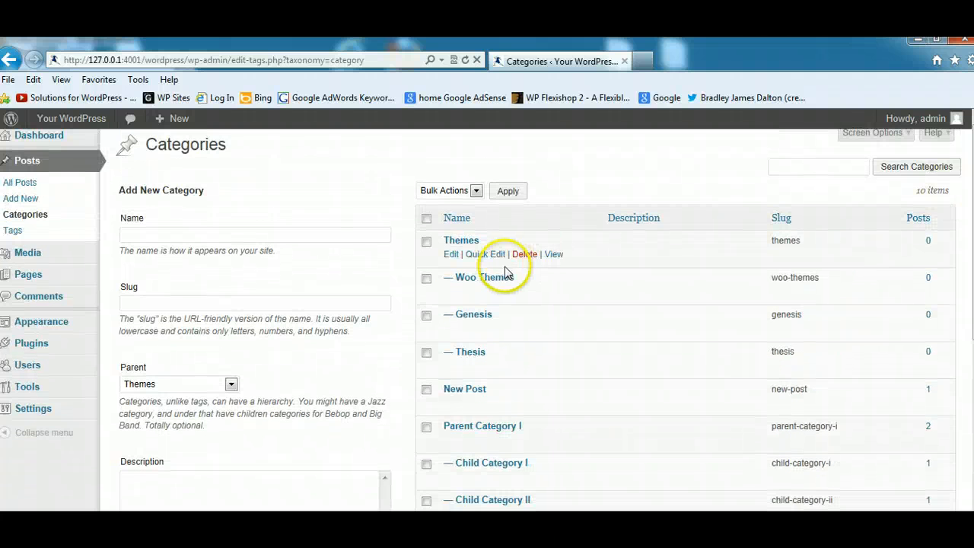
mouse_move(469, 365)
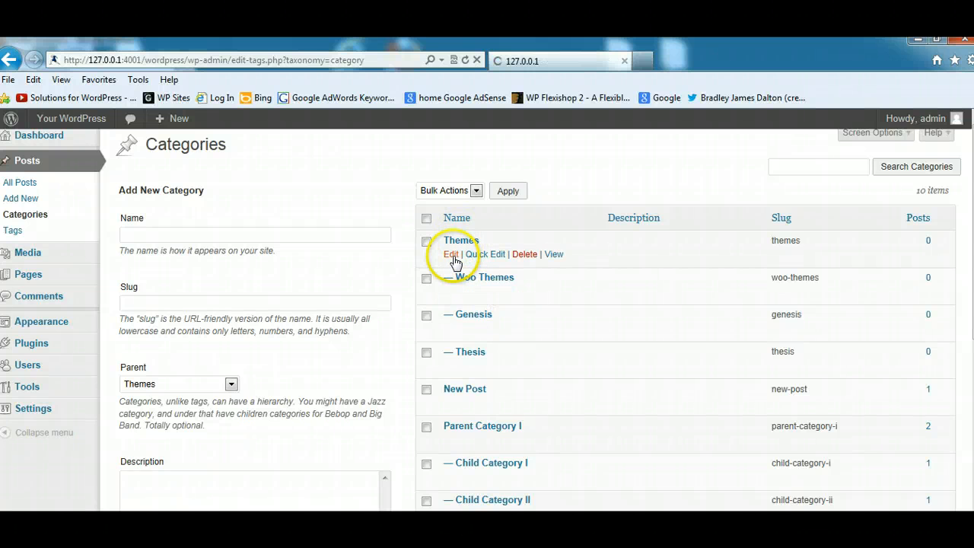
Step: Rename the Themes parent category to 'WordPress Themes' and update it
left_click(450, 254)
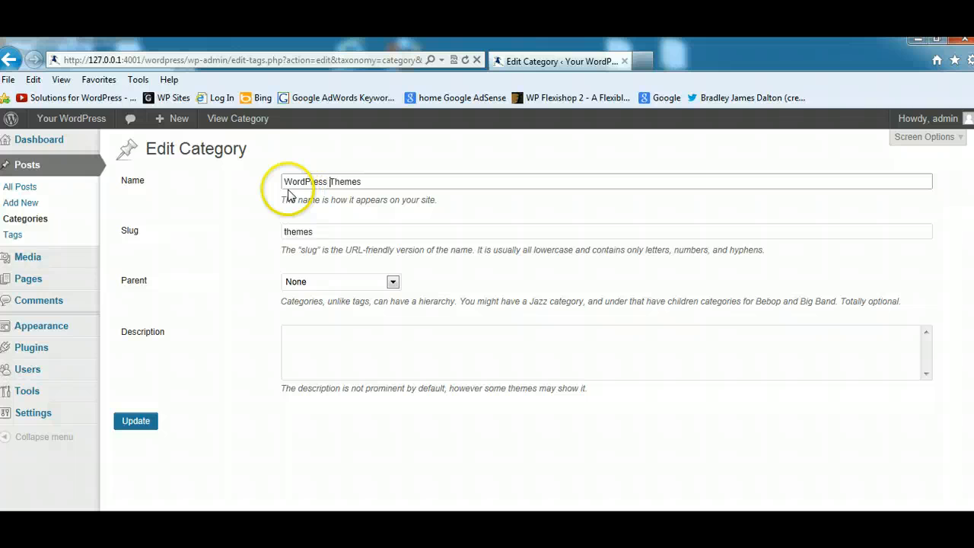
left_click(135, 420)
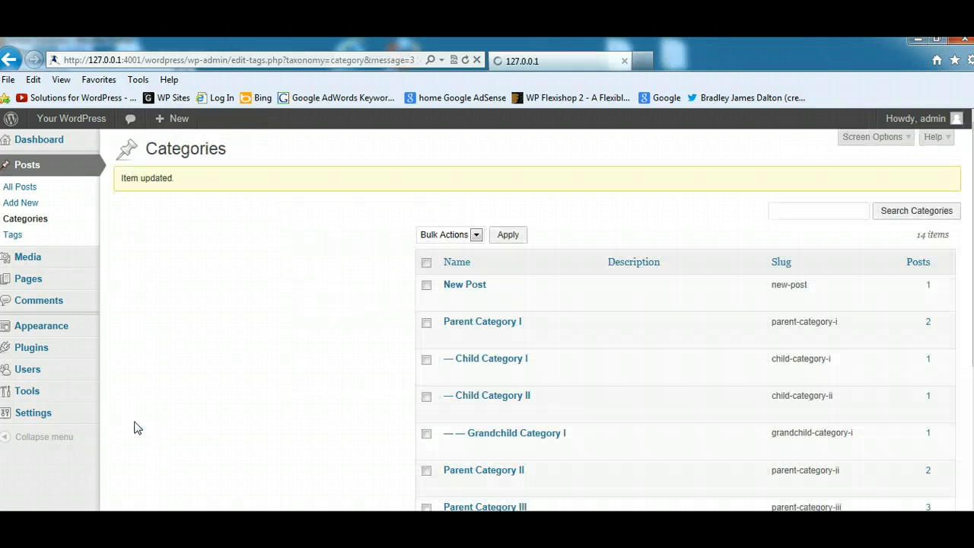
scroll("down", 3)
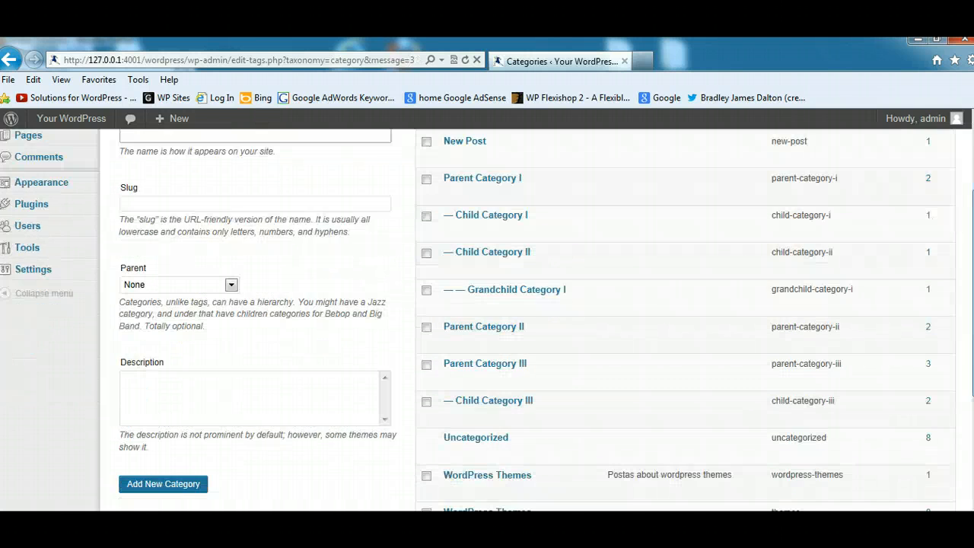
scroll("down", 3)
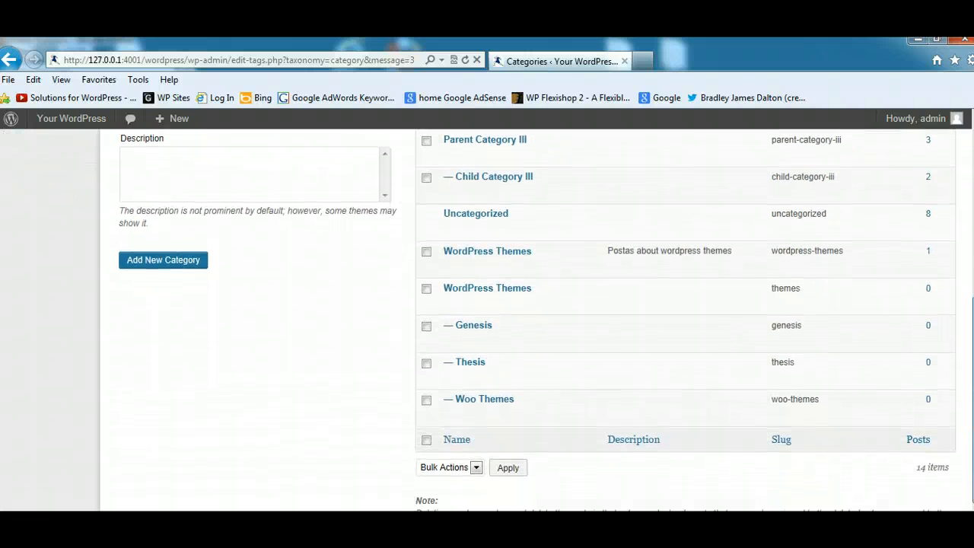
mouse_move(479, 404)
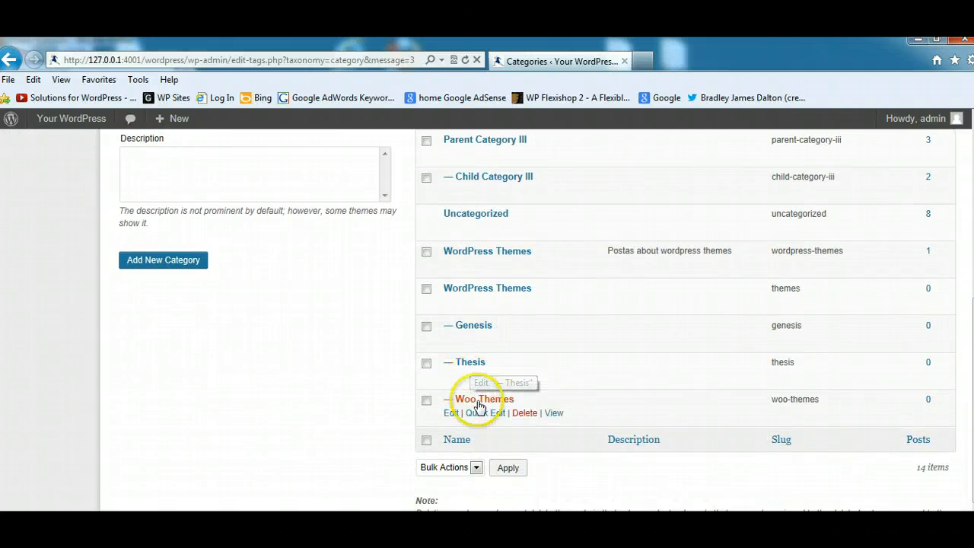
scroll("down", 3)
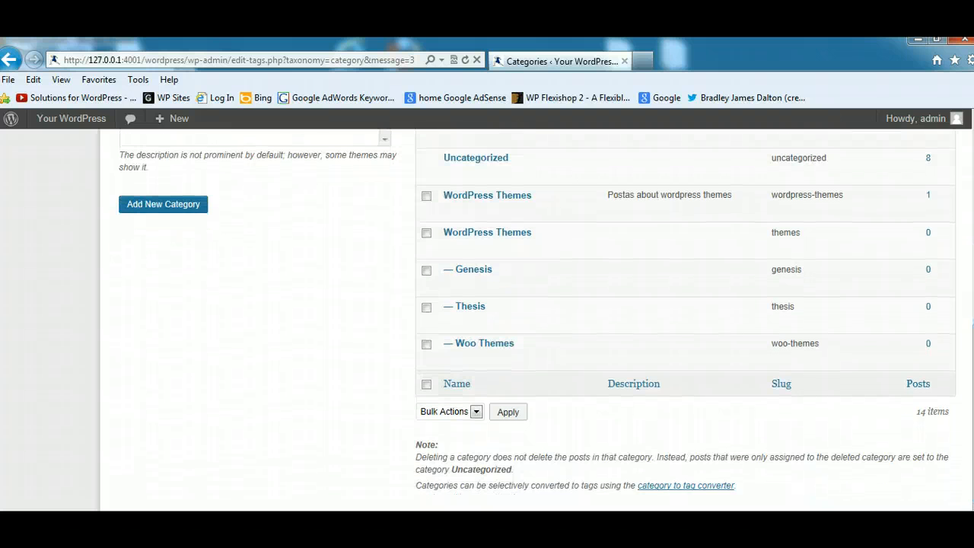
mouse_move(473, 269)
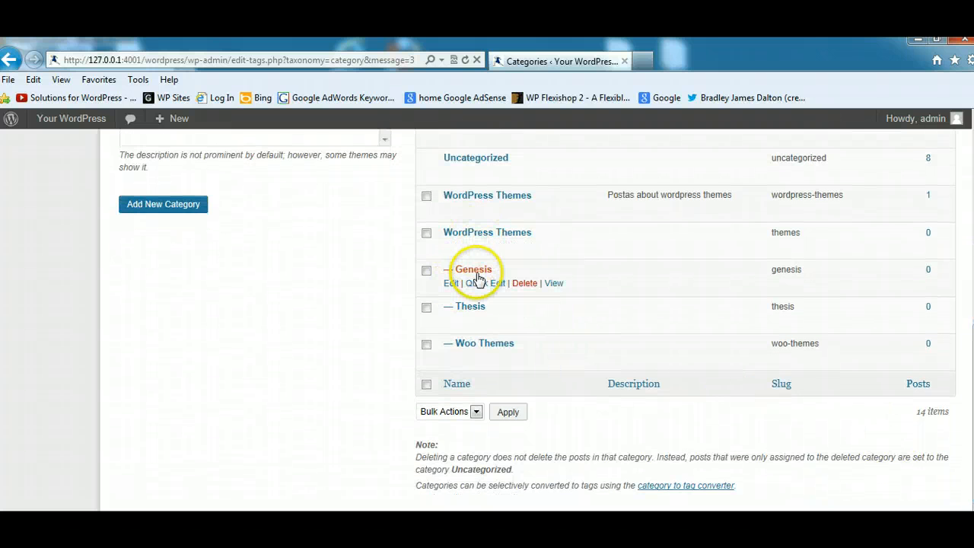
mouse_move(473, 270)
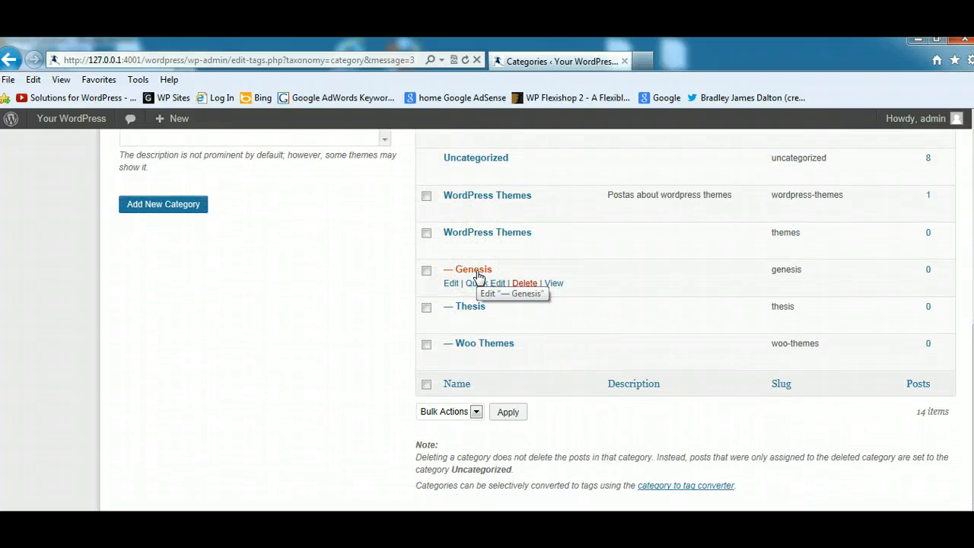
Step: Switch to the Firefox window showing the WP Sites video tutorials page
scroll("up", 3)
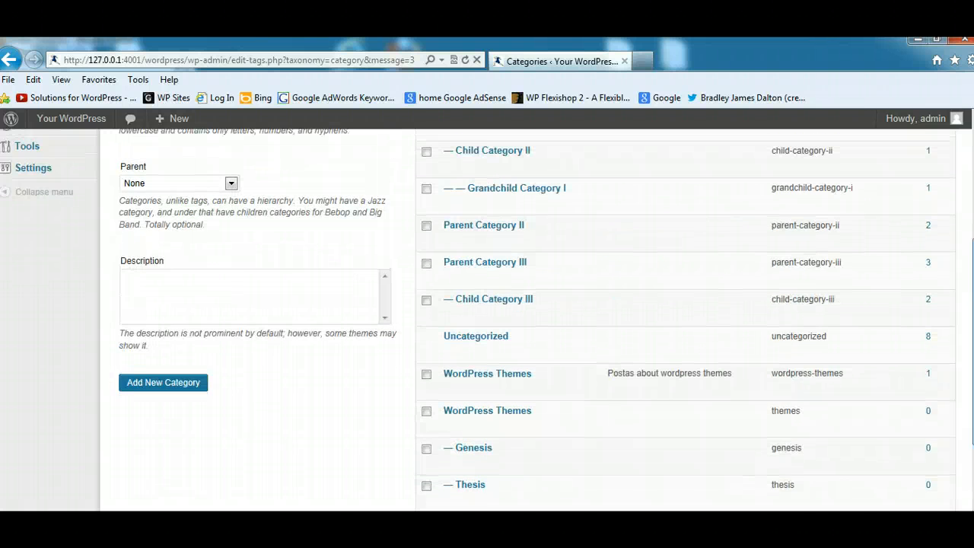
scroll("up", 3)
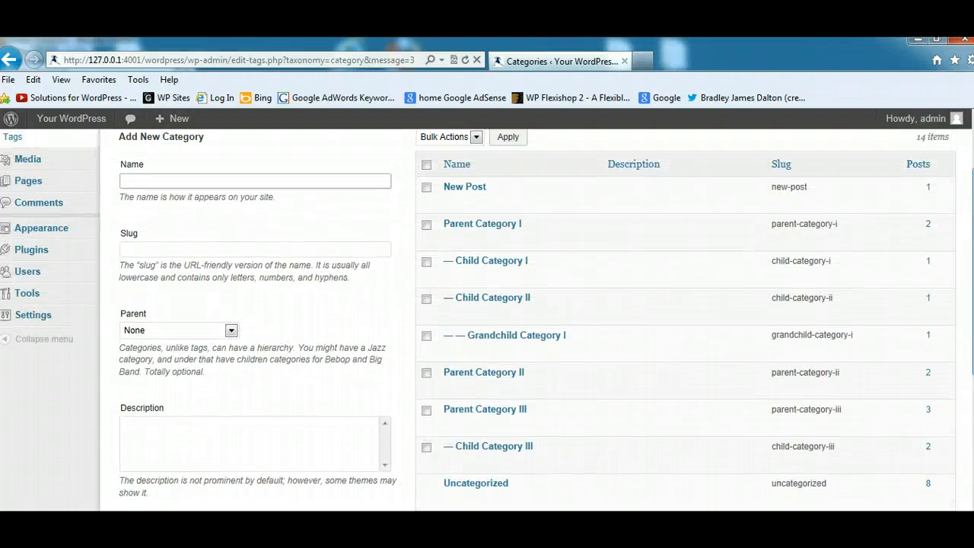
left_click(254, 179)
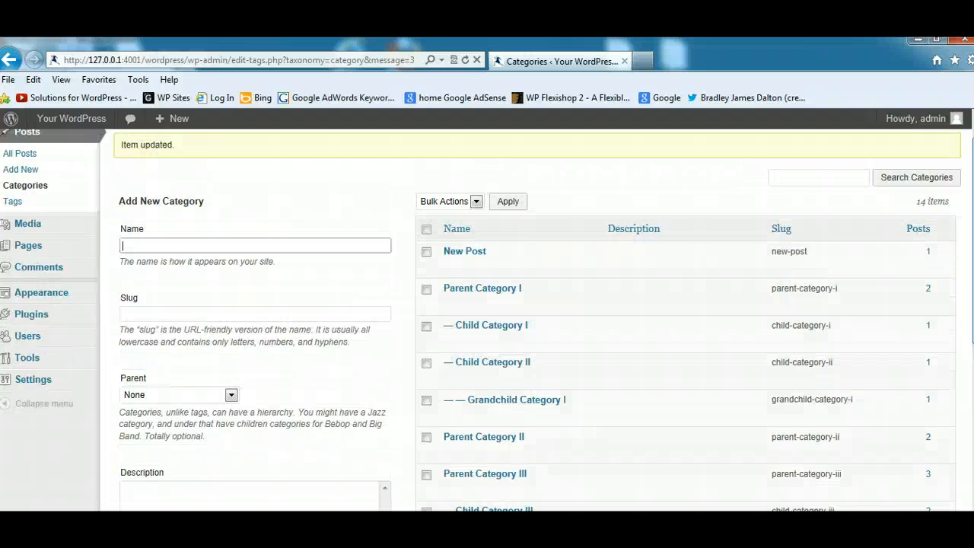
mouse_move(575, 256)
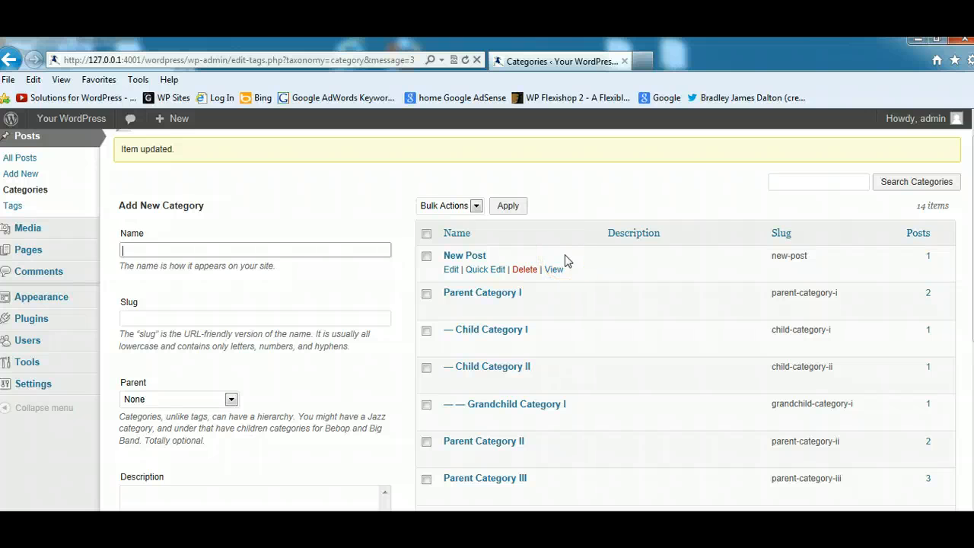
mouse_move(566, 262)
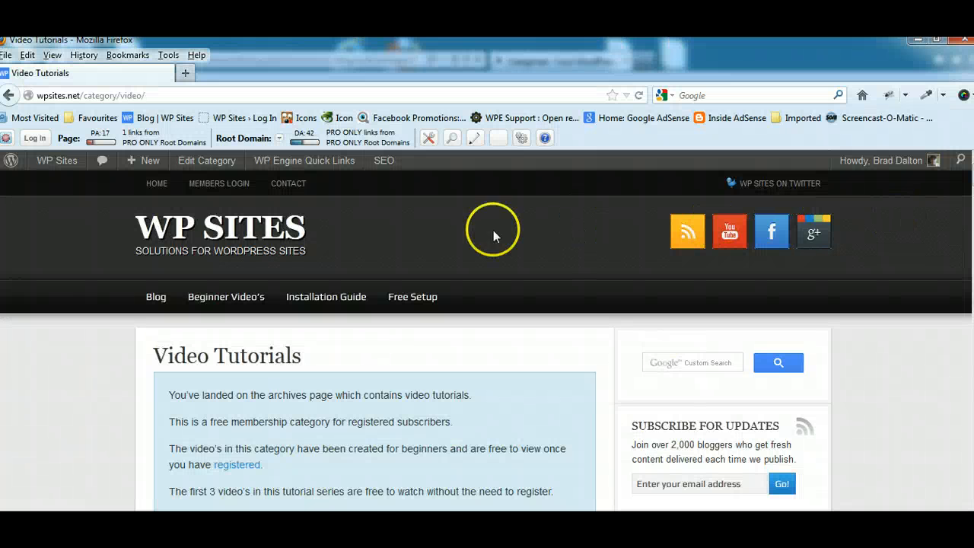
Step: Open the 'Using Categories & Tags in WordPress – Video 6' tutorial post
scroll("down", 3)
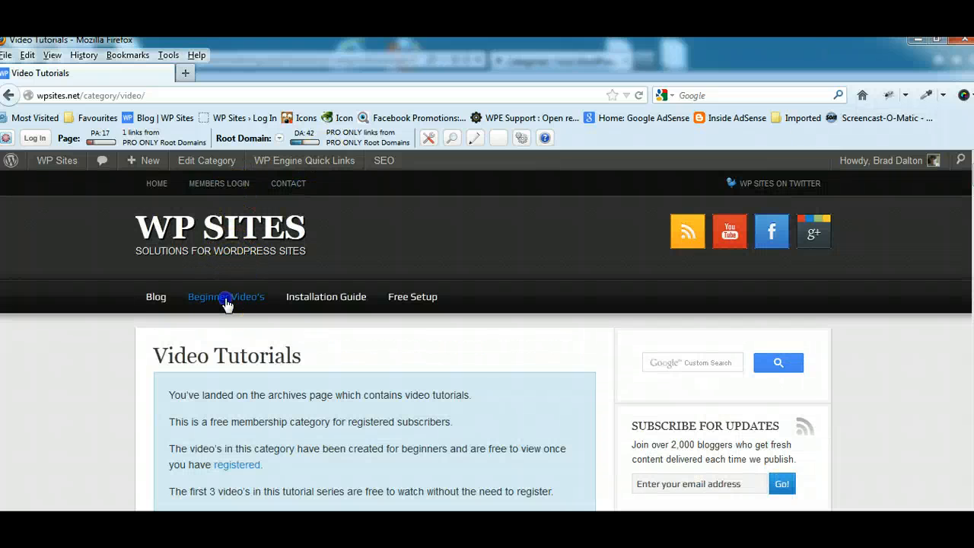
left_click(225, 297)
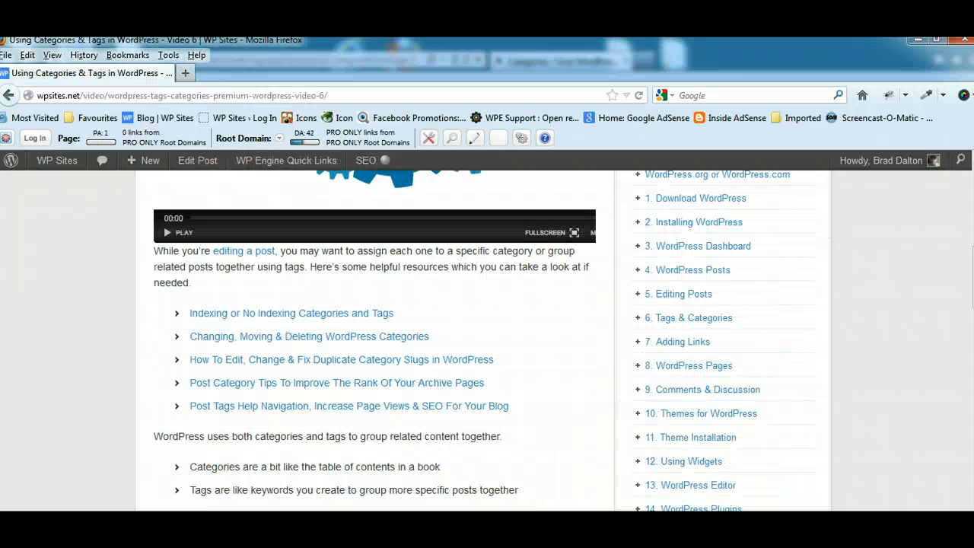
scroll("up", 3)
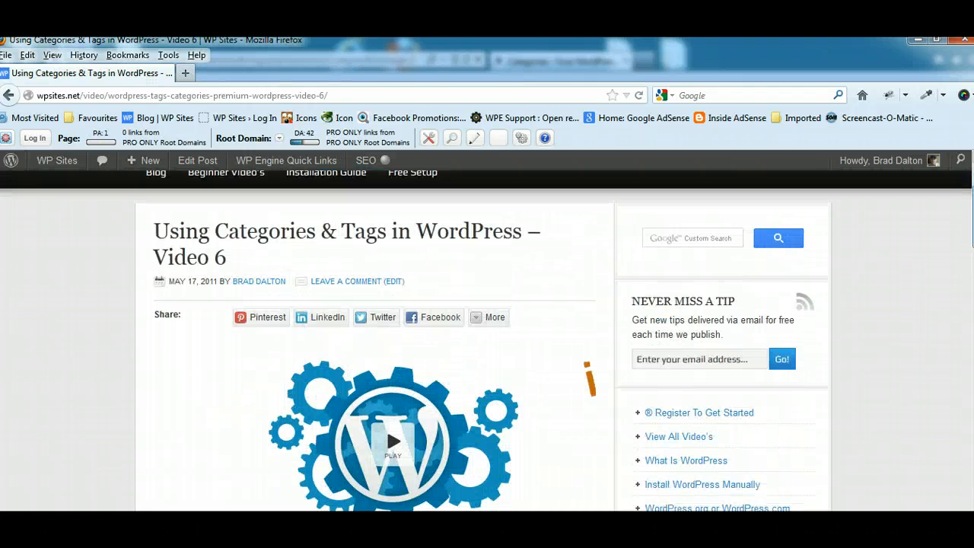
scroll("down", 3)
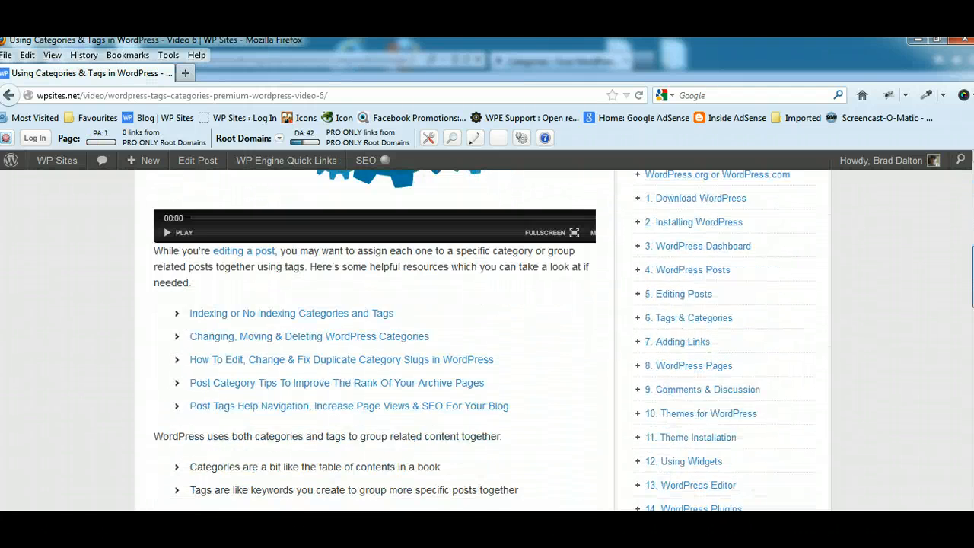
scroll("down", 3)
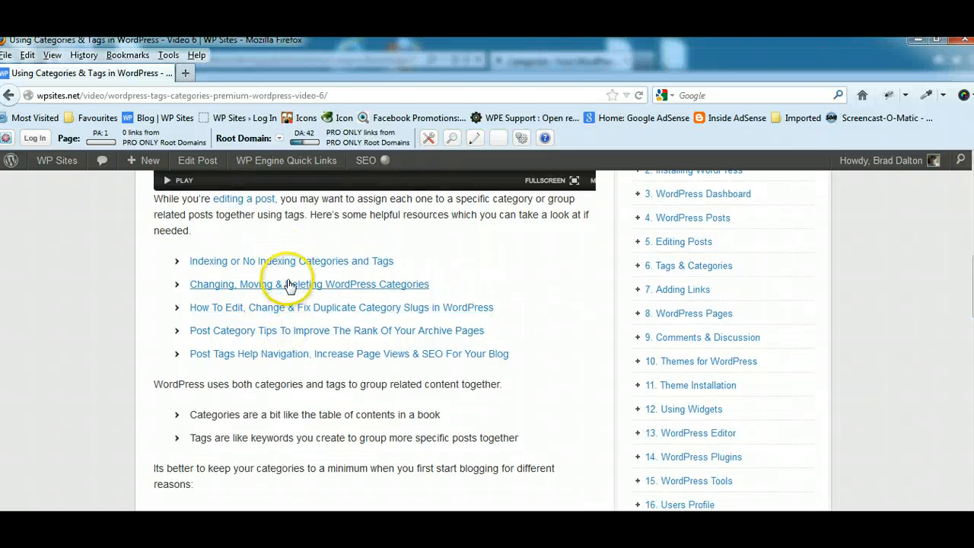
mouse_move(323, 262)
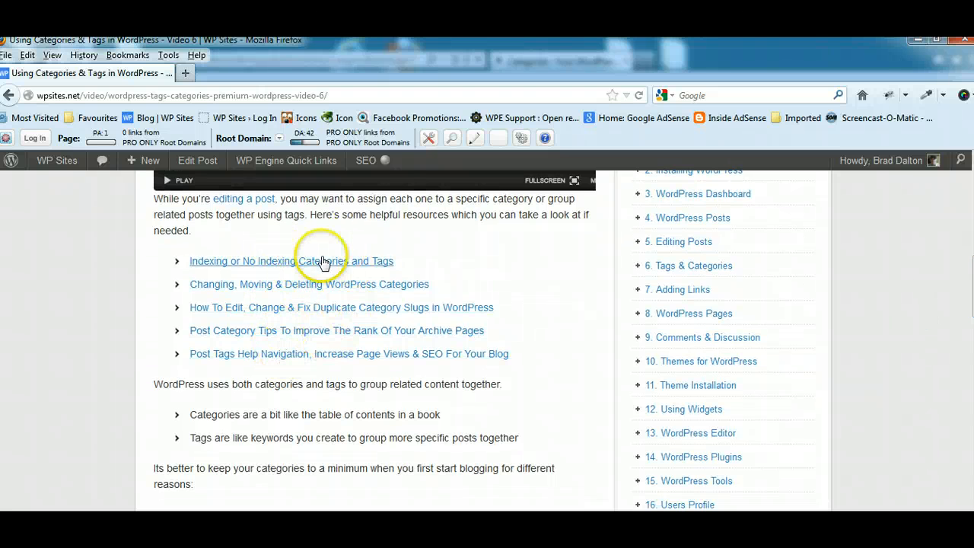
mouse_move(423, 265)
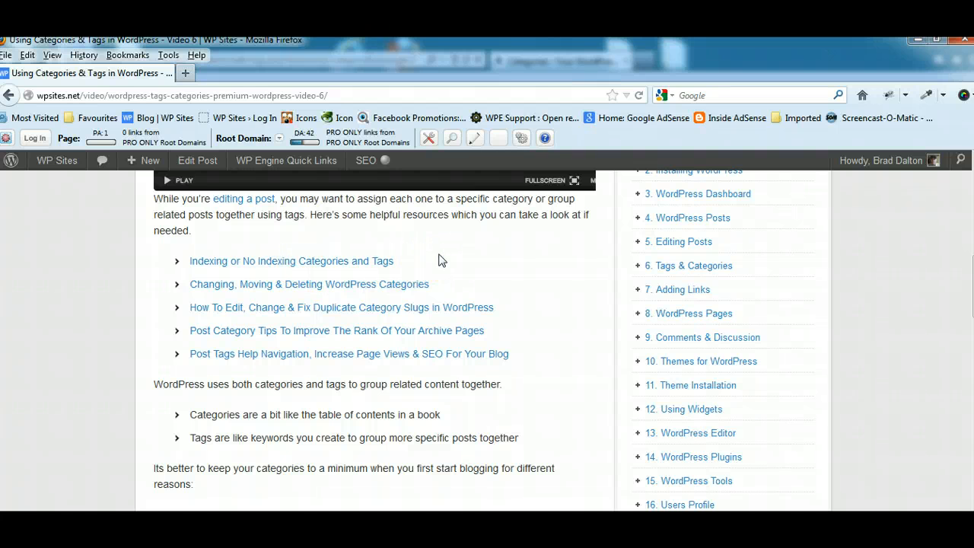
mouse_move(305, 284)
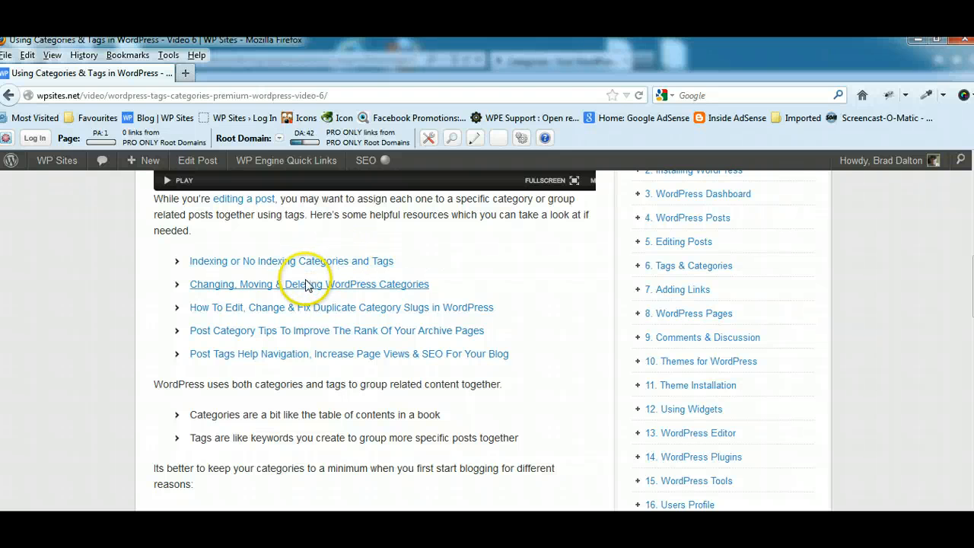
mouse_move(307, 287)
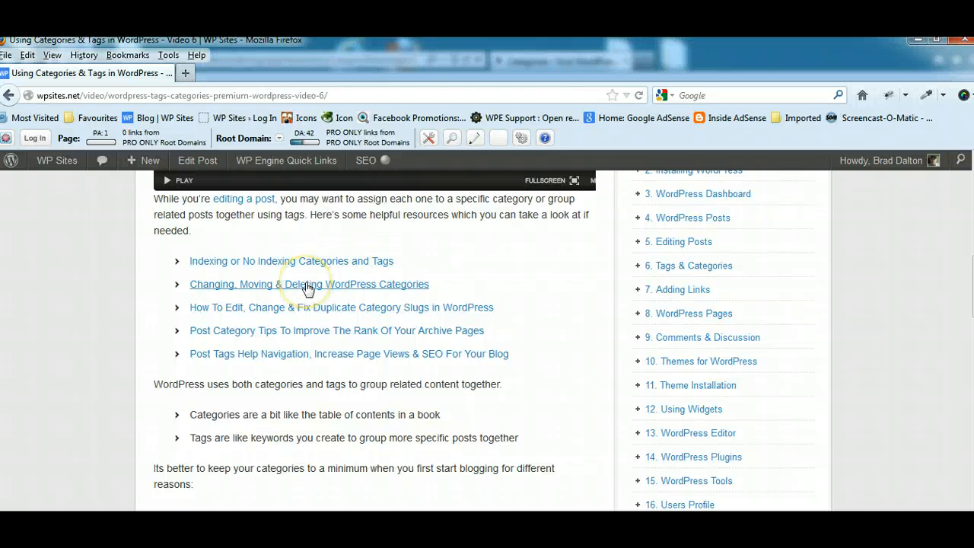
mouse_move(311, 315)
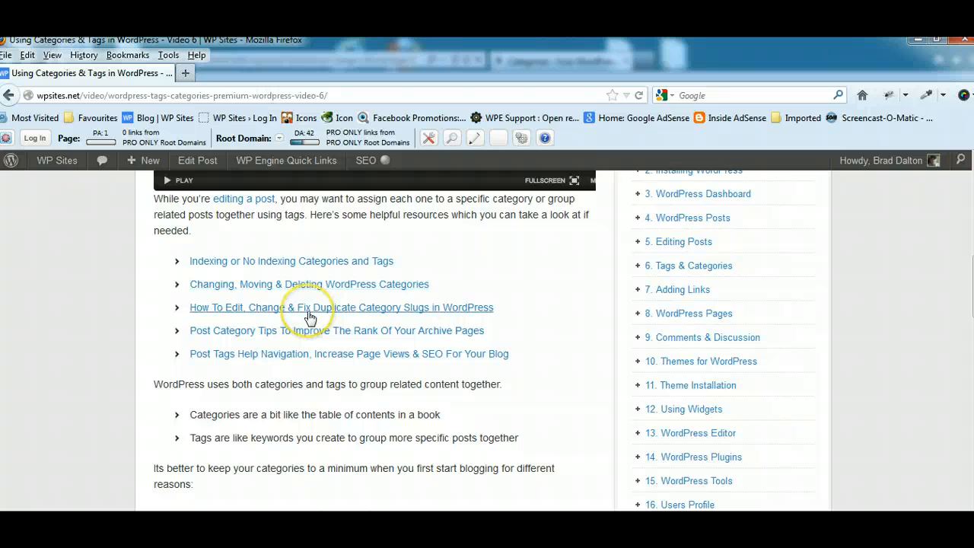
mouse_move(329, 311)
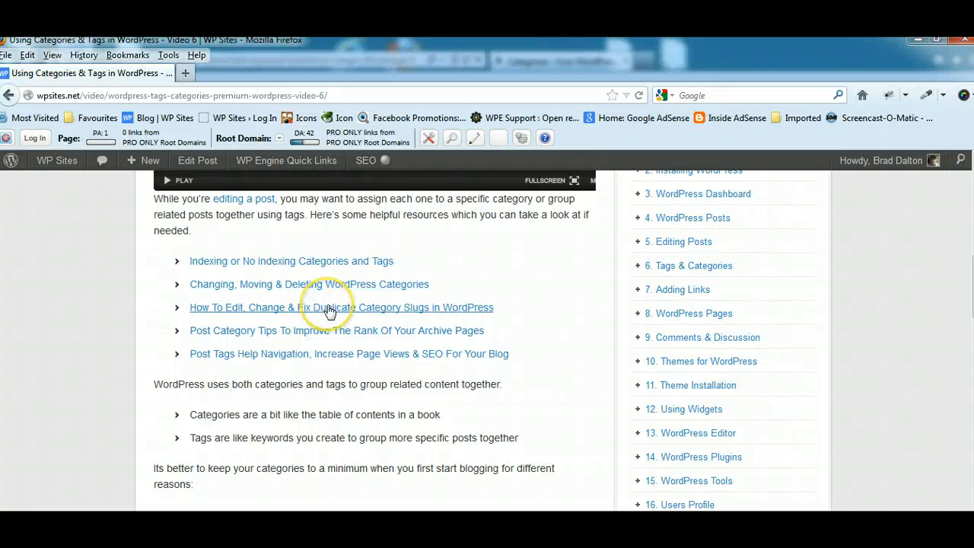
mouse_move(328, 334)
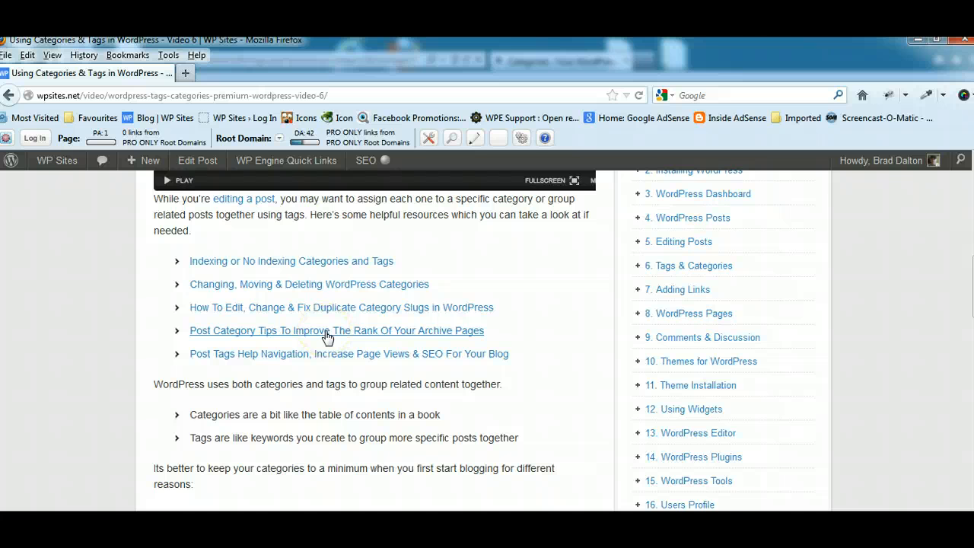
mouse_move(514, 334)
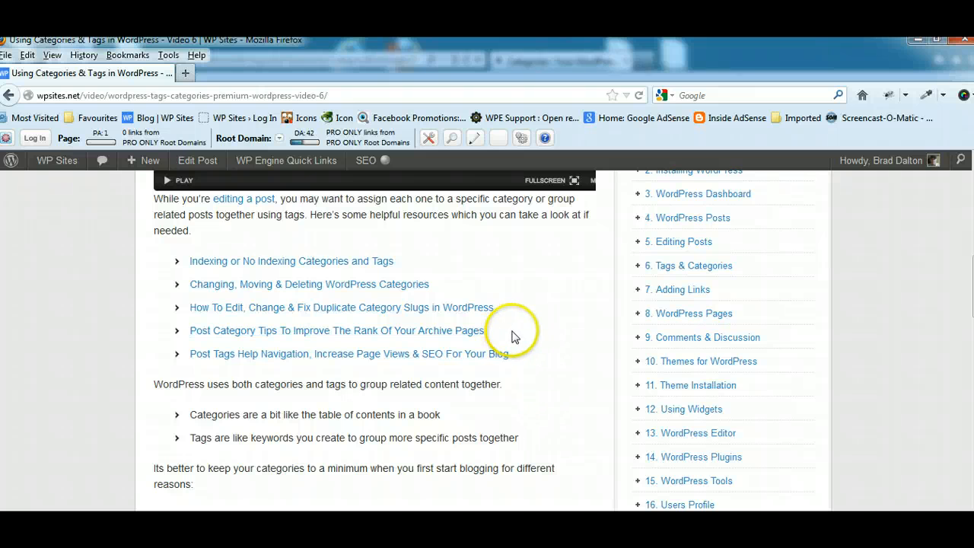
mouse_move(508, 341)
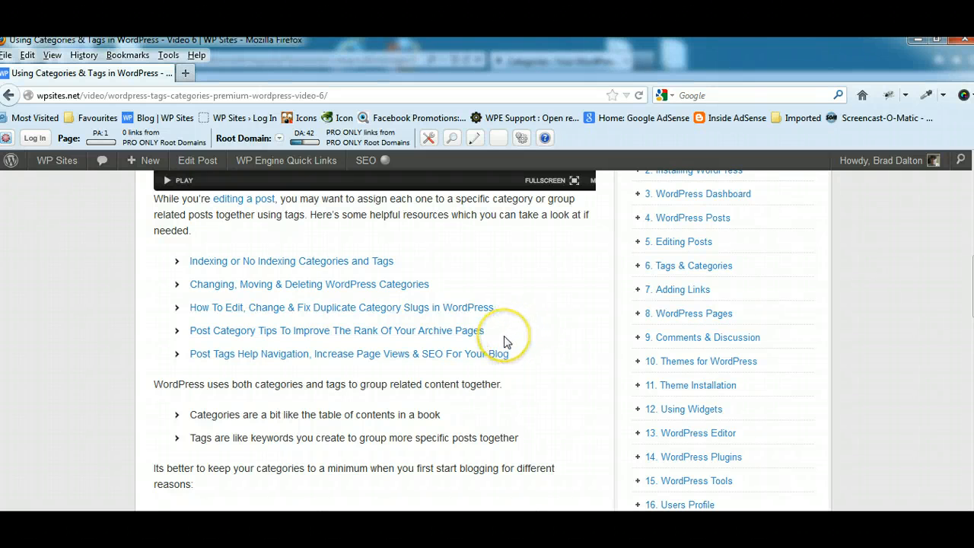
mouse_move(505, 340)
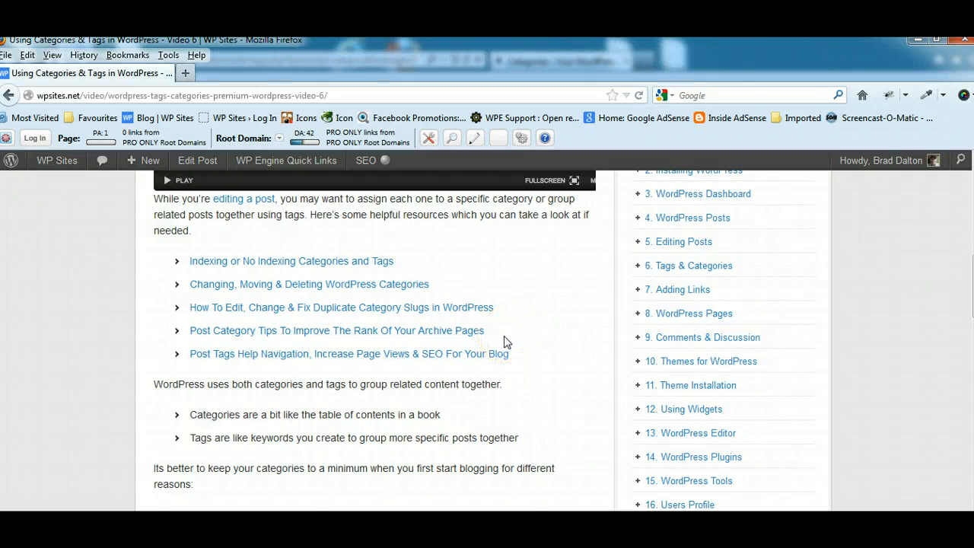
mouse_move(417, 362)
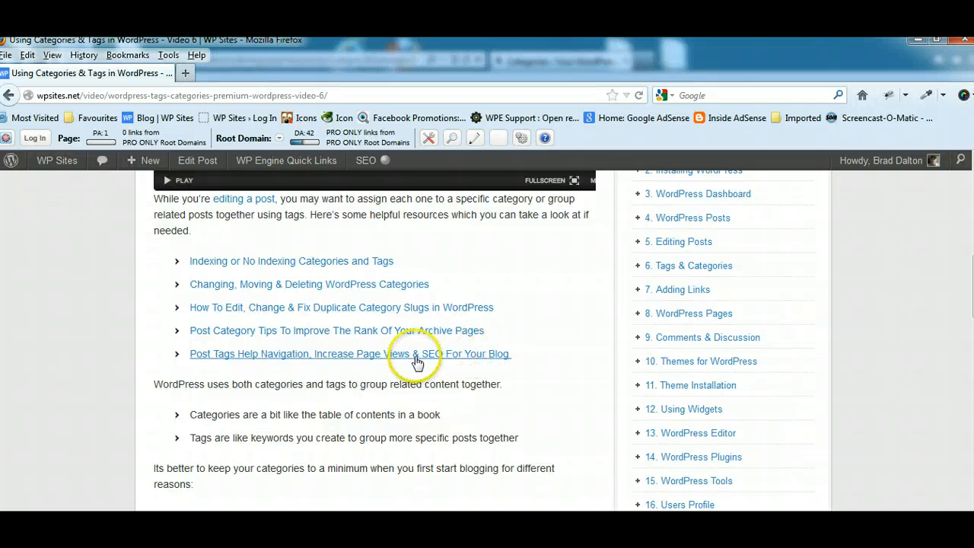
mouse_move(295, 381)
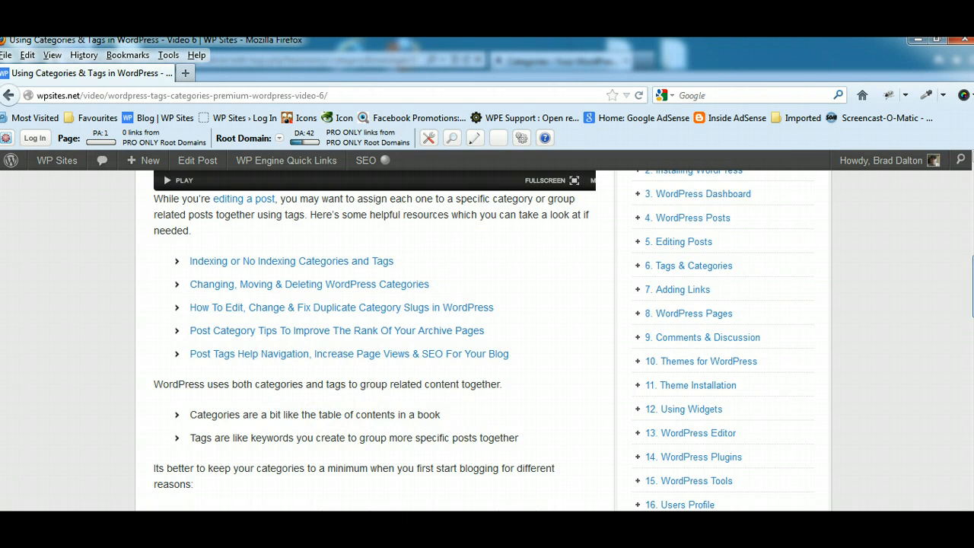
scroll("down", 3)
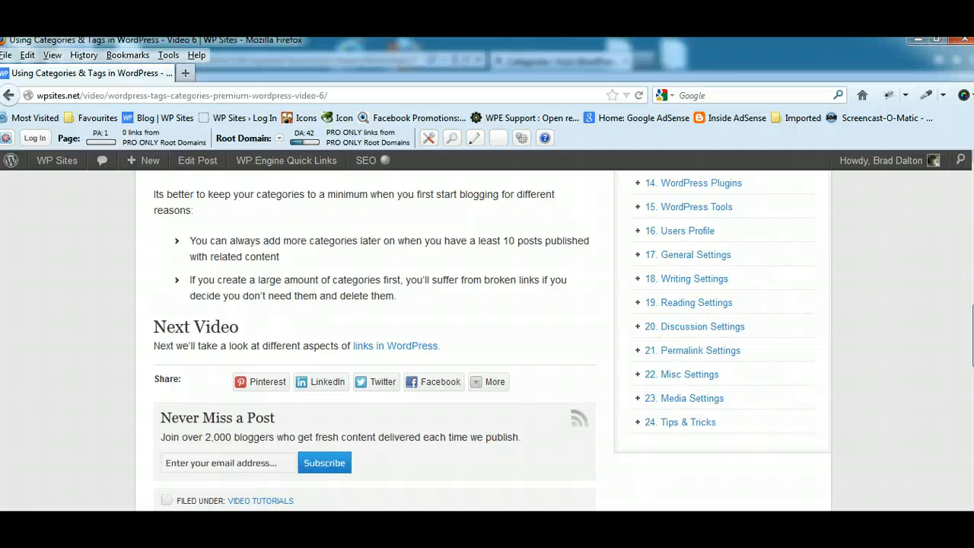
scroll("up", 3)
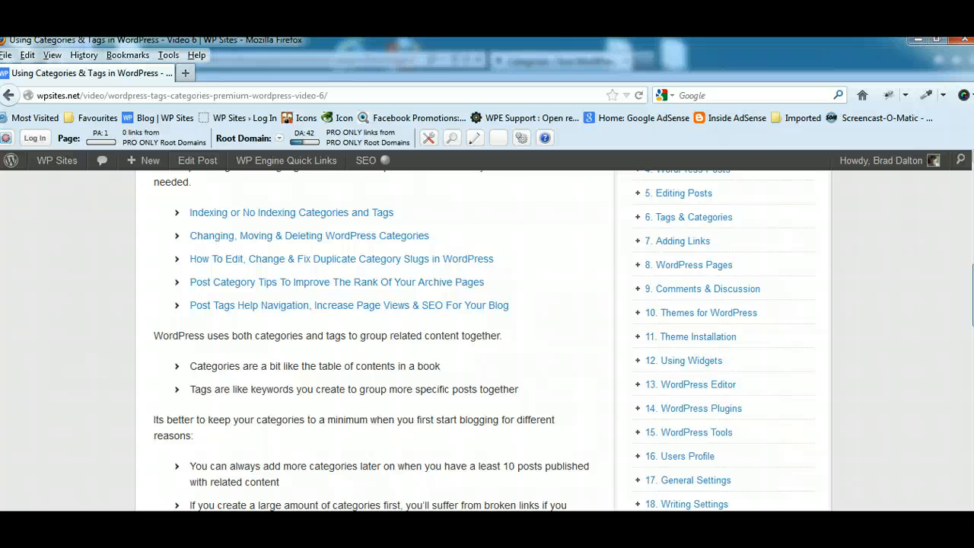
scroll("down", 3)
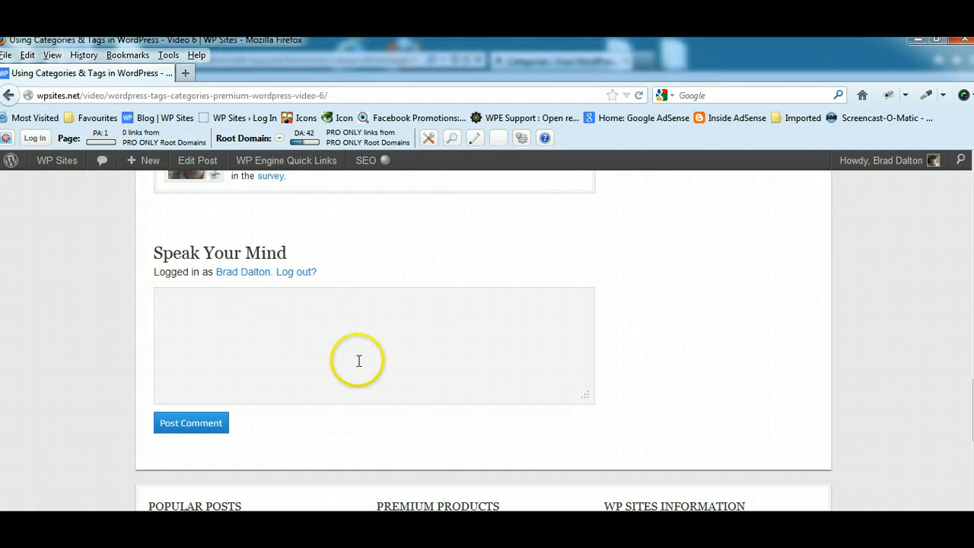
scroll("up", 3)
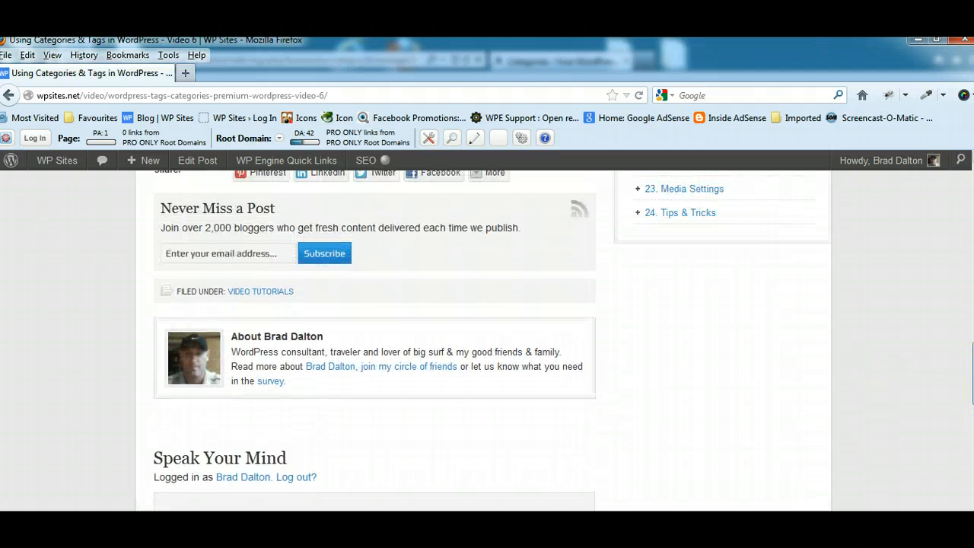
scroll("up", 3)
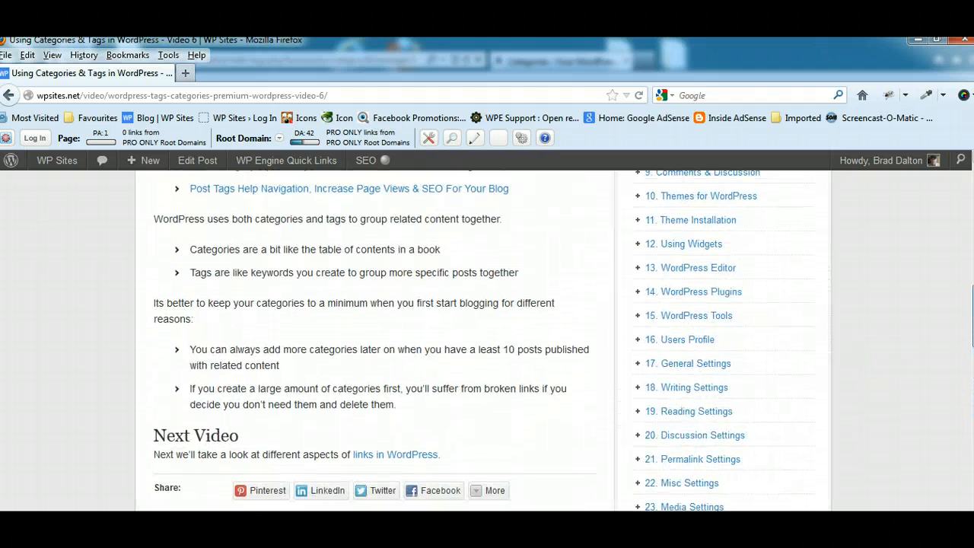
scroll("up", 3)
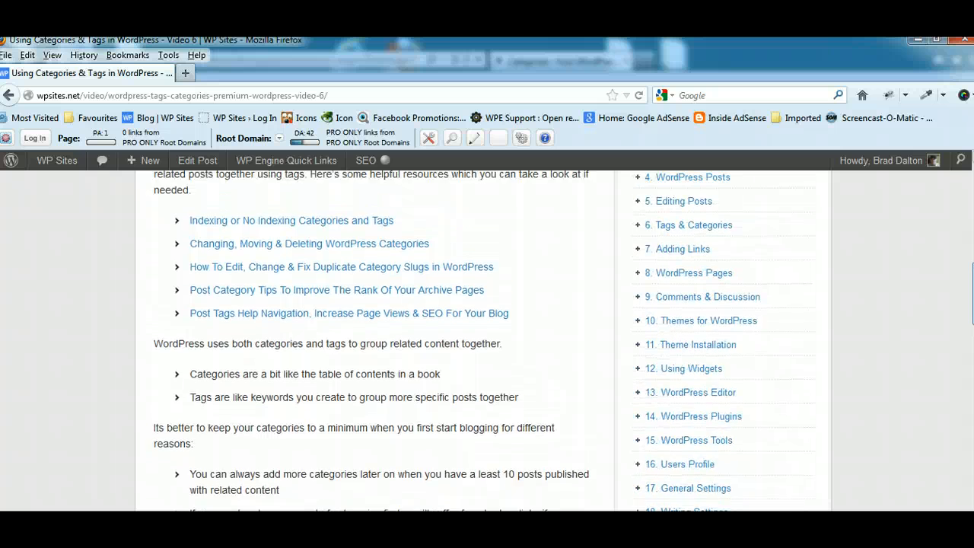
scroll("up", 3)
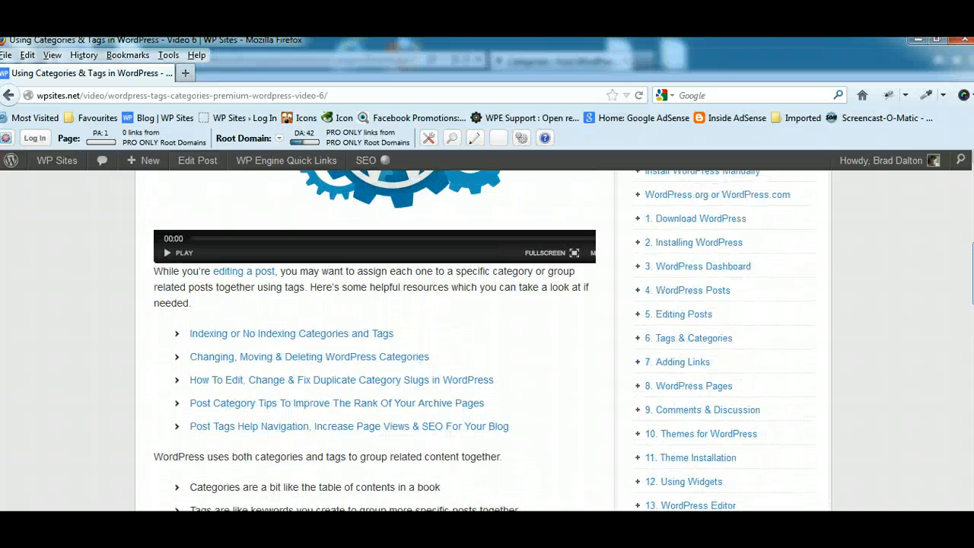
scroll("up", 3)
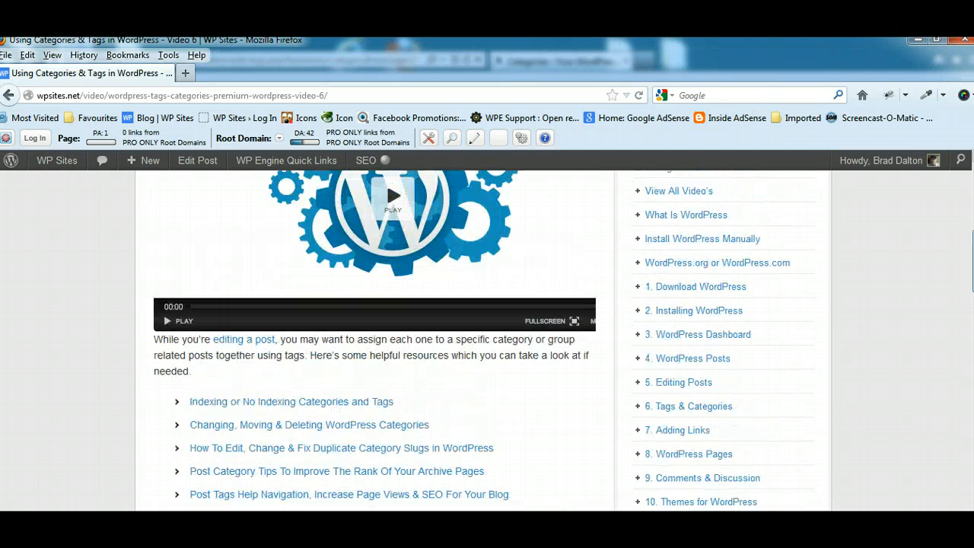
scroll("up", 3)
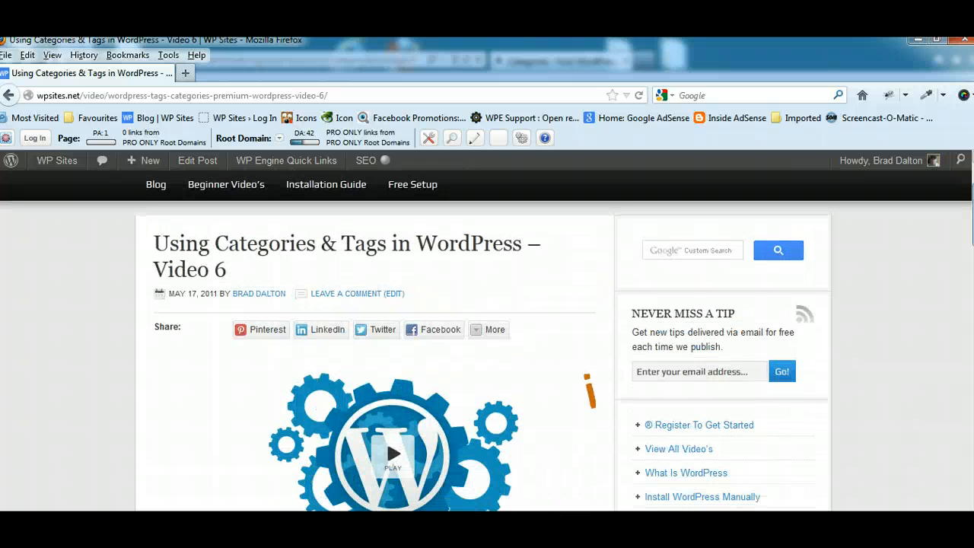
scroll("down", 3)
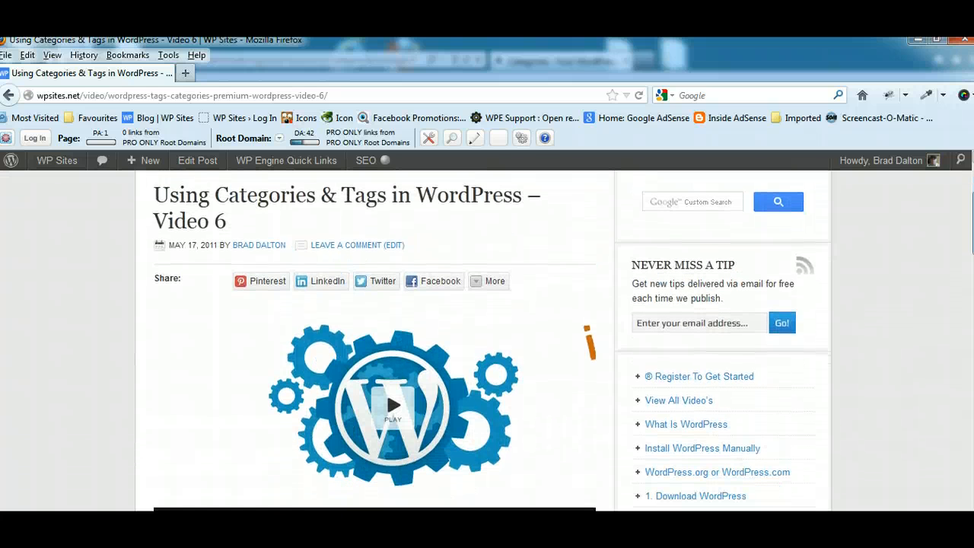
scroll("up", 3)
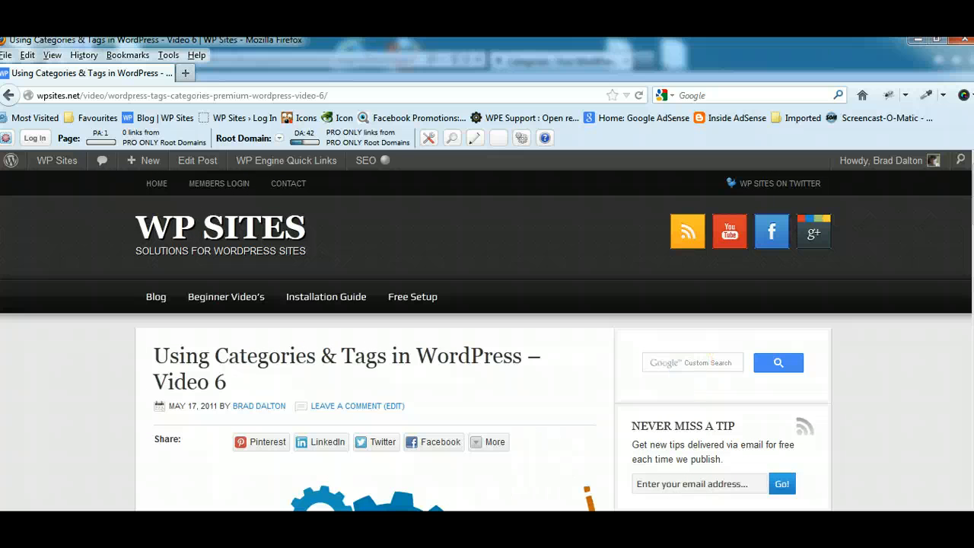